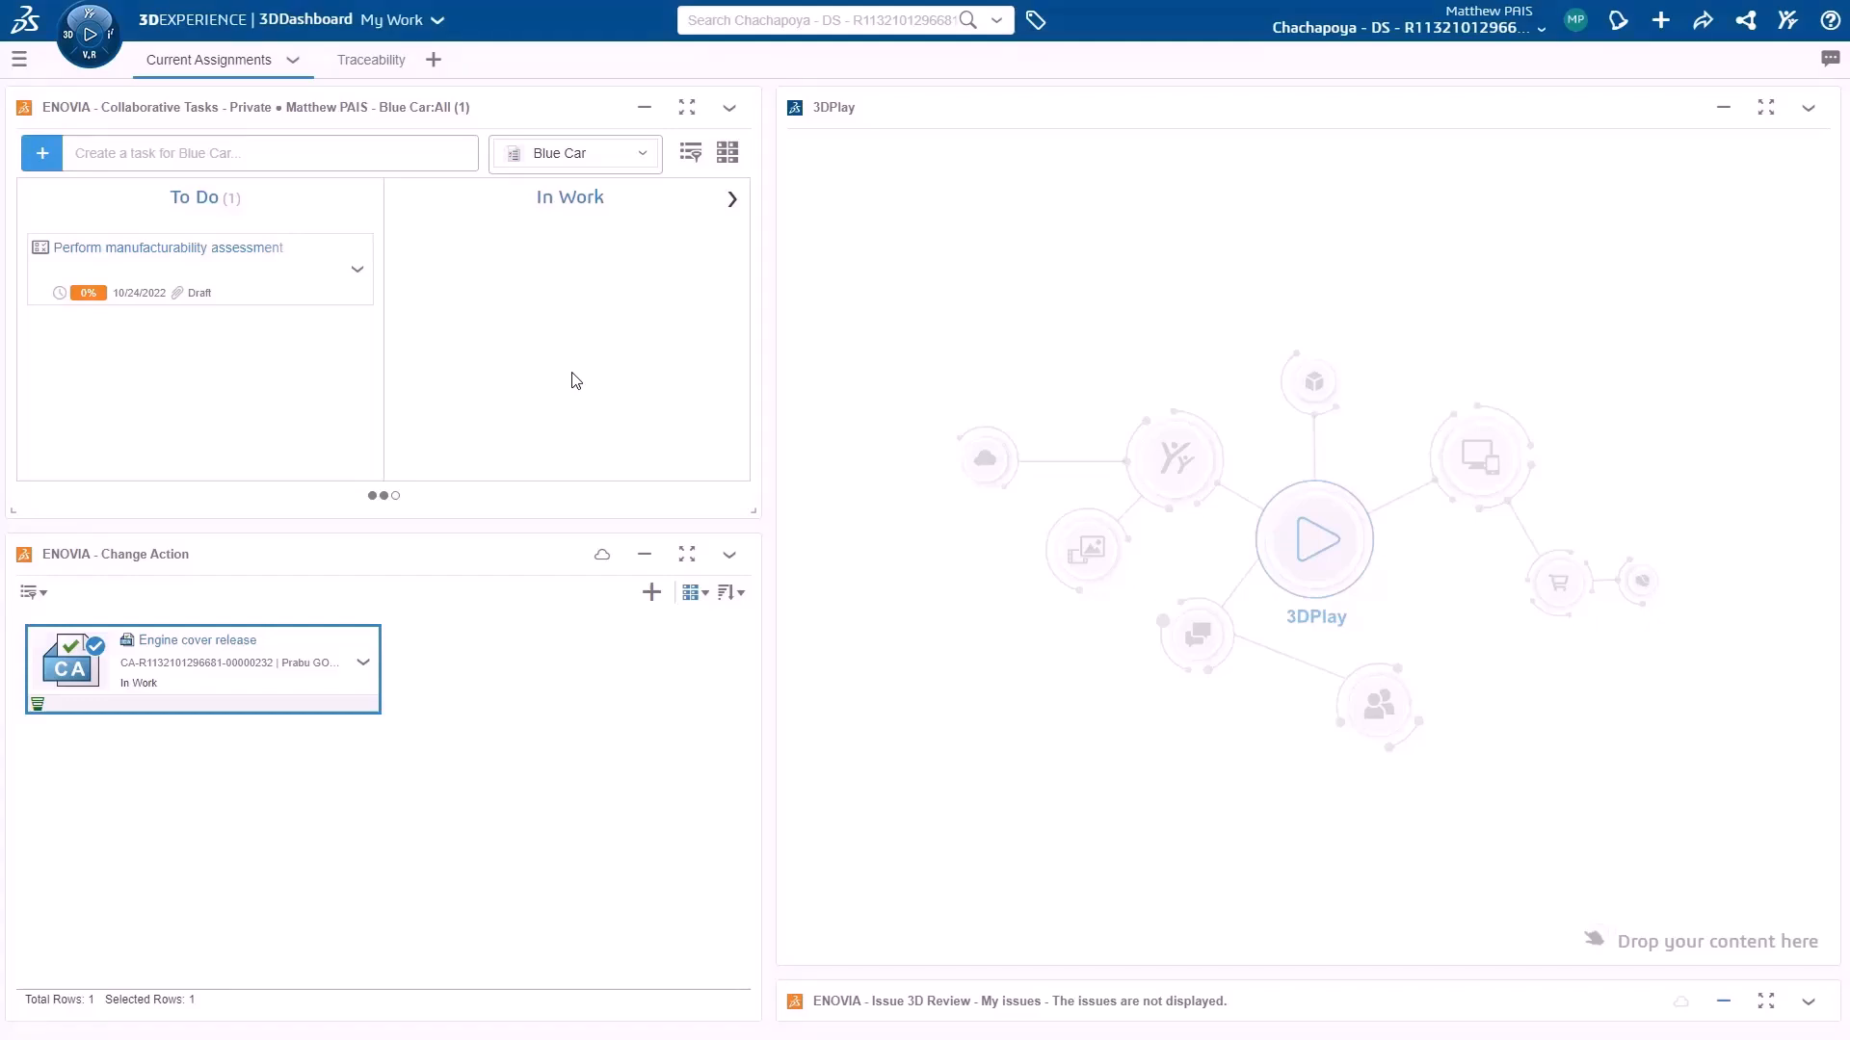
mouse_move(223, 260)
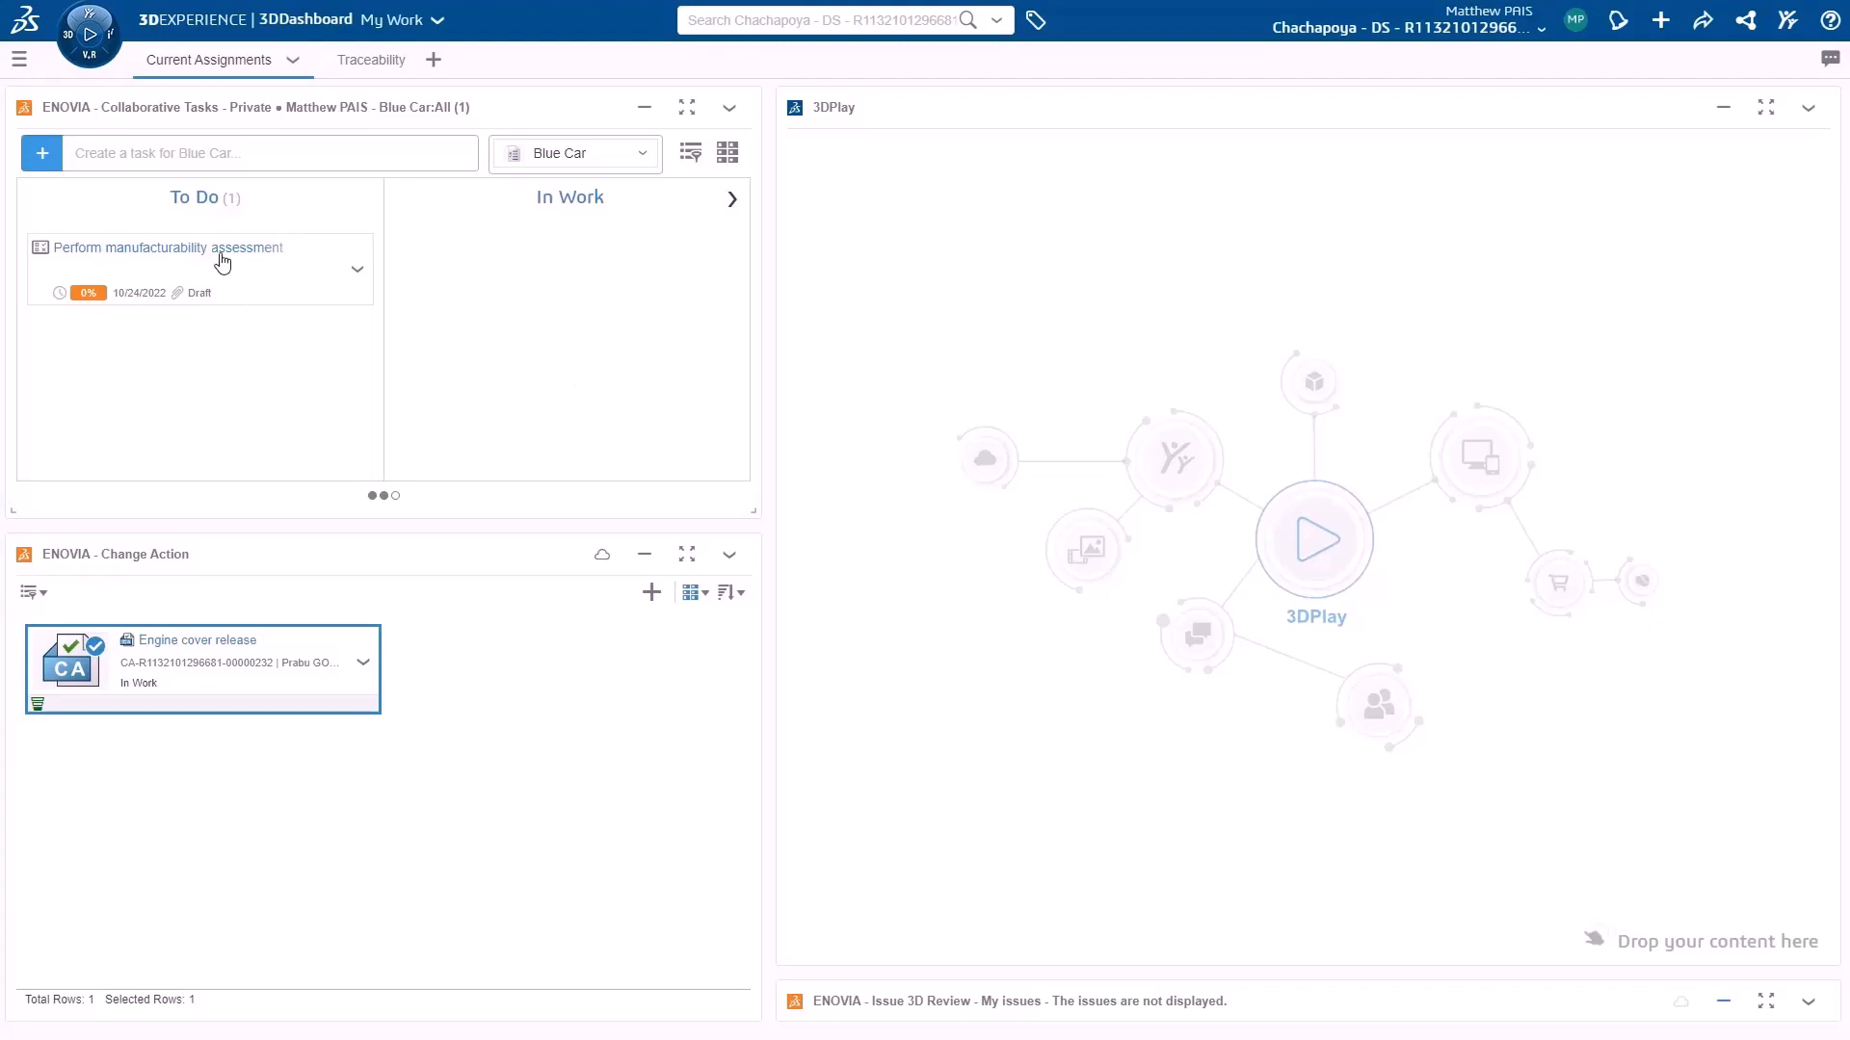
Review the Perform manufacturability assessment task's properties and close its details.
click(166, 248)
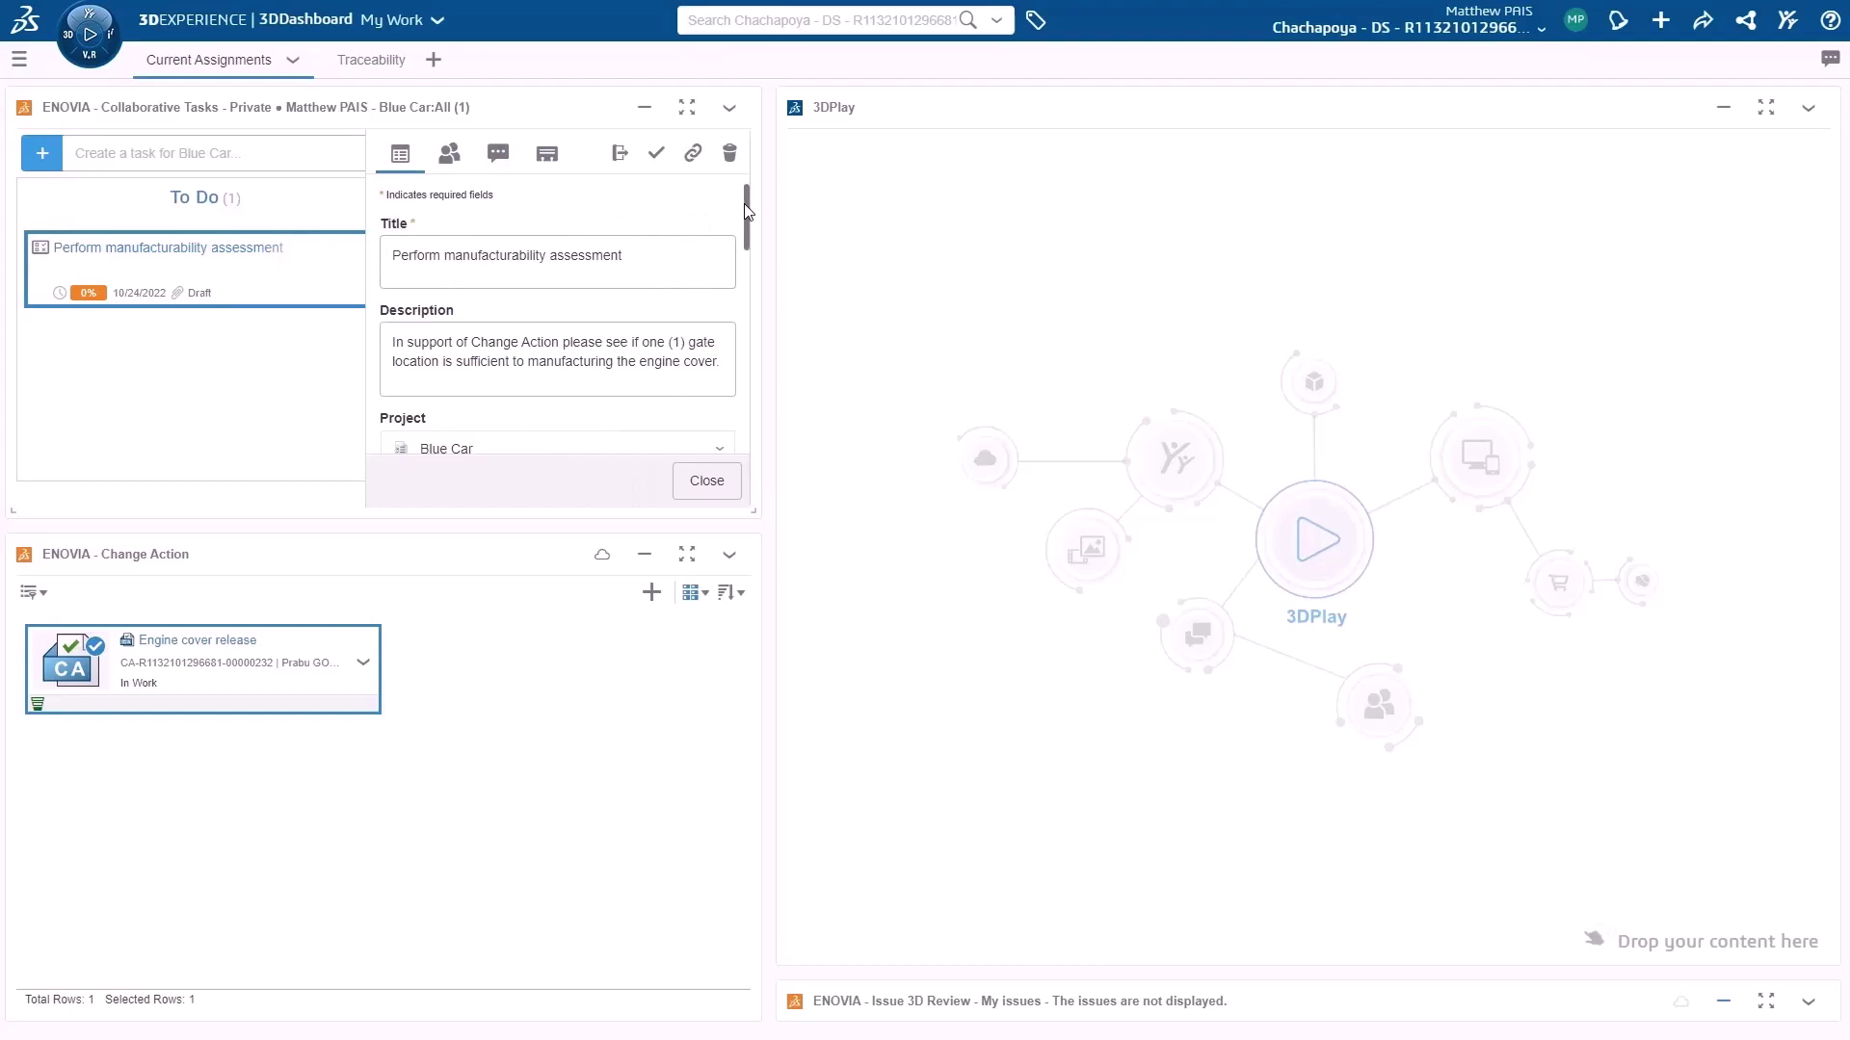
scroll(down, 3)
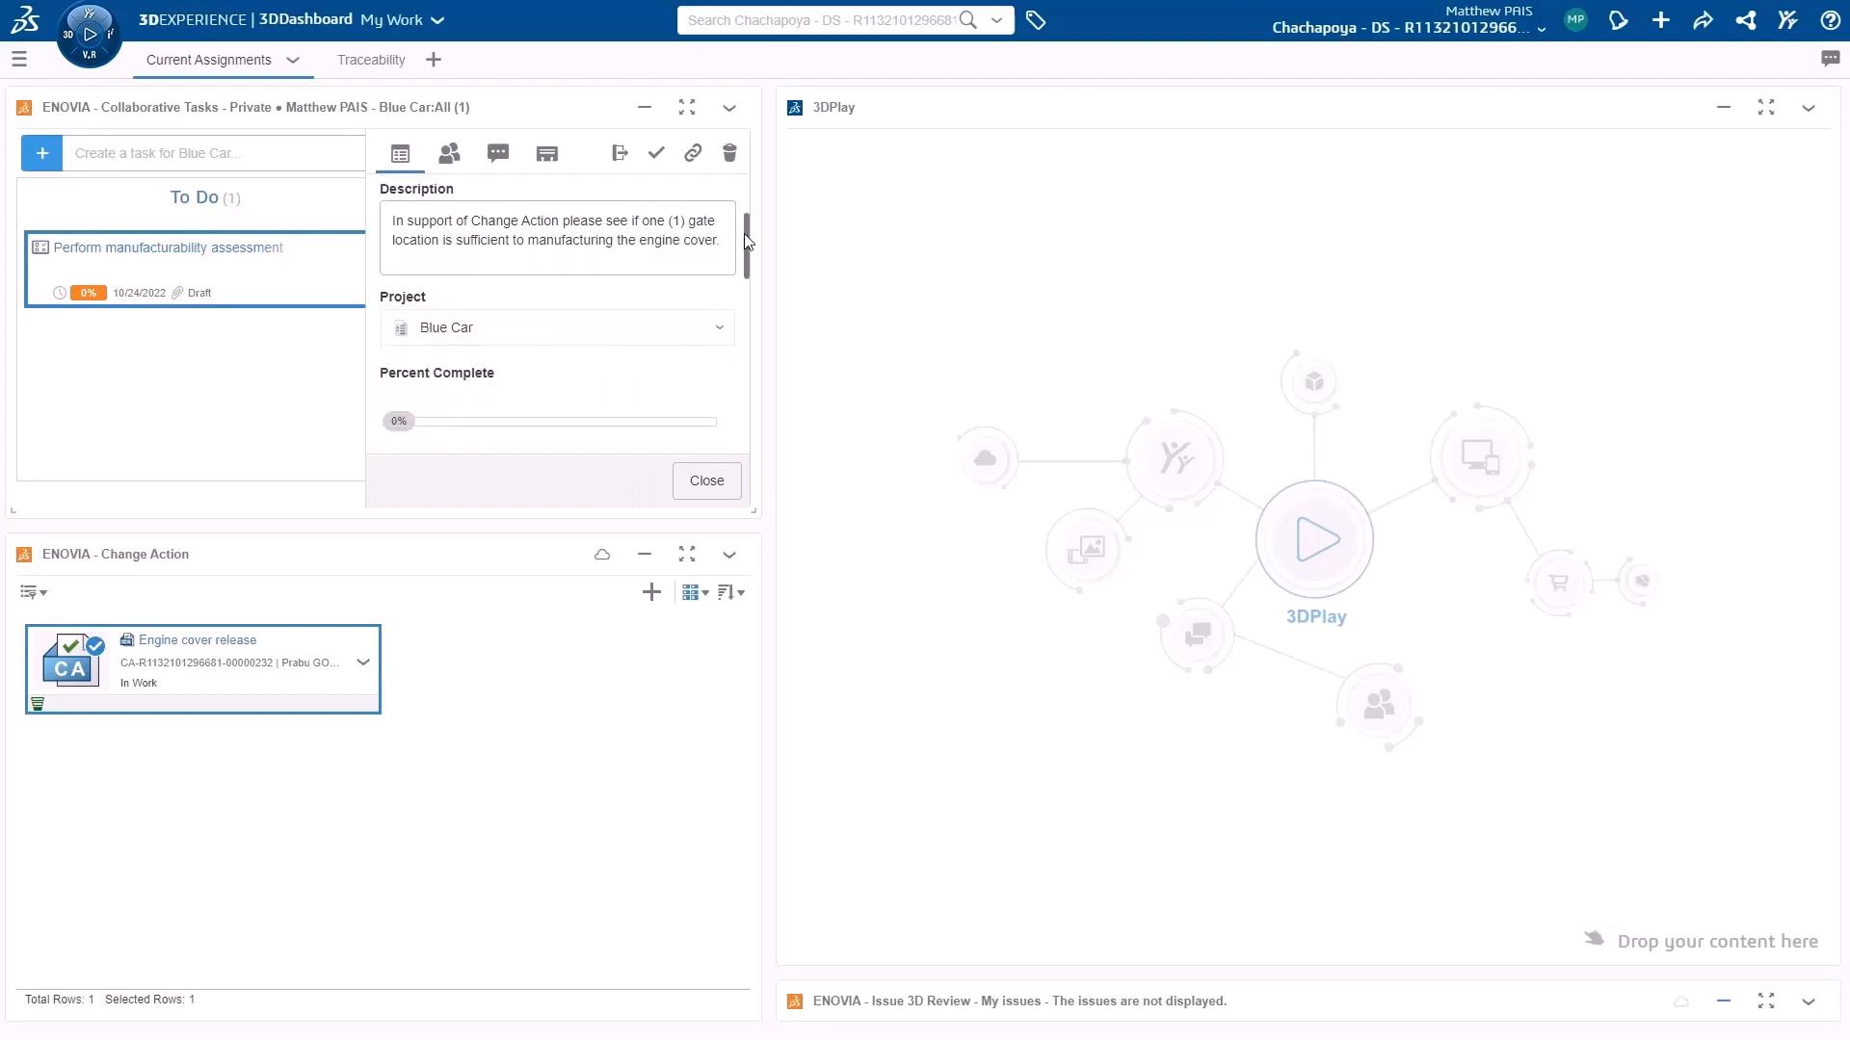
scroll(down, 3)
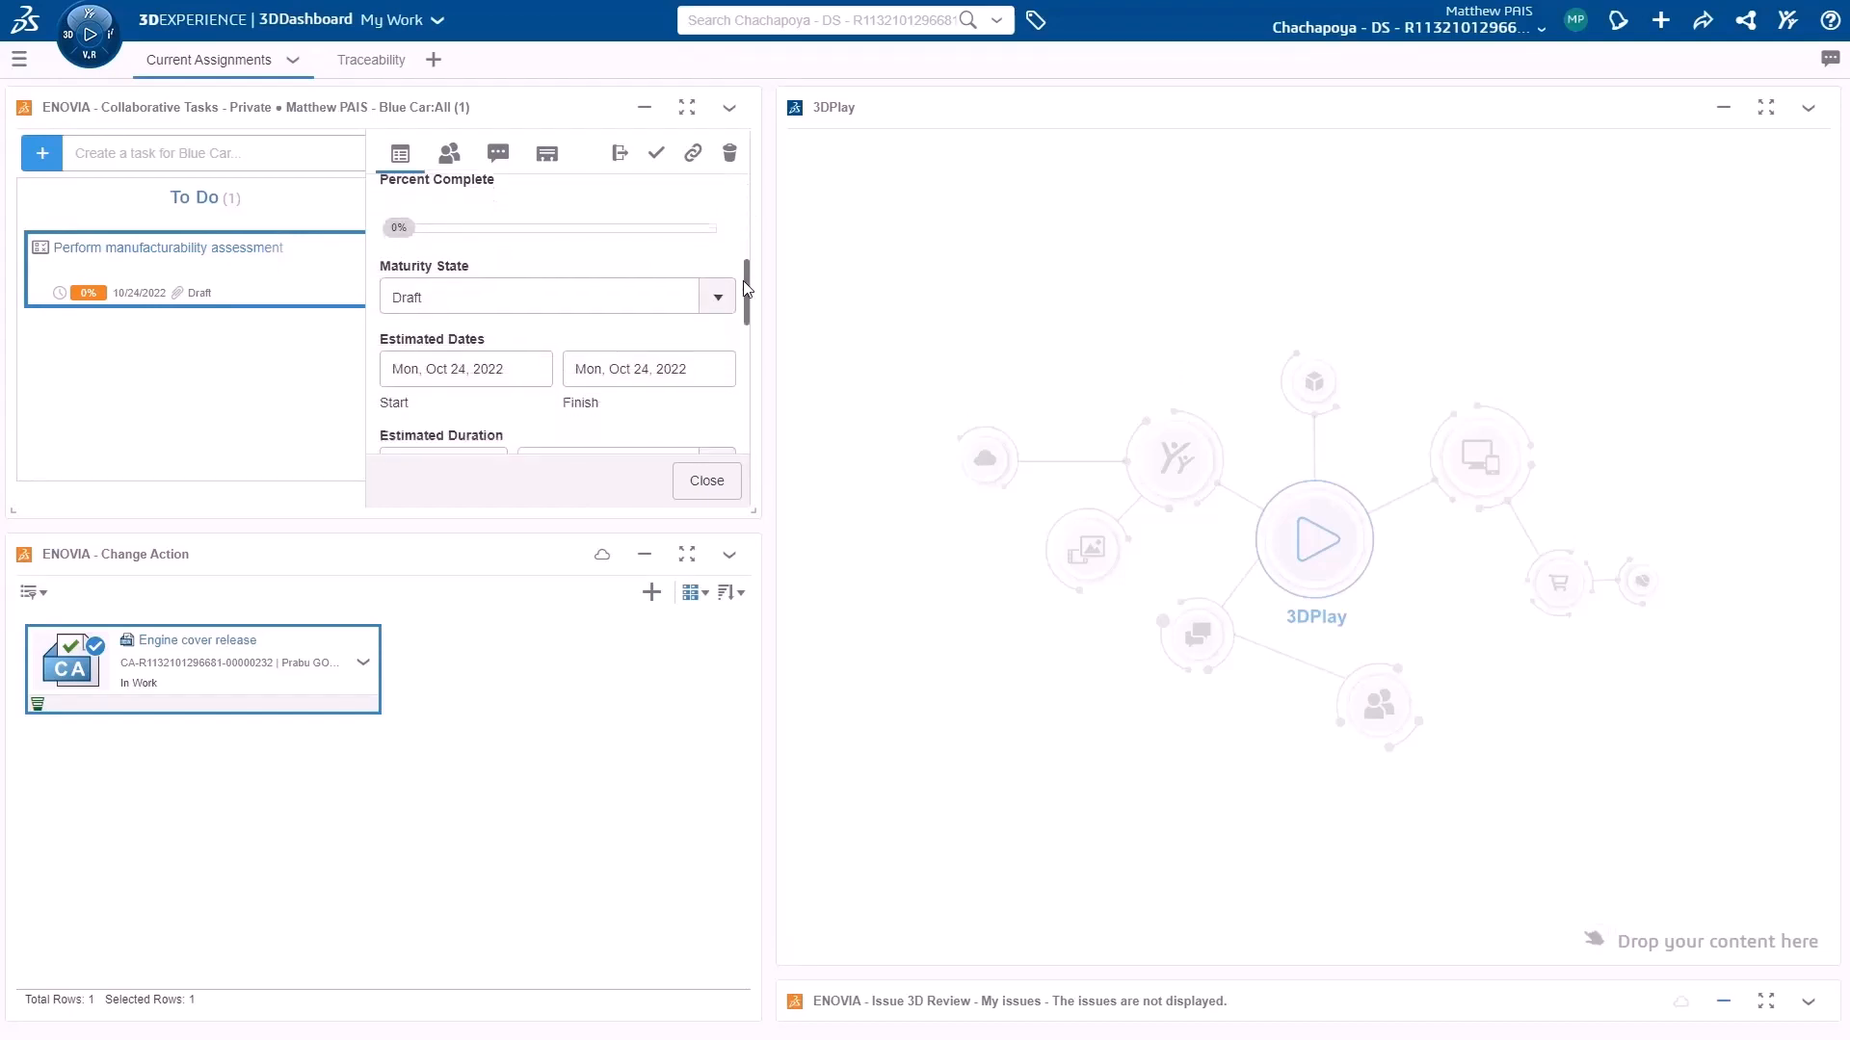
scroll(down, 3)
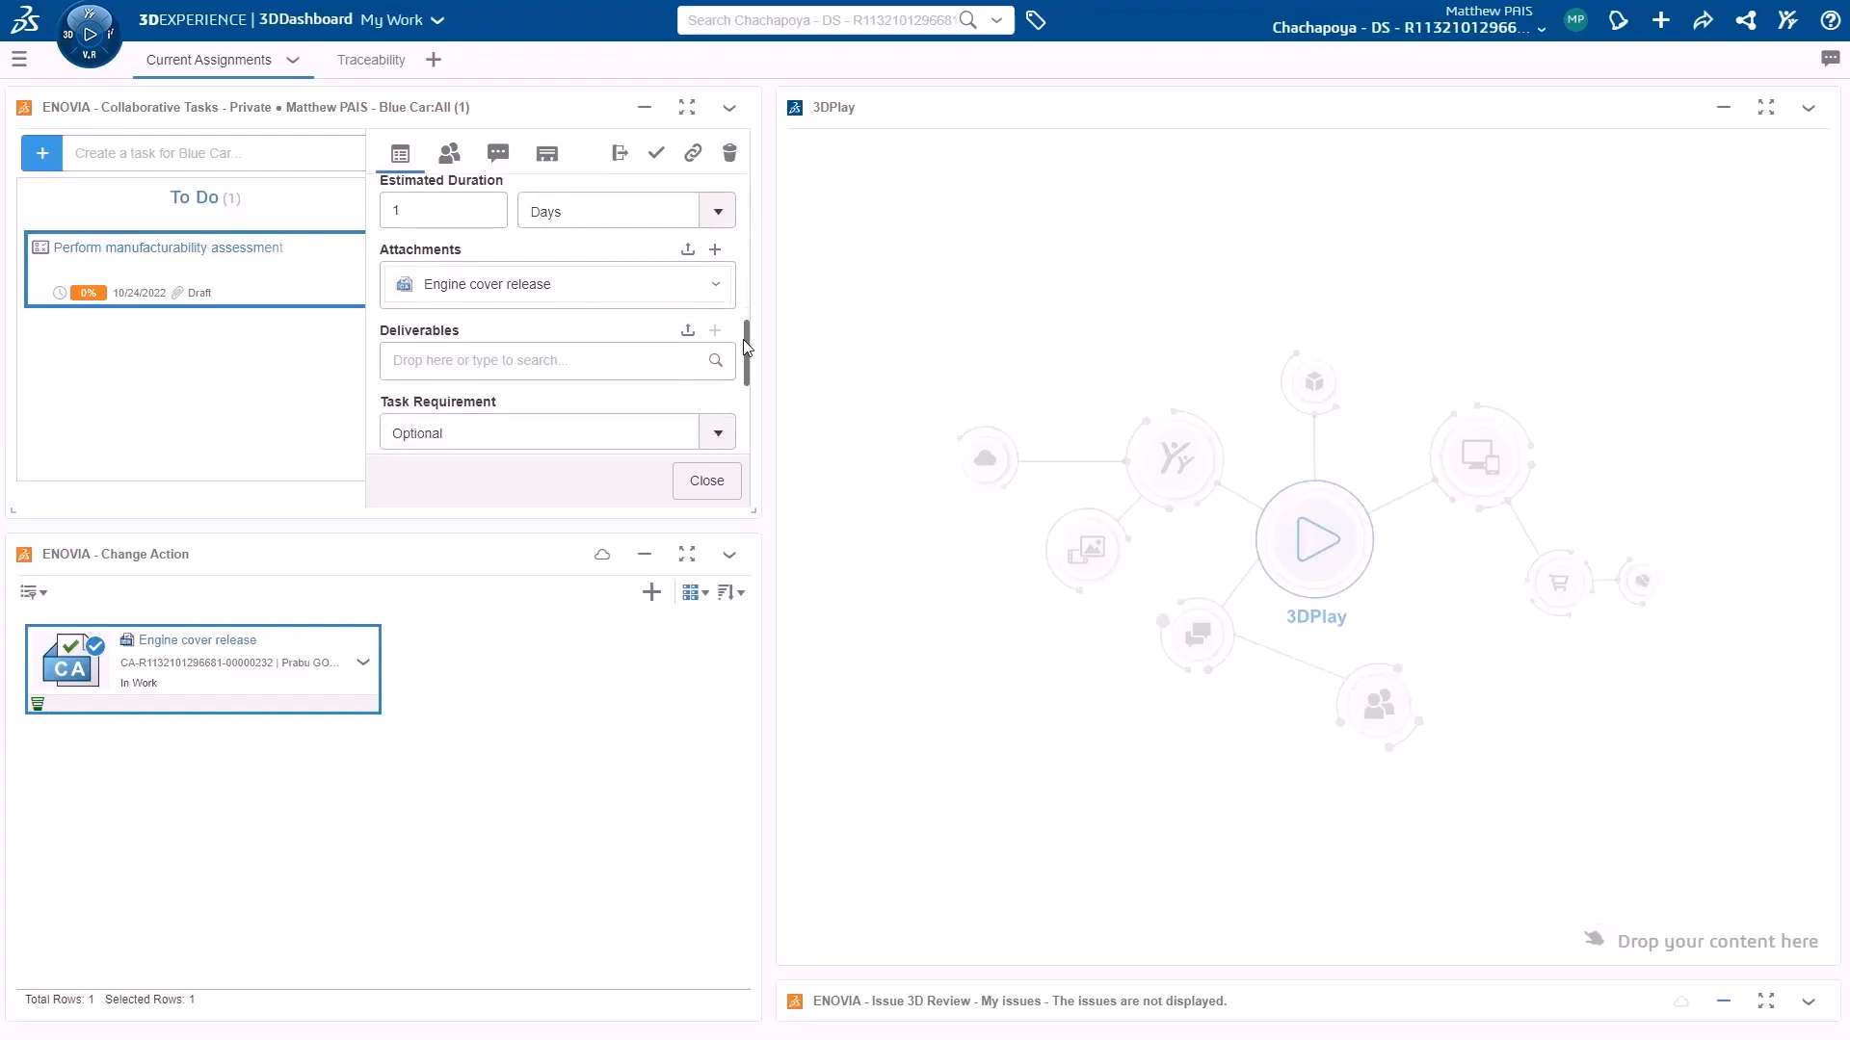
scroll(down, 3)
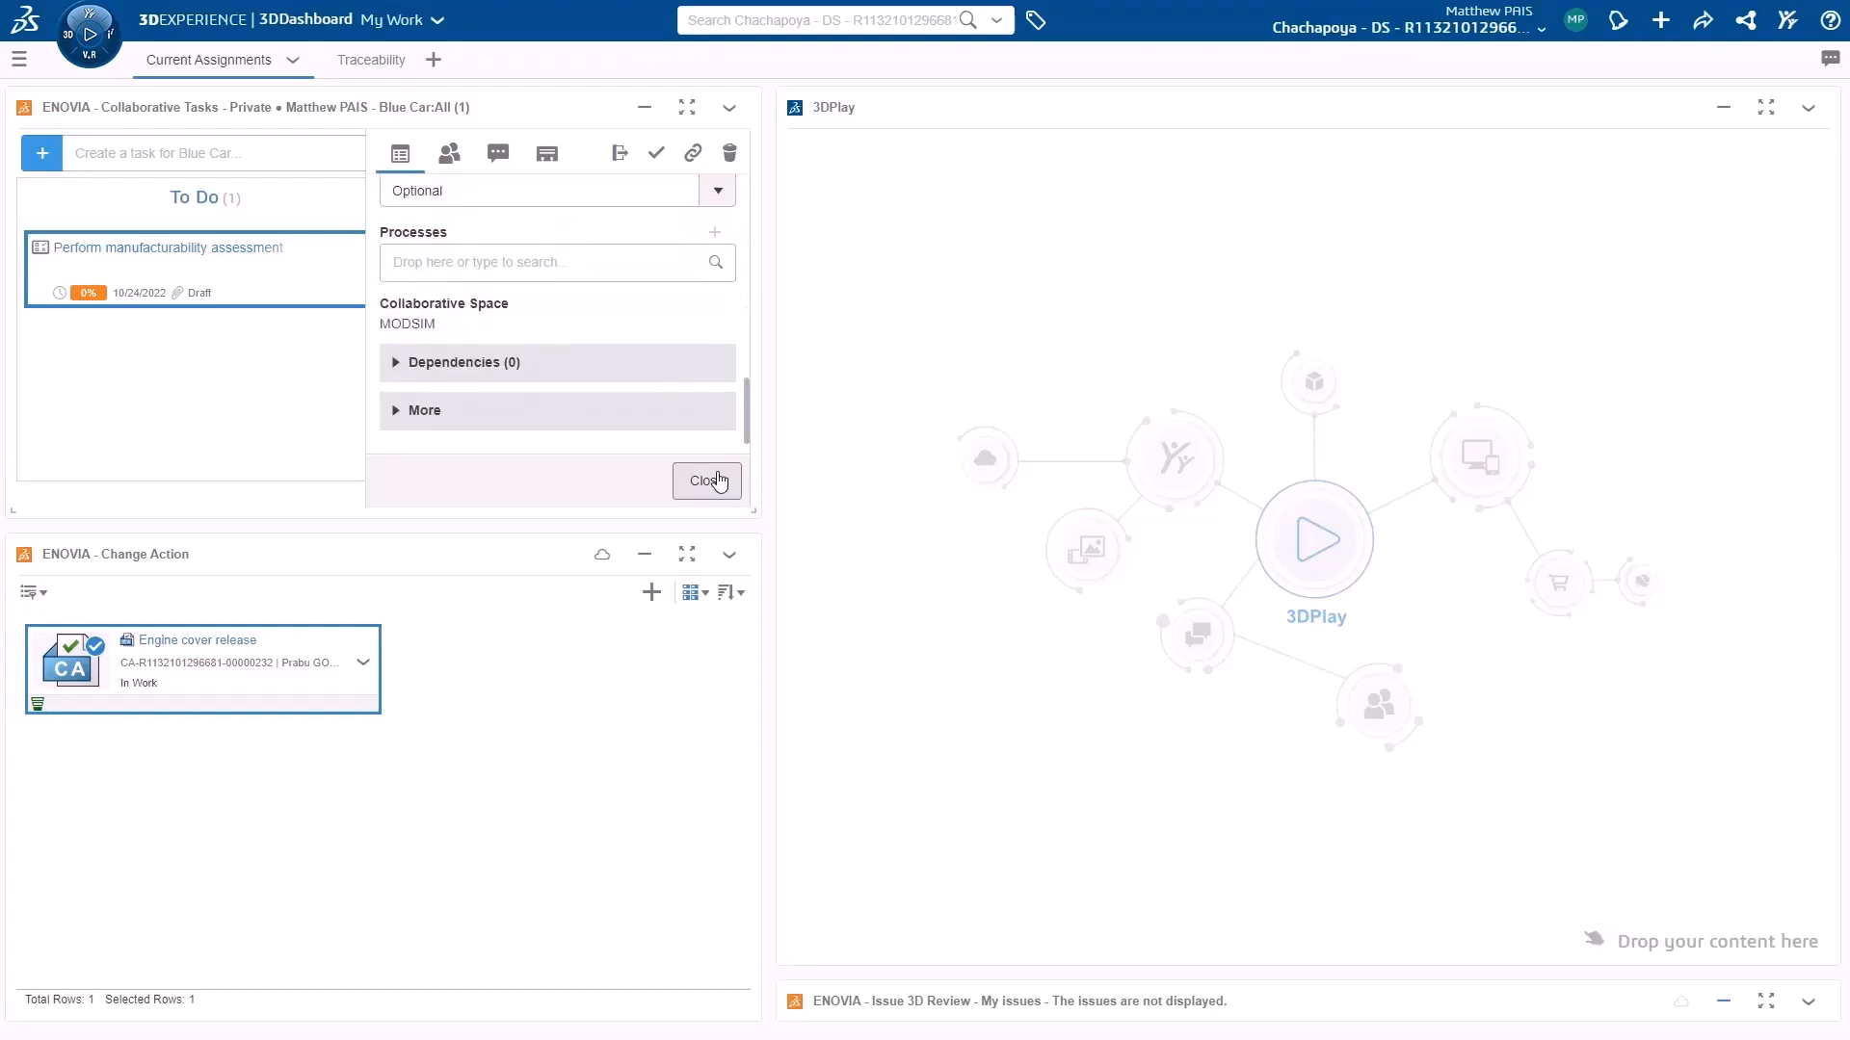
click(705, 480)
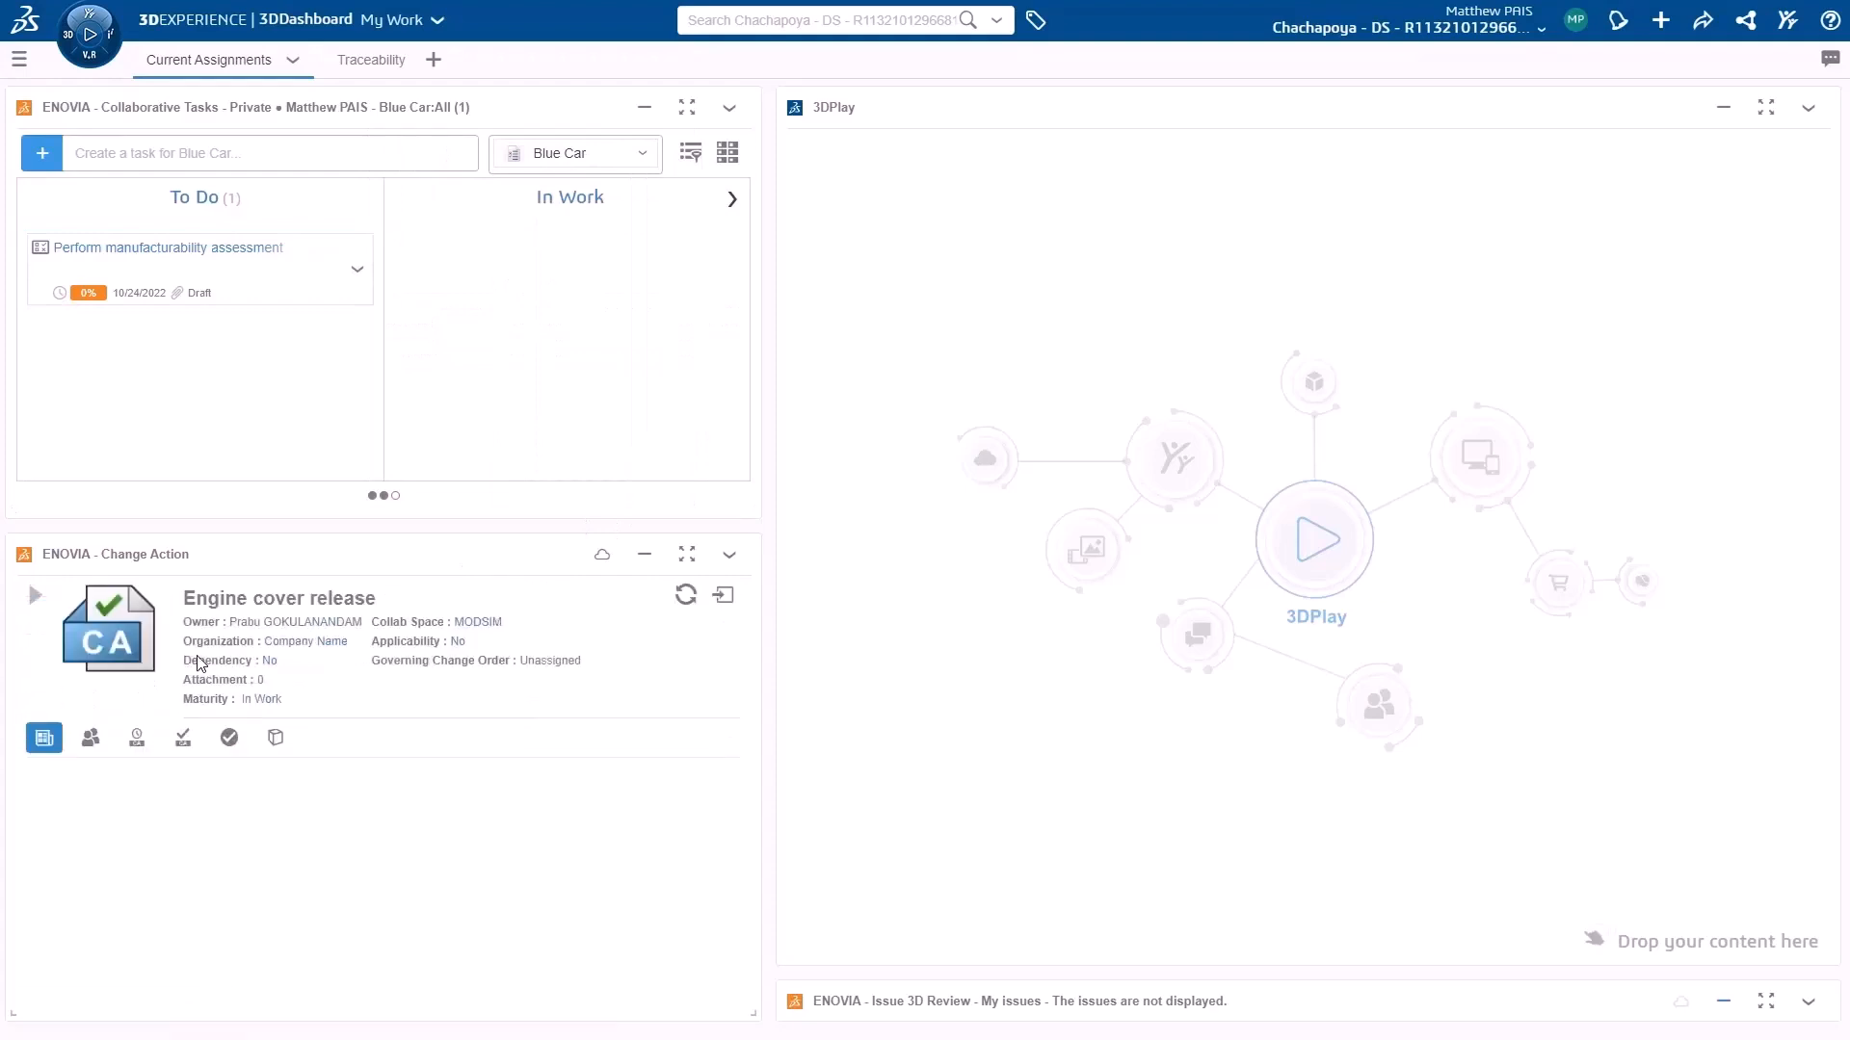
Load the proposed engine cover part into 3DPlay and move the assessment task to In Work.
click(135, 738)
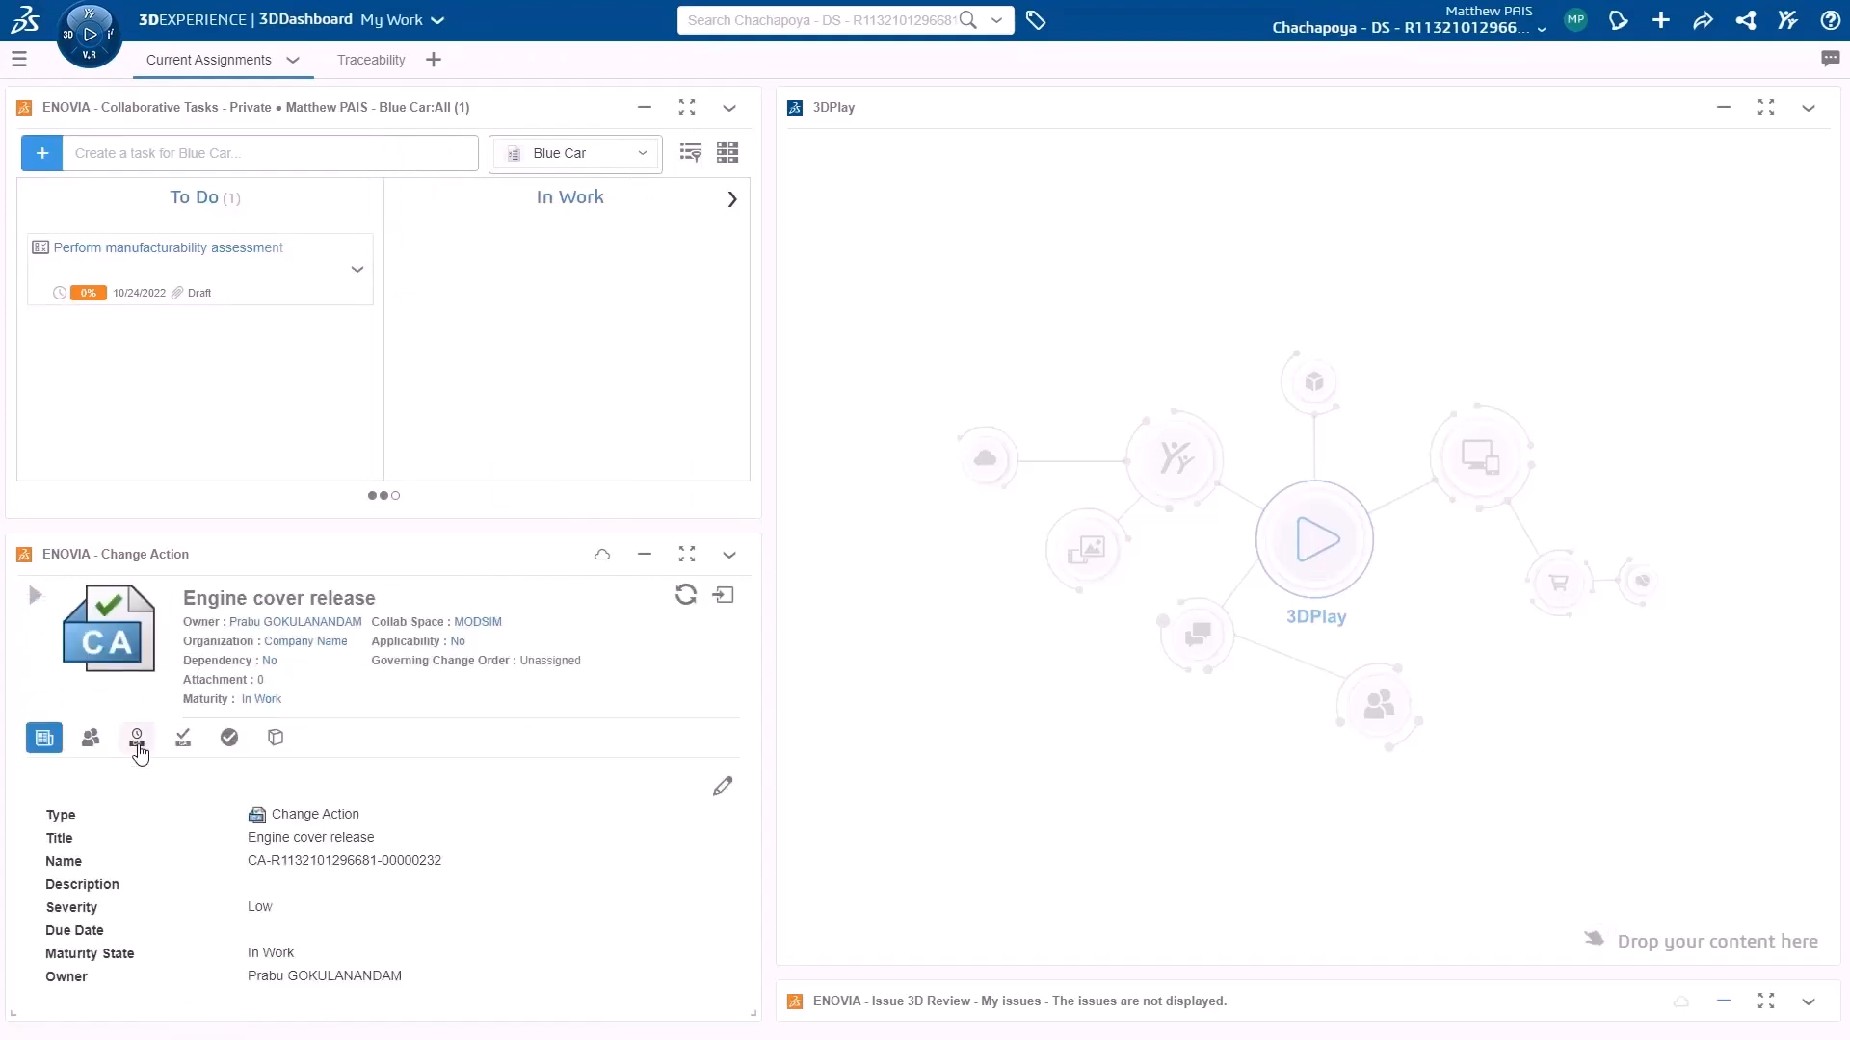
click(135, 736)
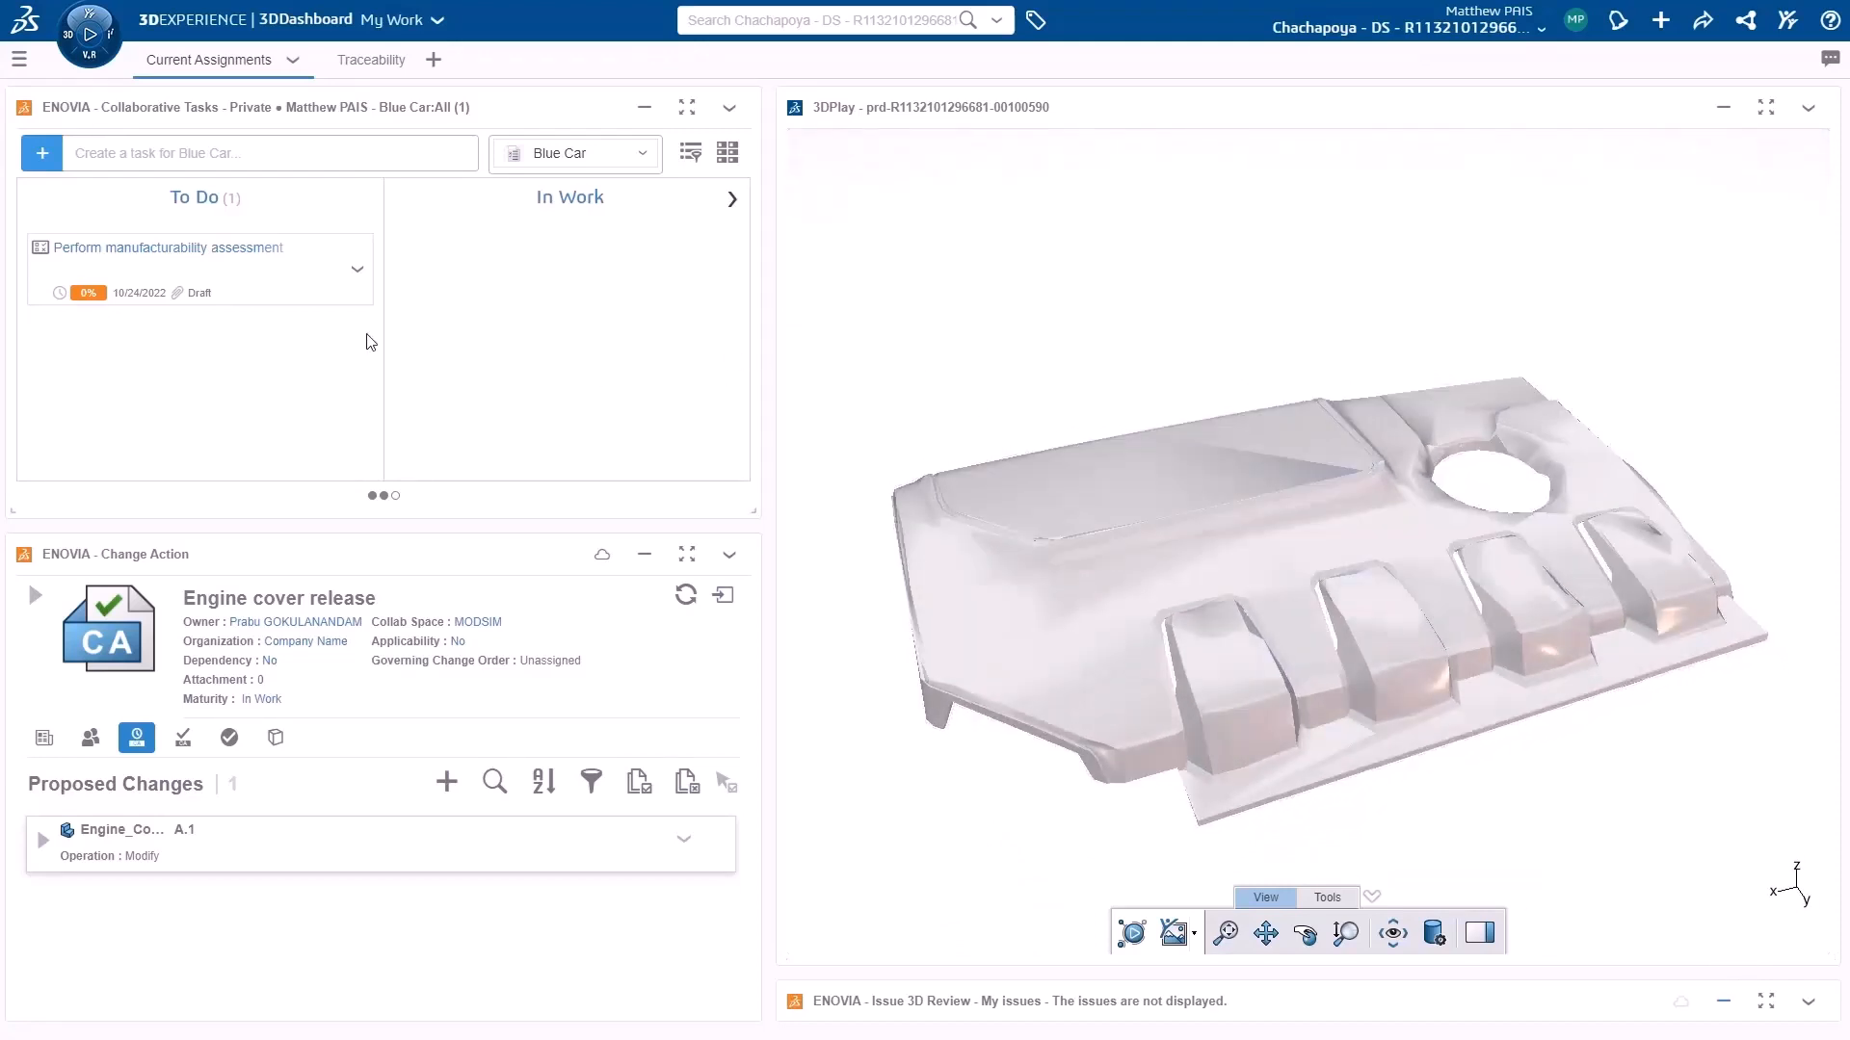
drag(198, 269, 567, 269)
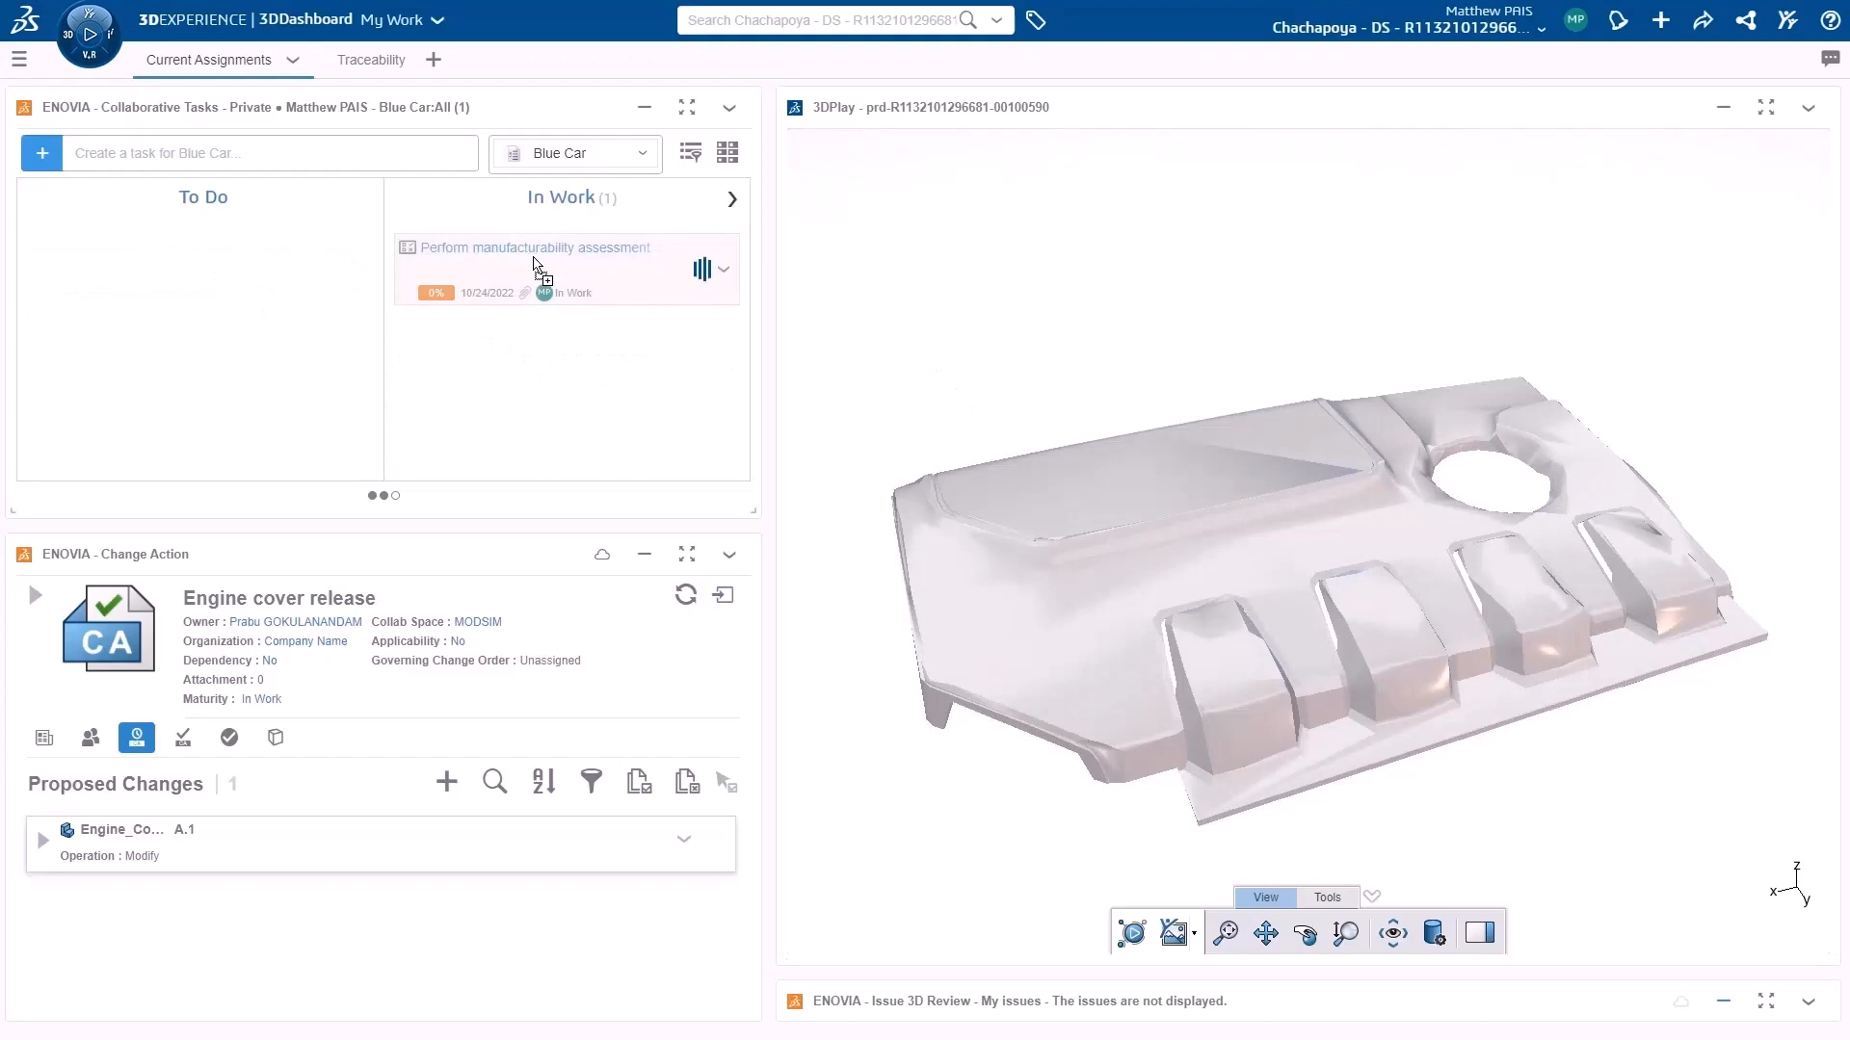
mouse_move(513, 351)
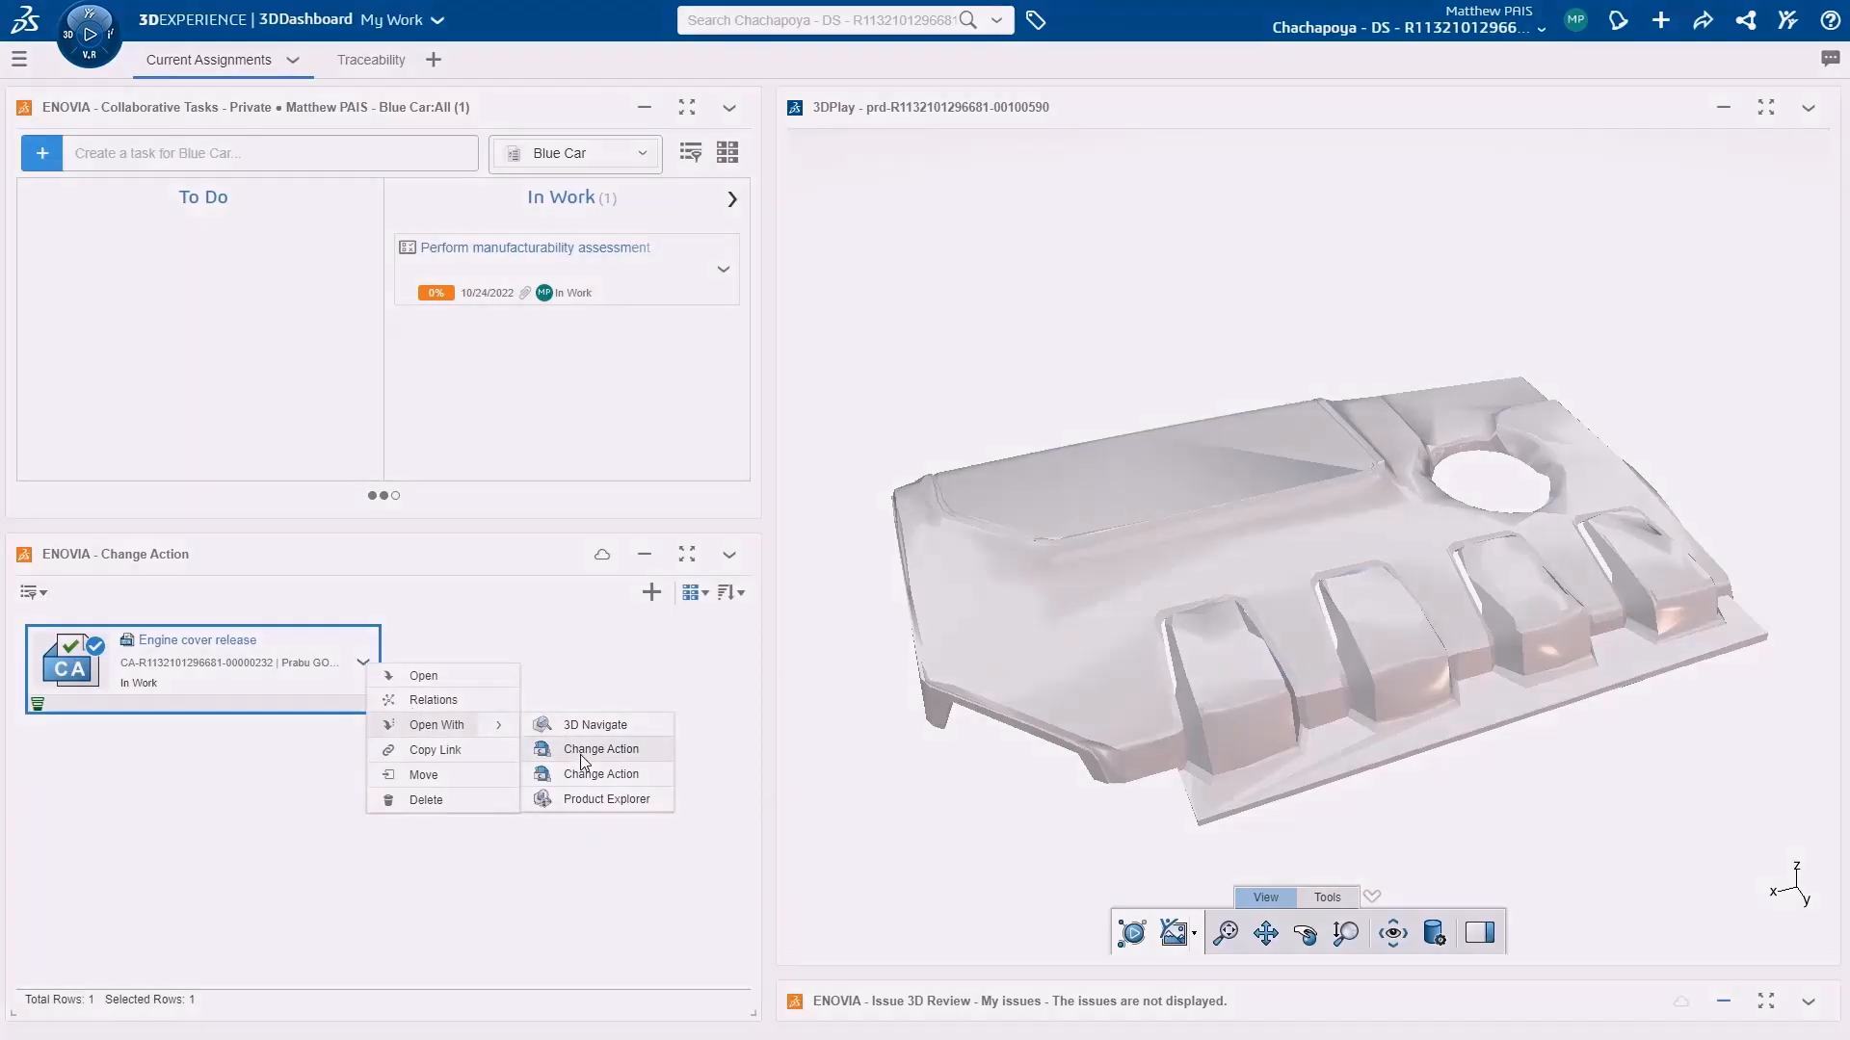
Open Engine cover release in Change Action and bring up actions for Engine_Cover_MoldedPart_CCV A.1.
click(602, 750)
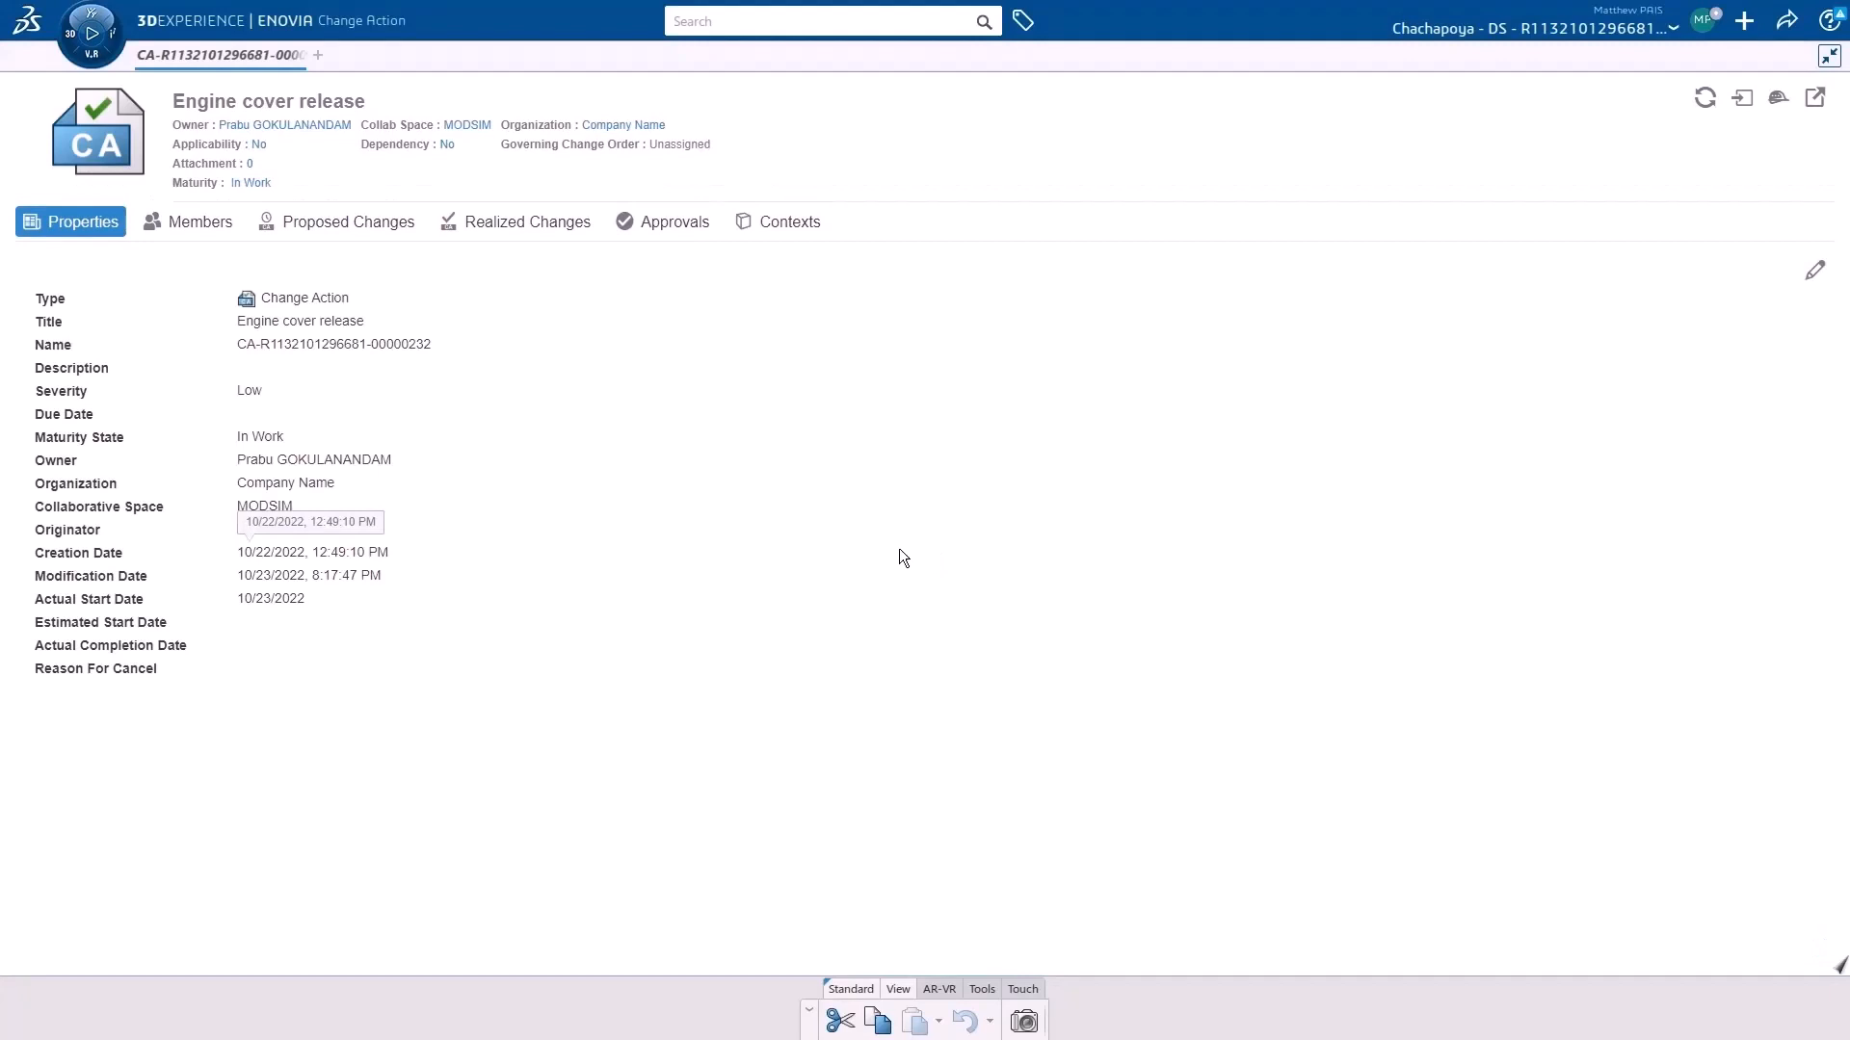
click(349, 222)
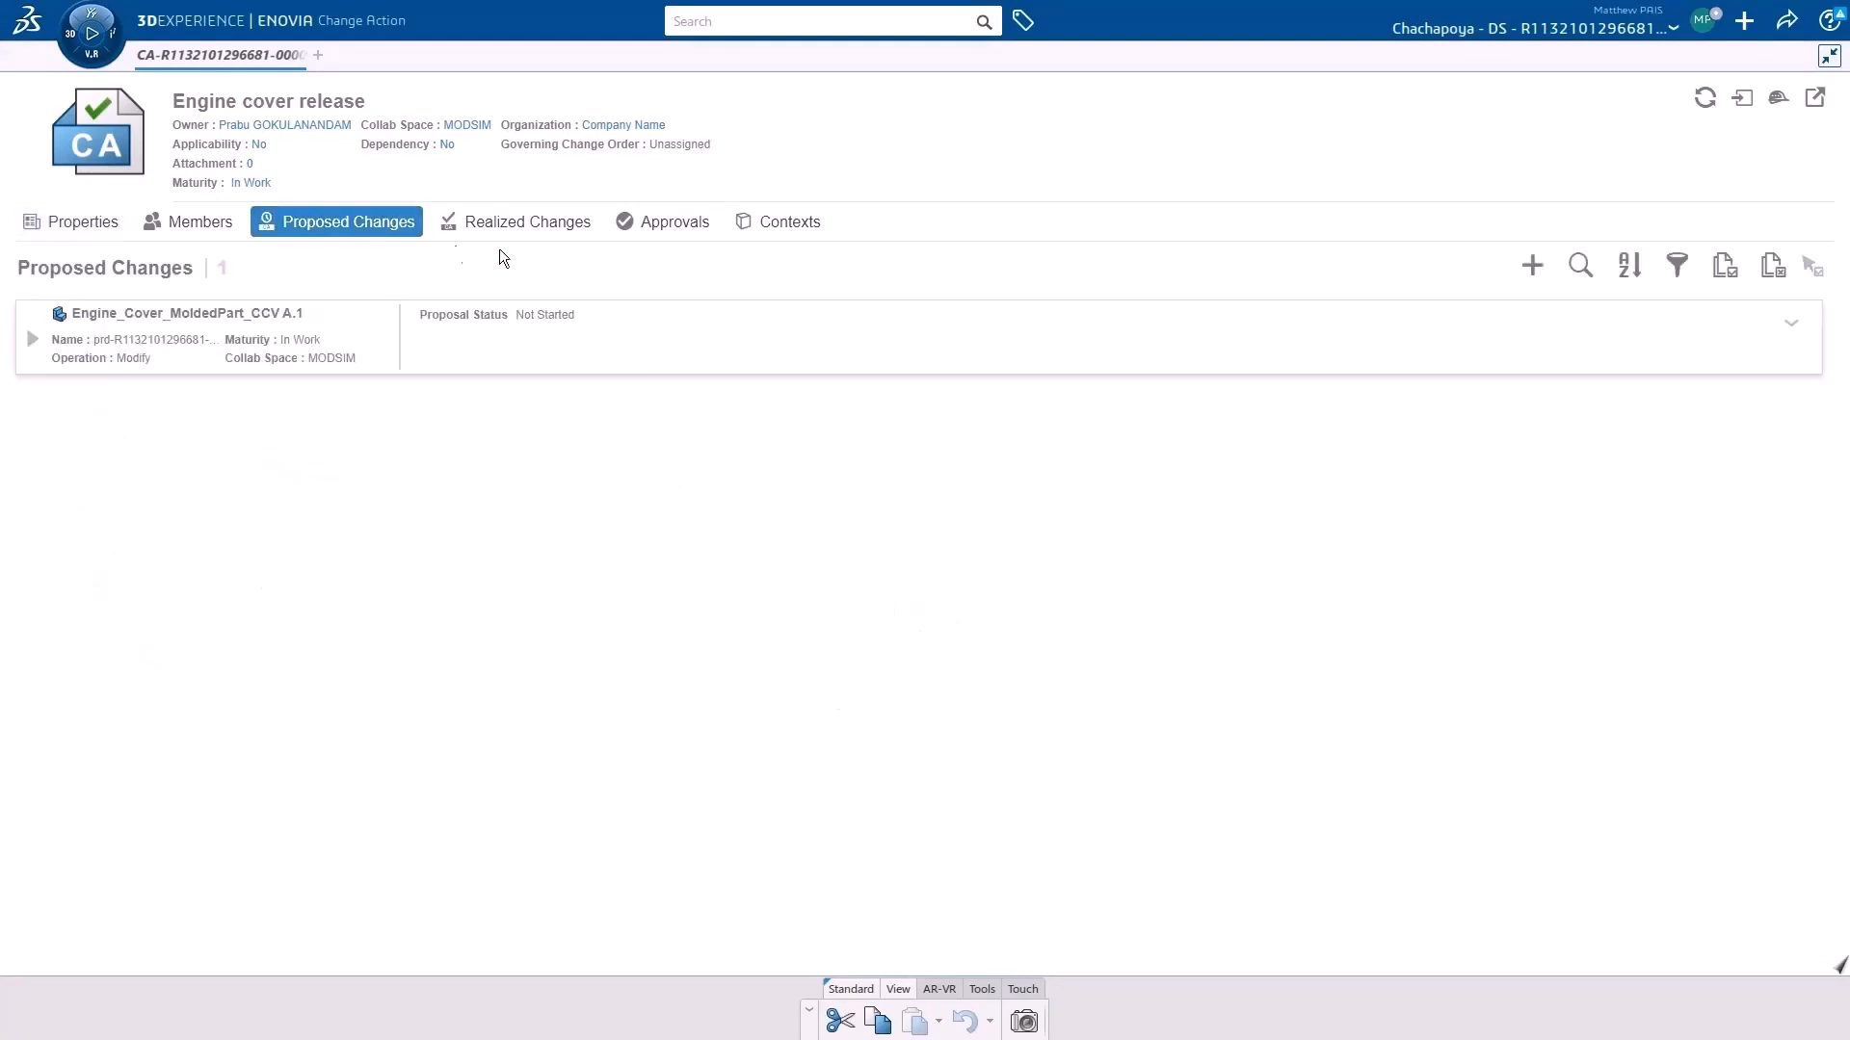
mouse_move(1783, 96)
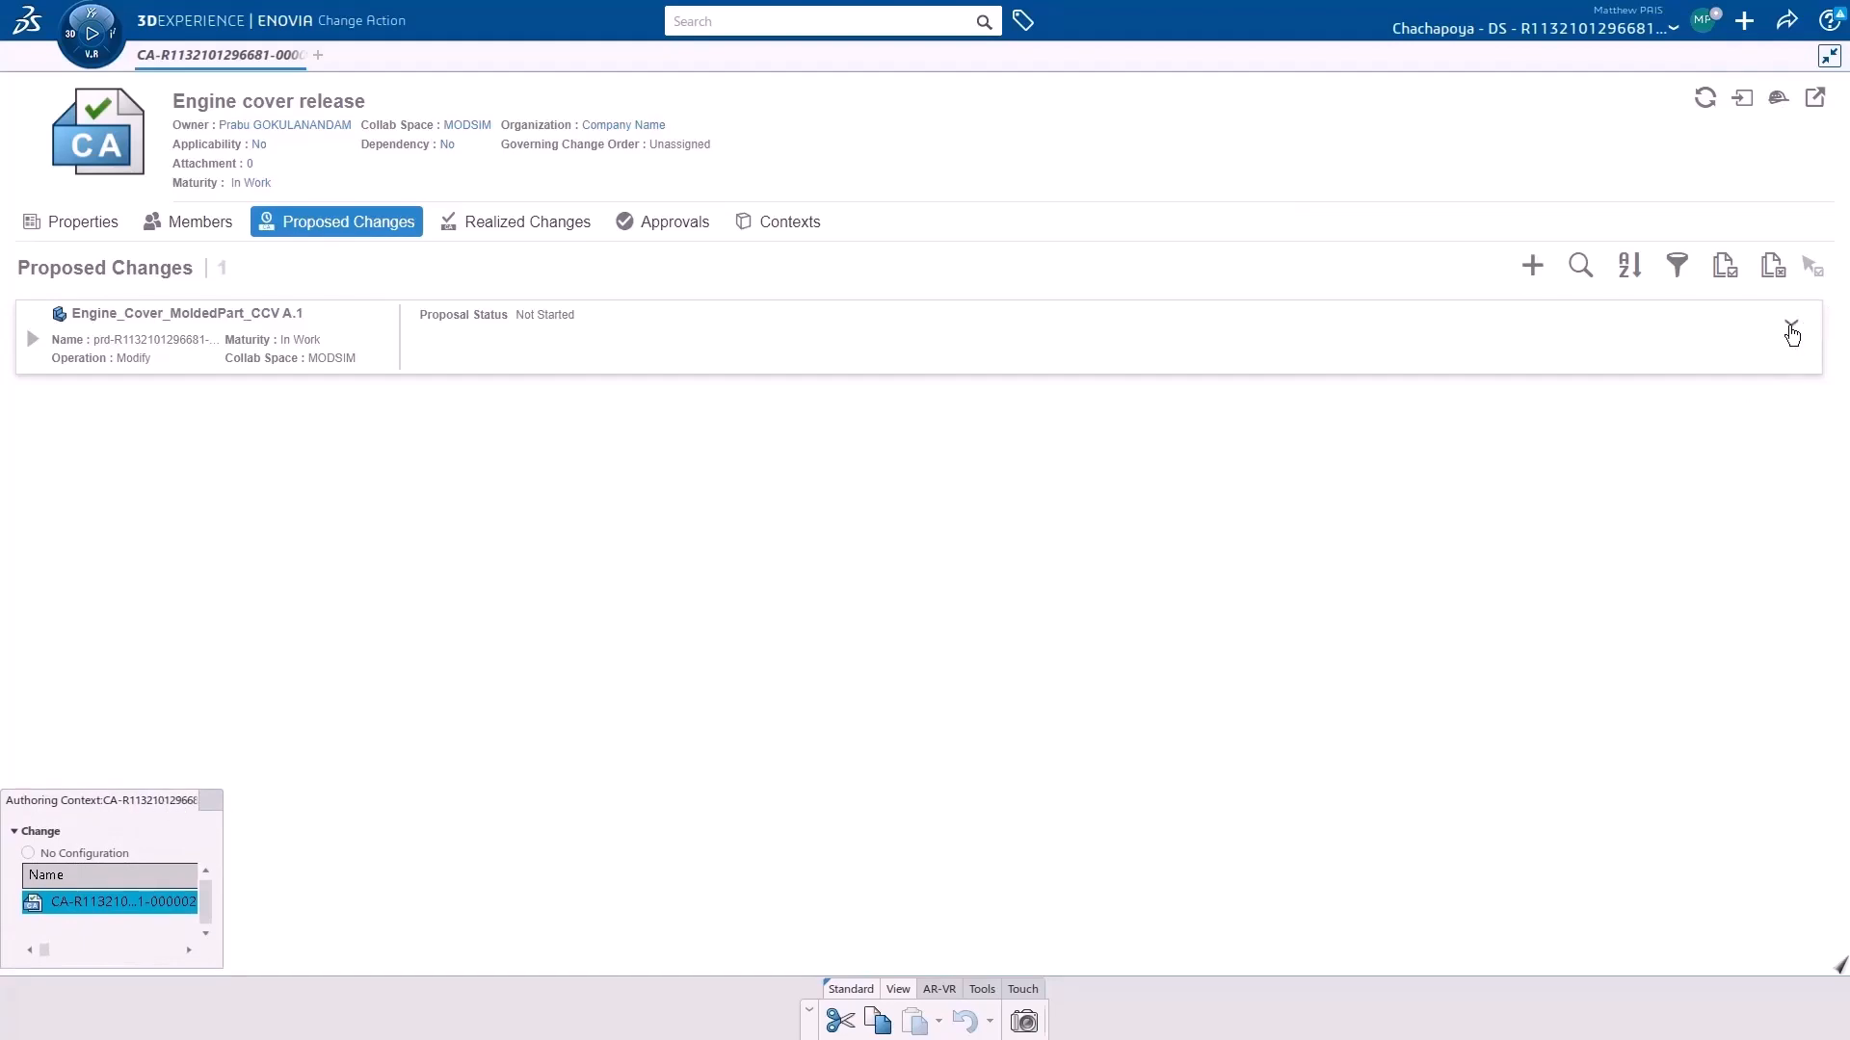
click(1790, 331)
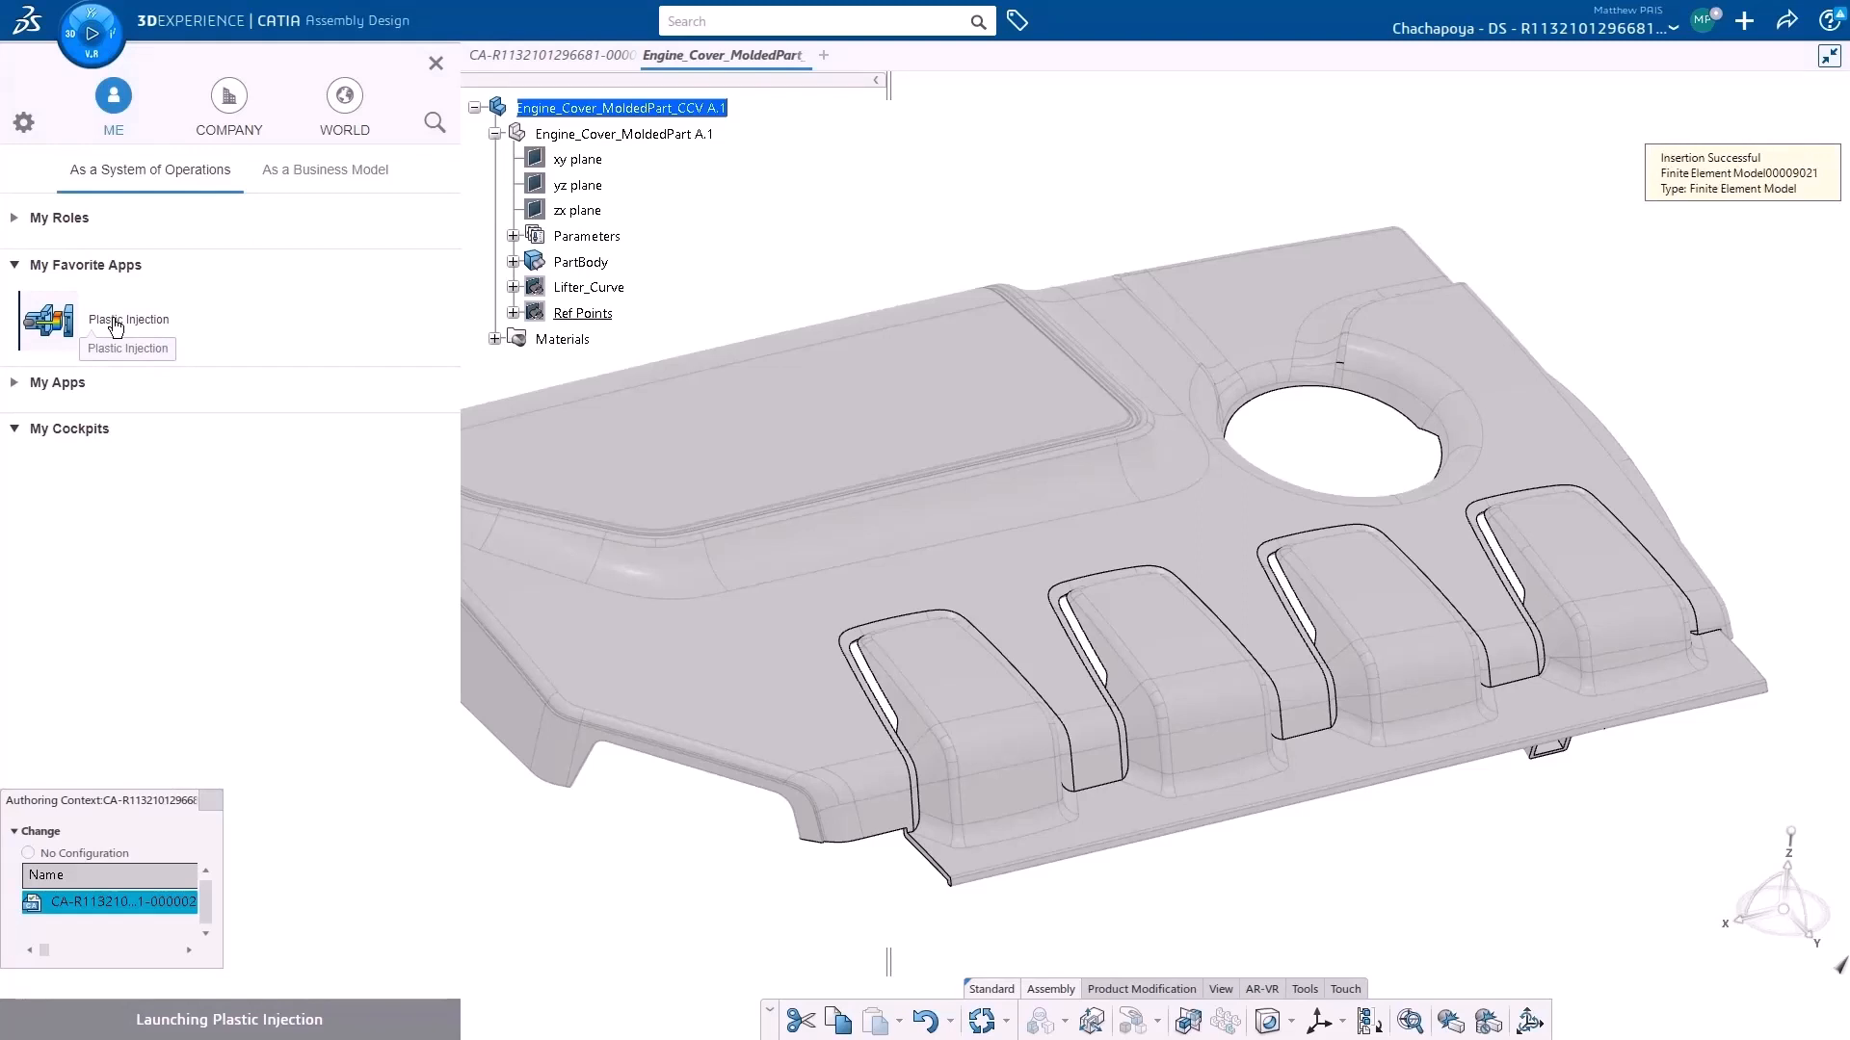
Launch Plastic Injection on the engine cover and run the fill simulation from the Assistant.
click(127, 320)
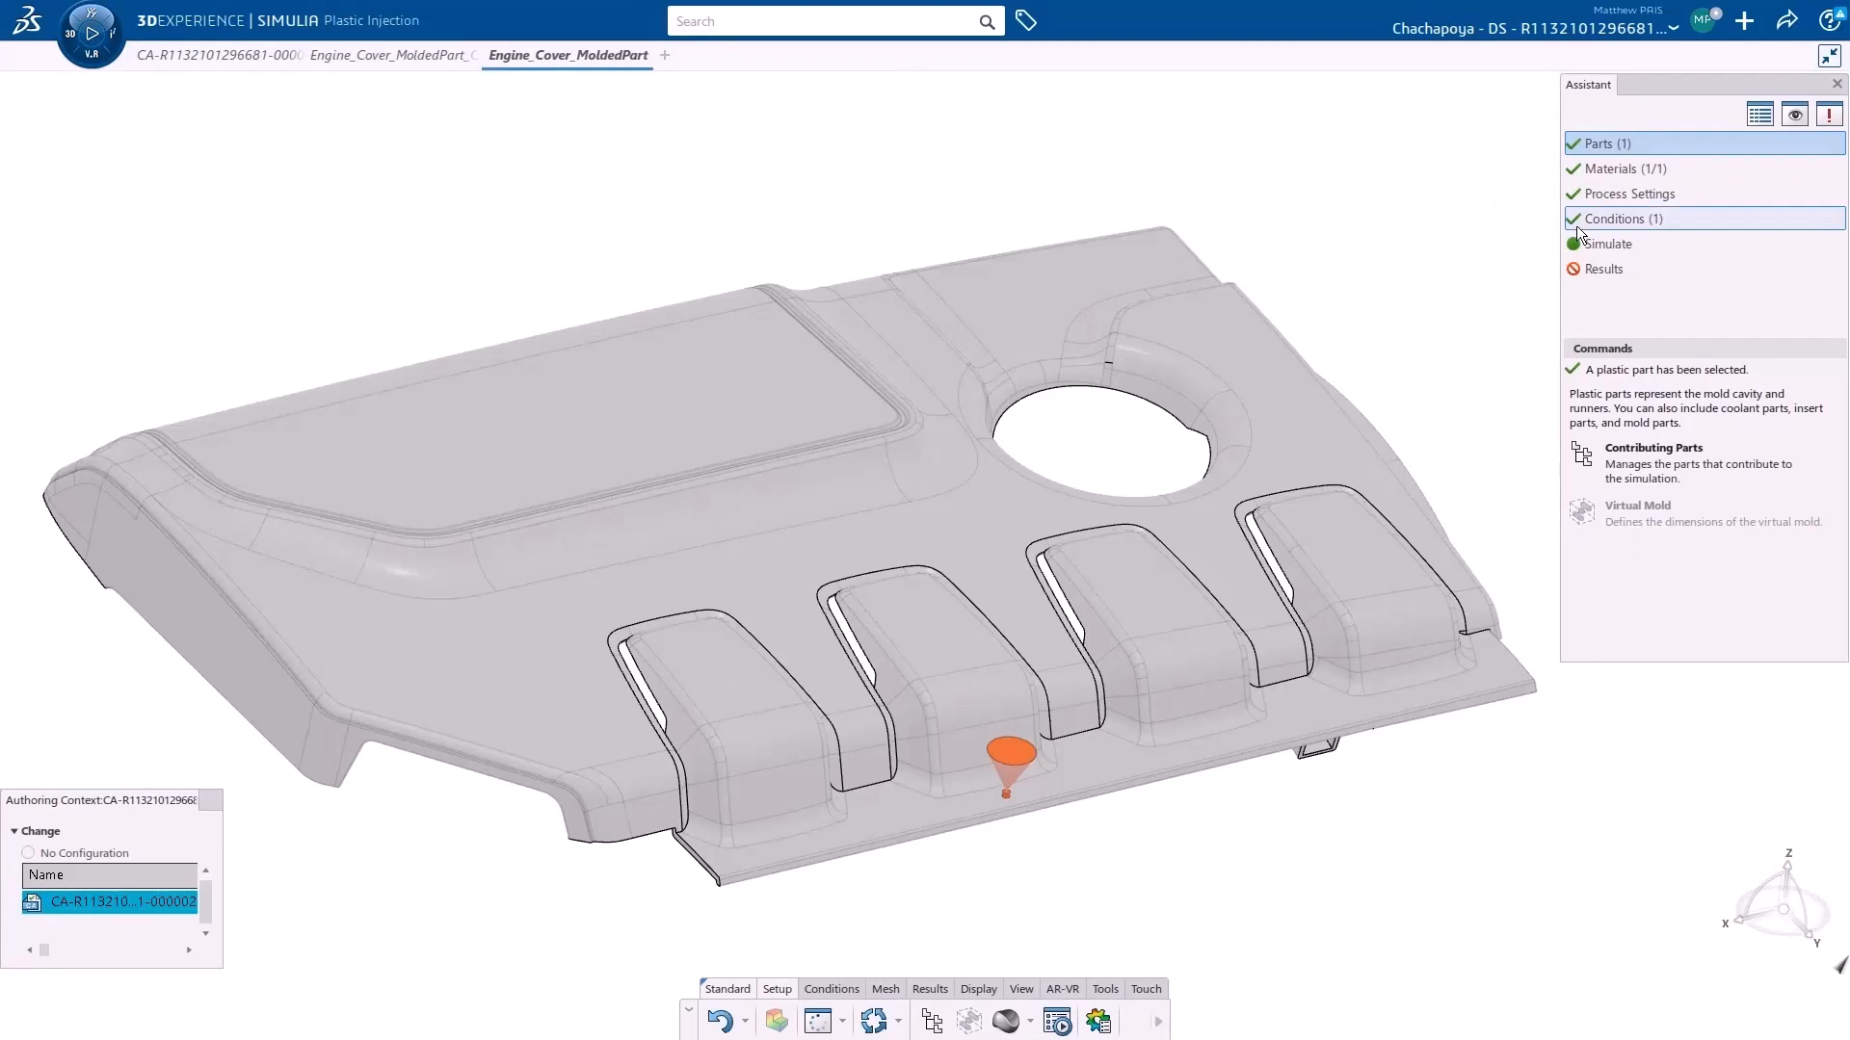
click(1609, 243)
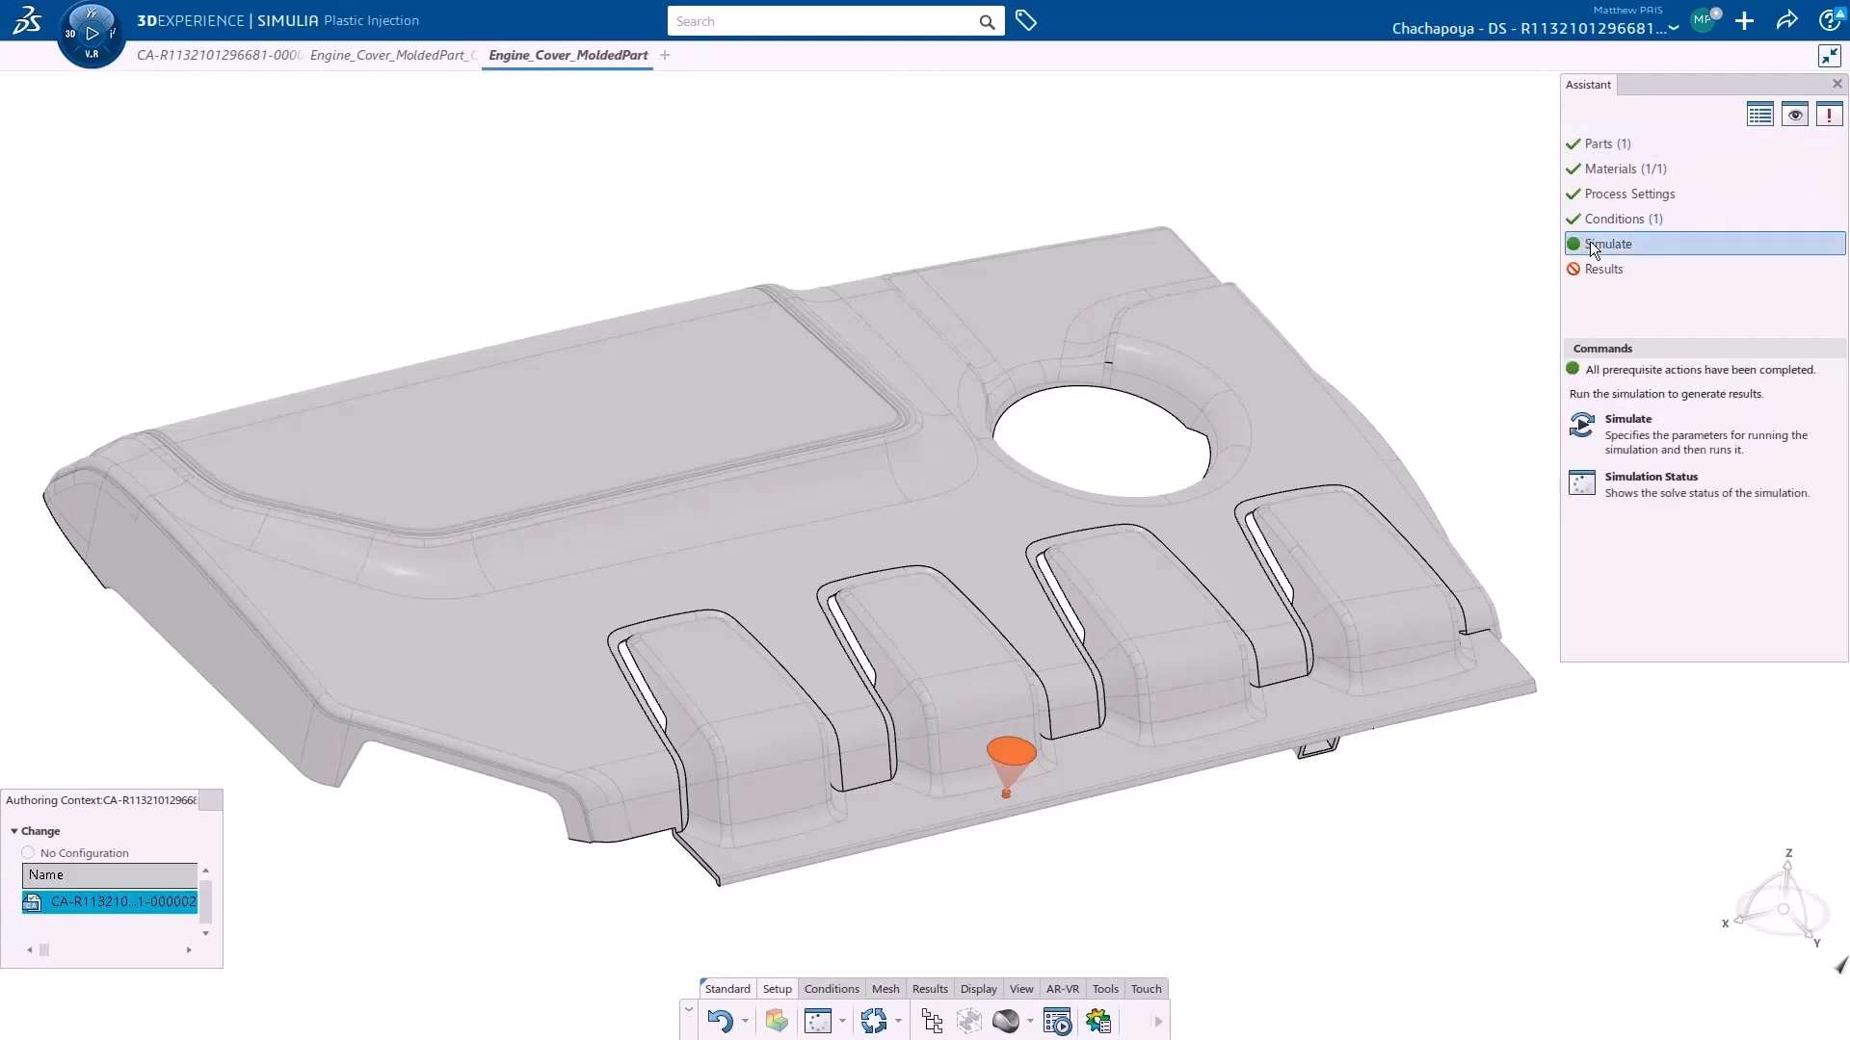
mouse_move(1630, 427)
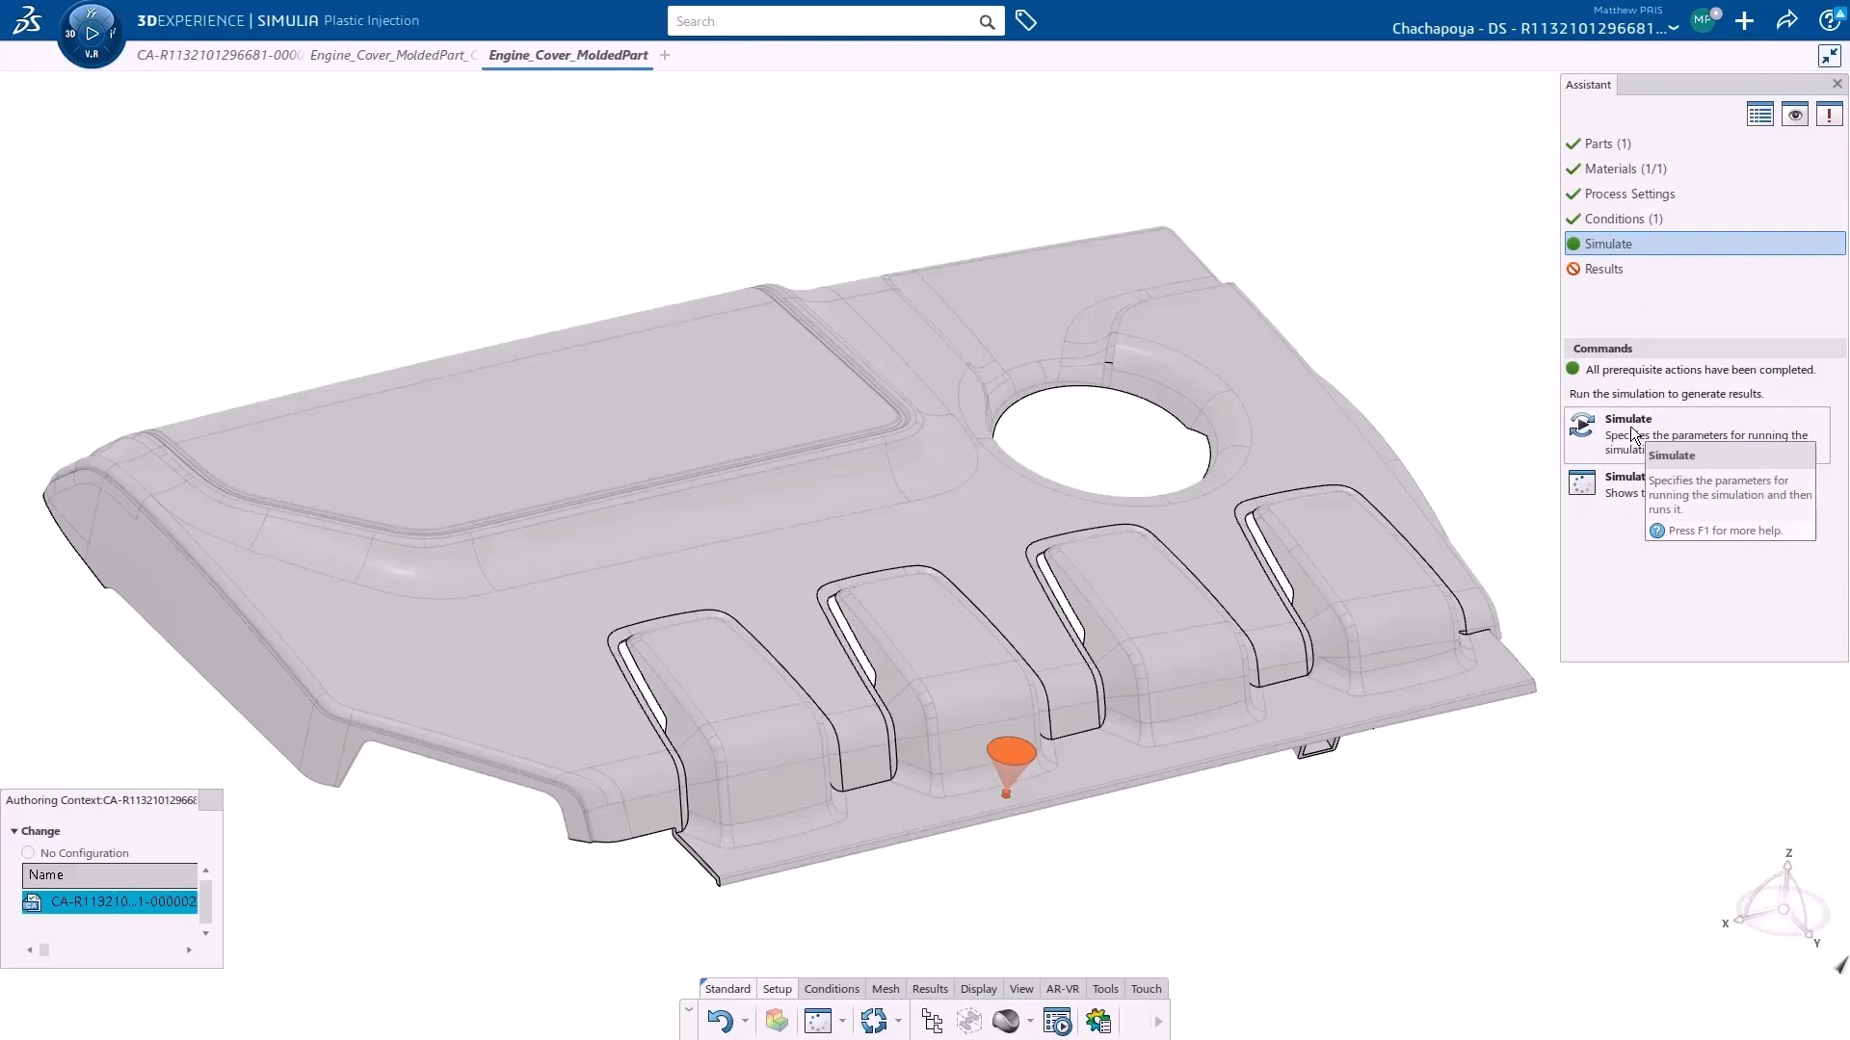
click(1626, 418)
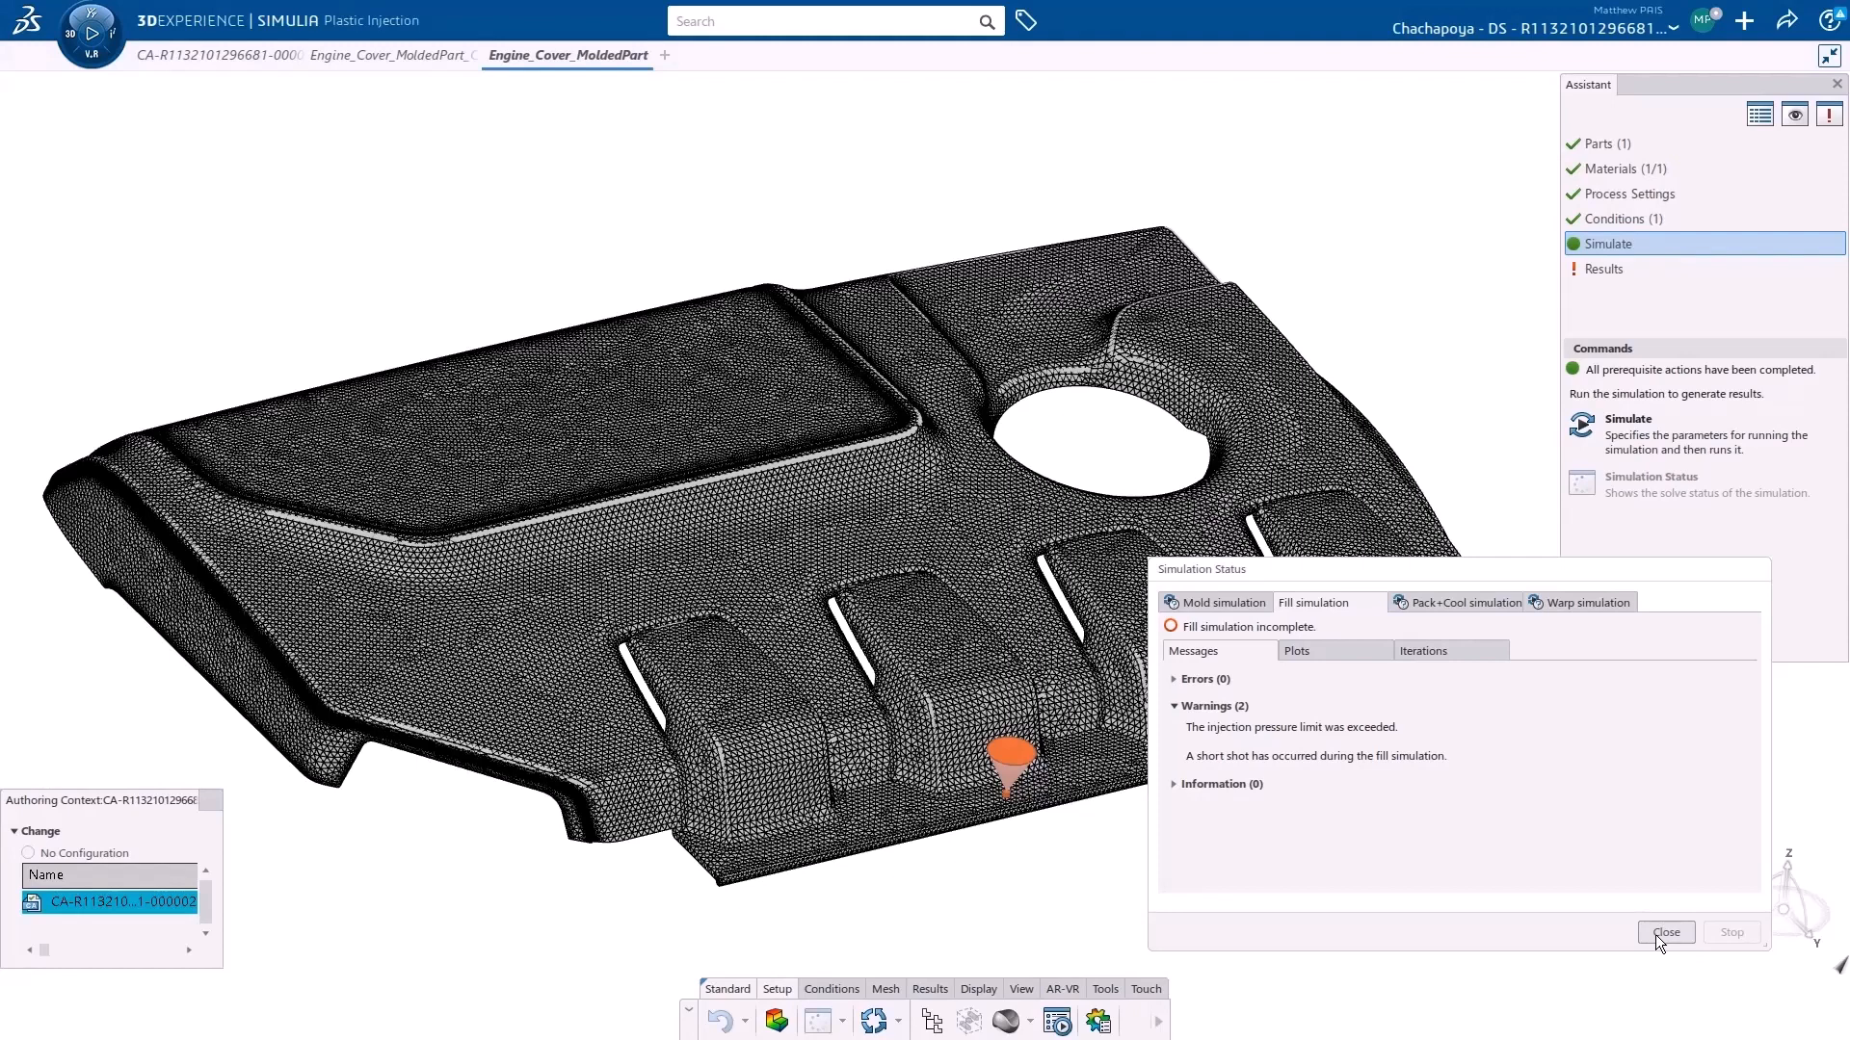
Dismiss the simulation status report, animate the fill-time results, and return to the dashboard.
click(1665, 933)
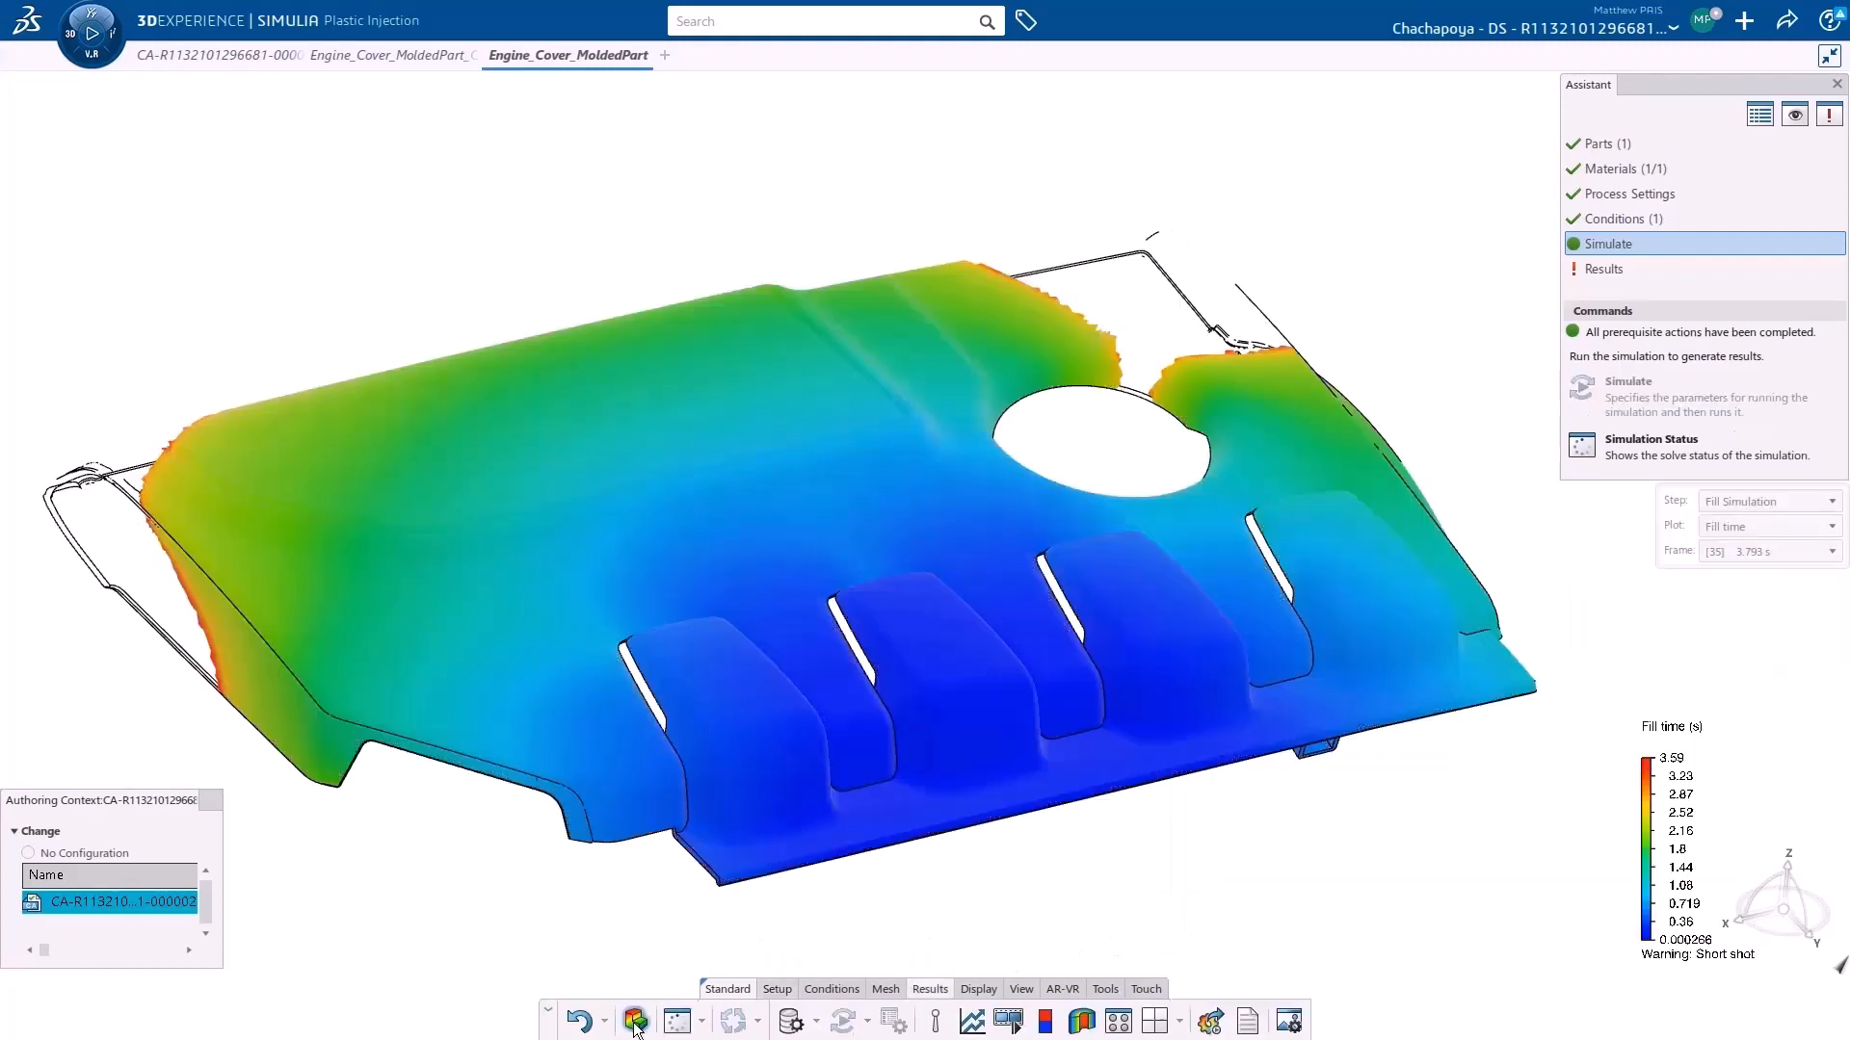
mouse_move(1008, 1022)
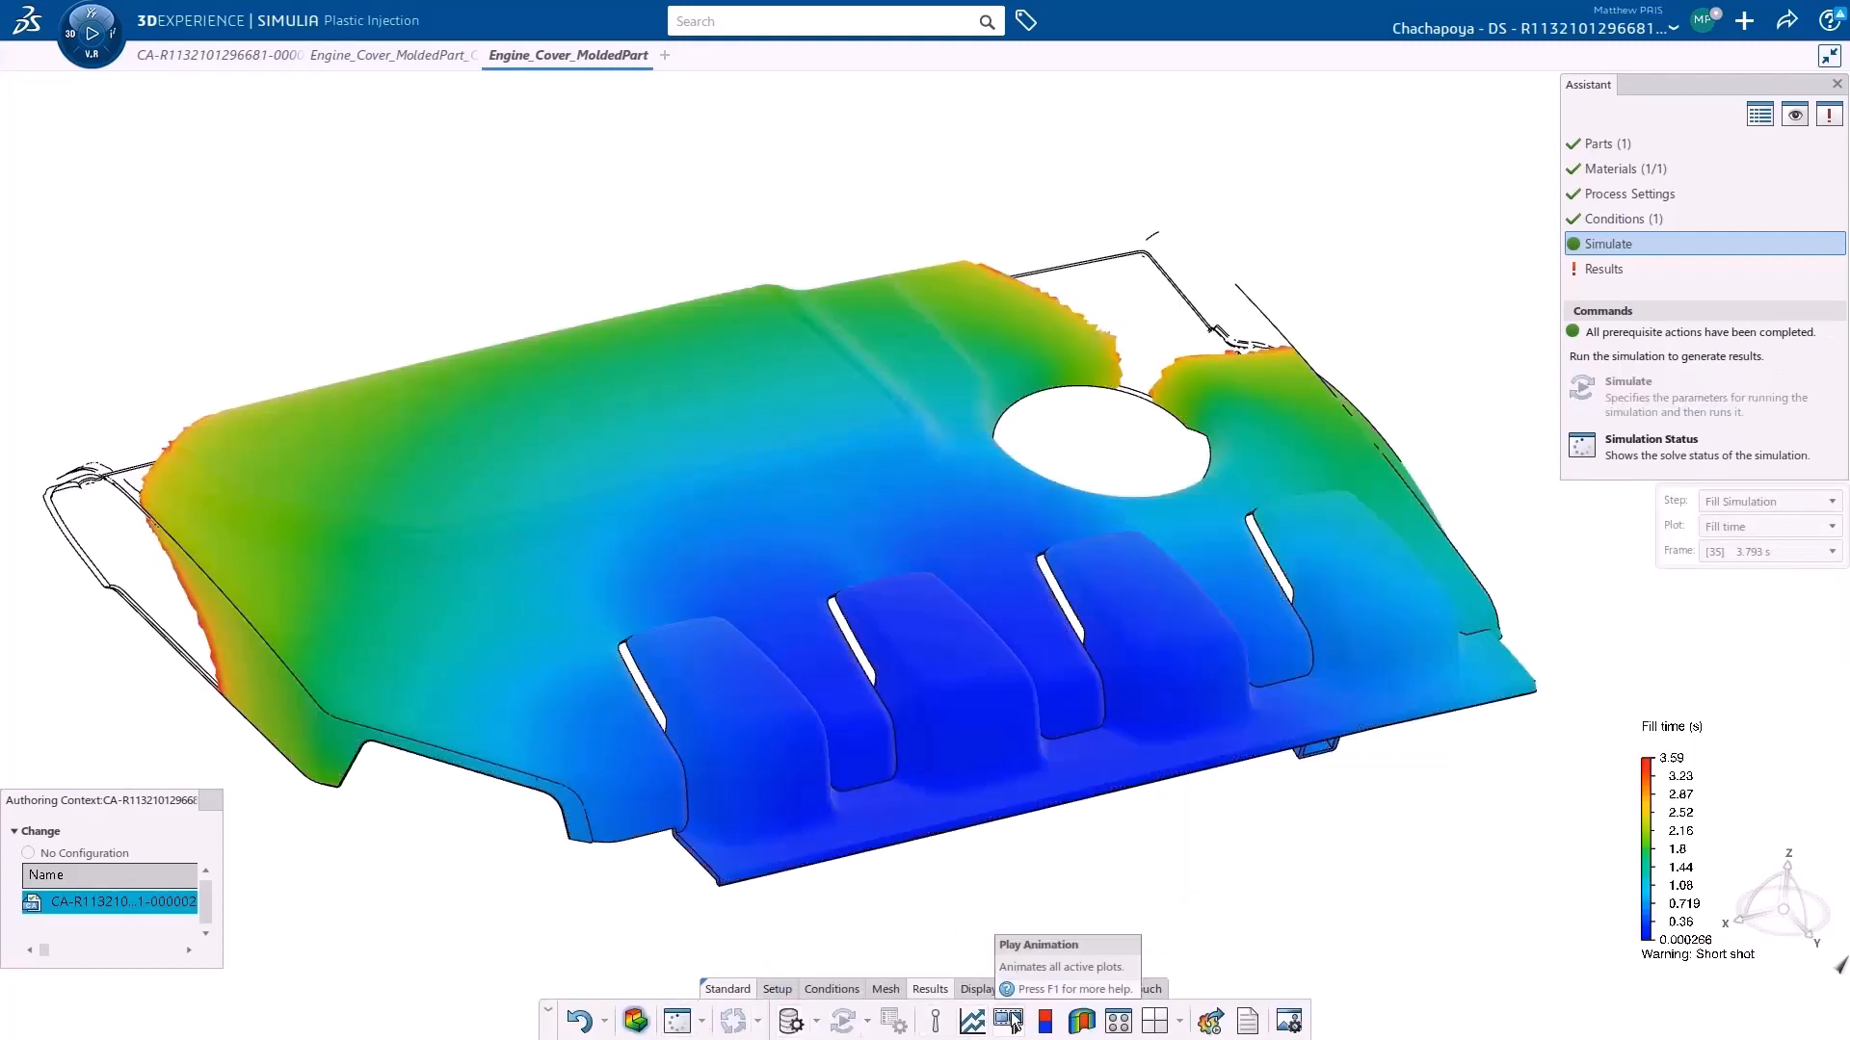
click(1008, 1021)
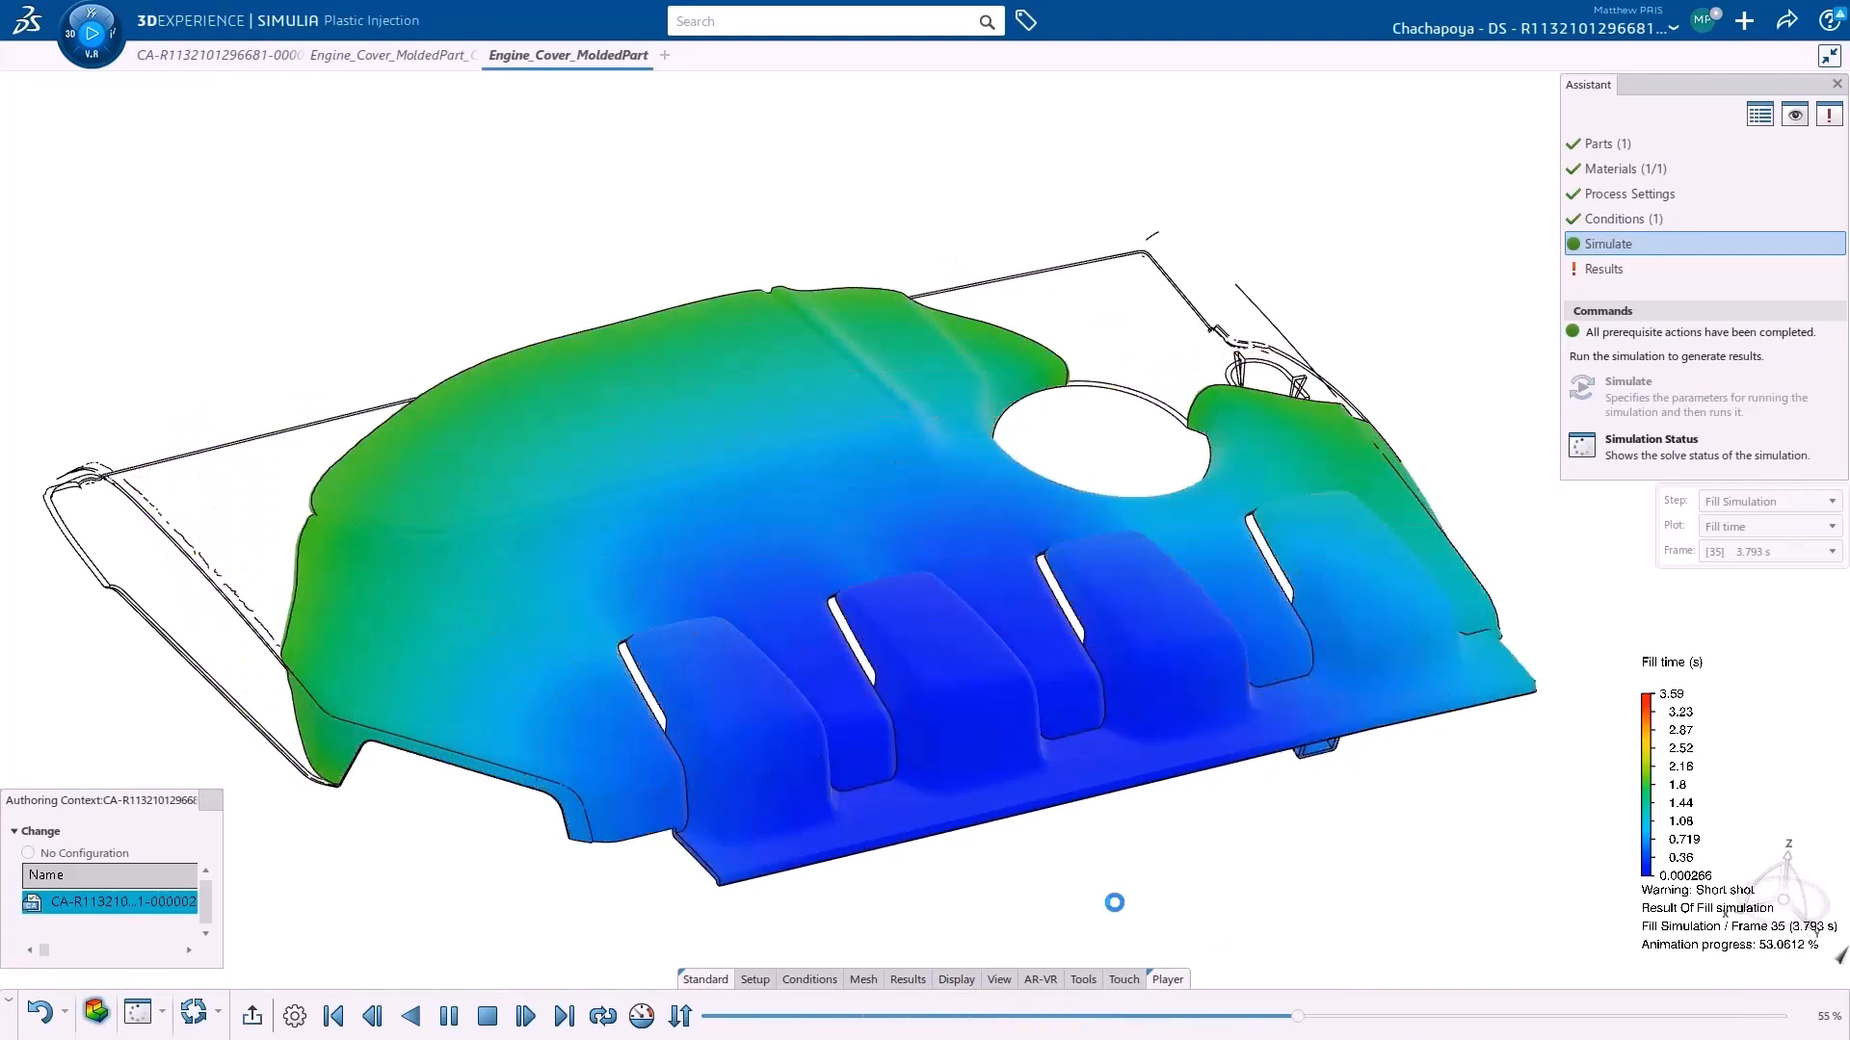
click(485, 1016)
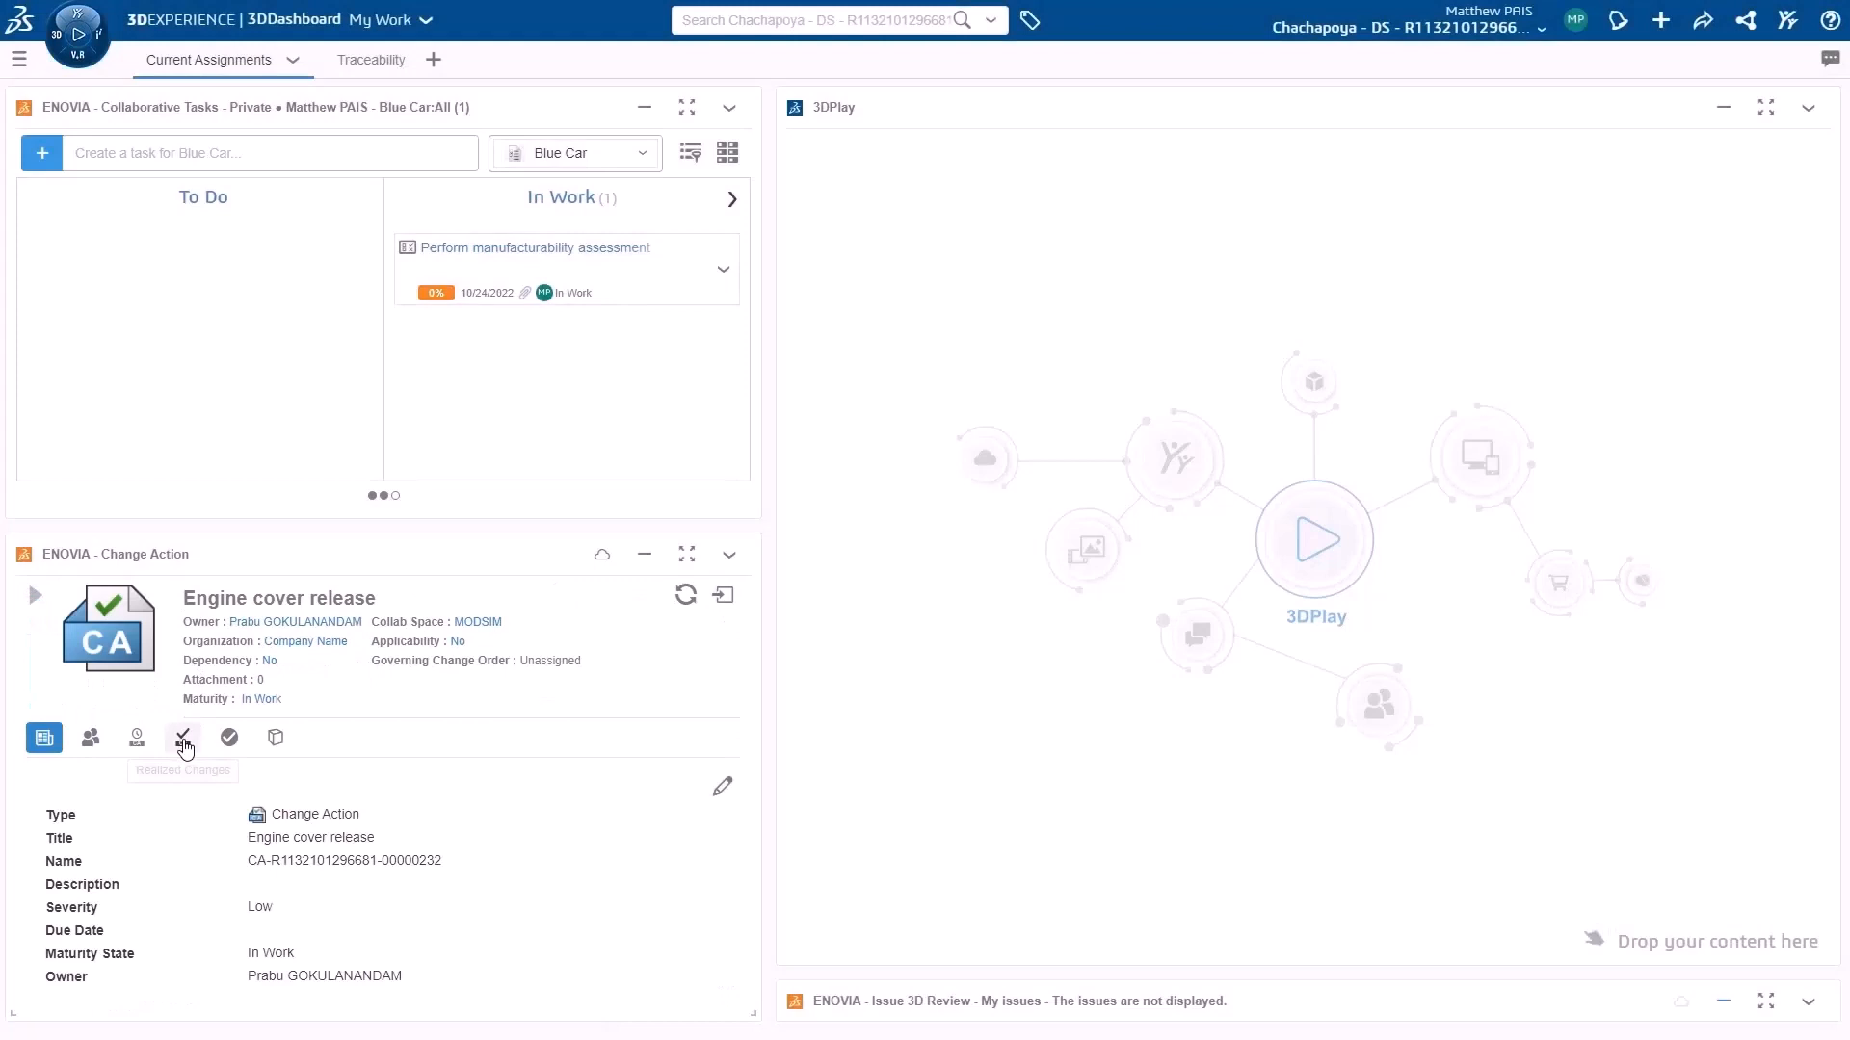
Load the fill simulation result from Realized Changes into 3DPlay, play it, then collapse the view.
click(183, 737)
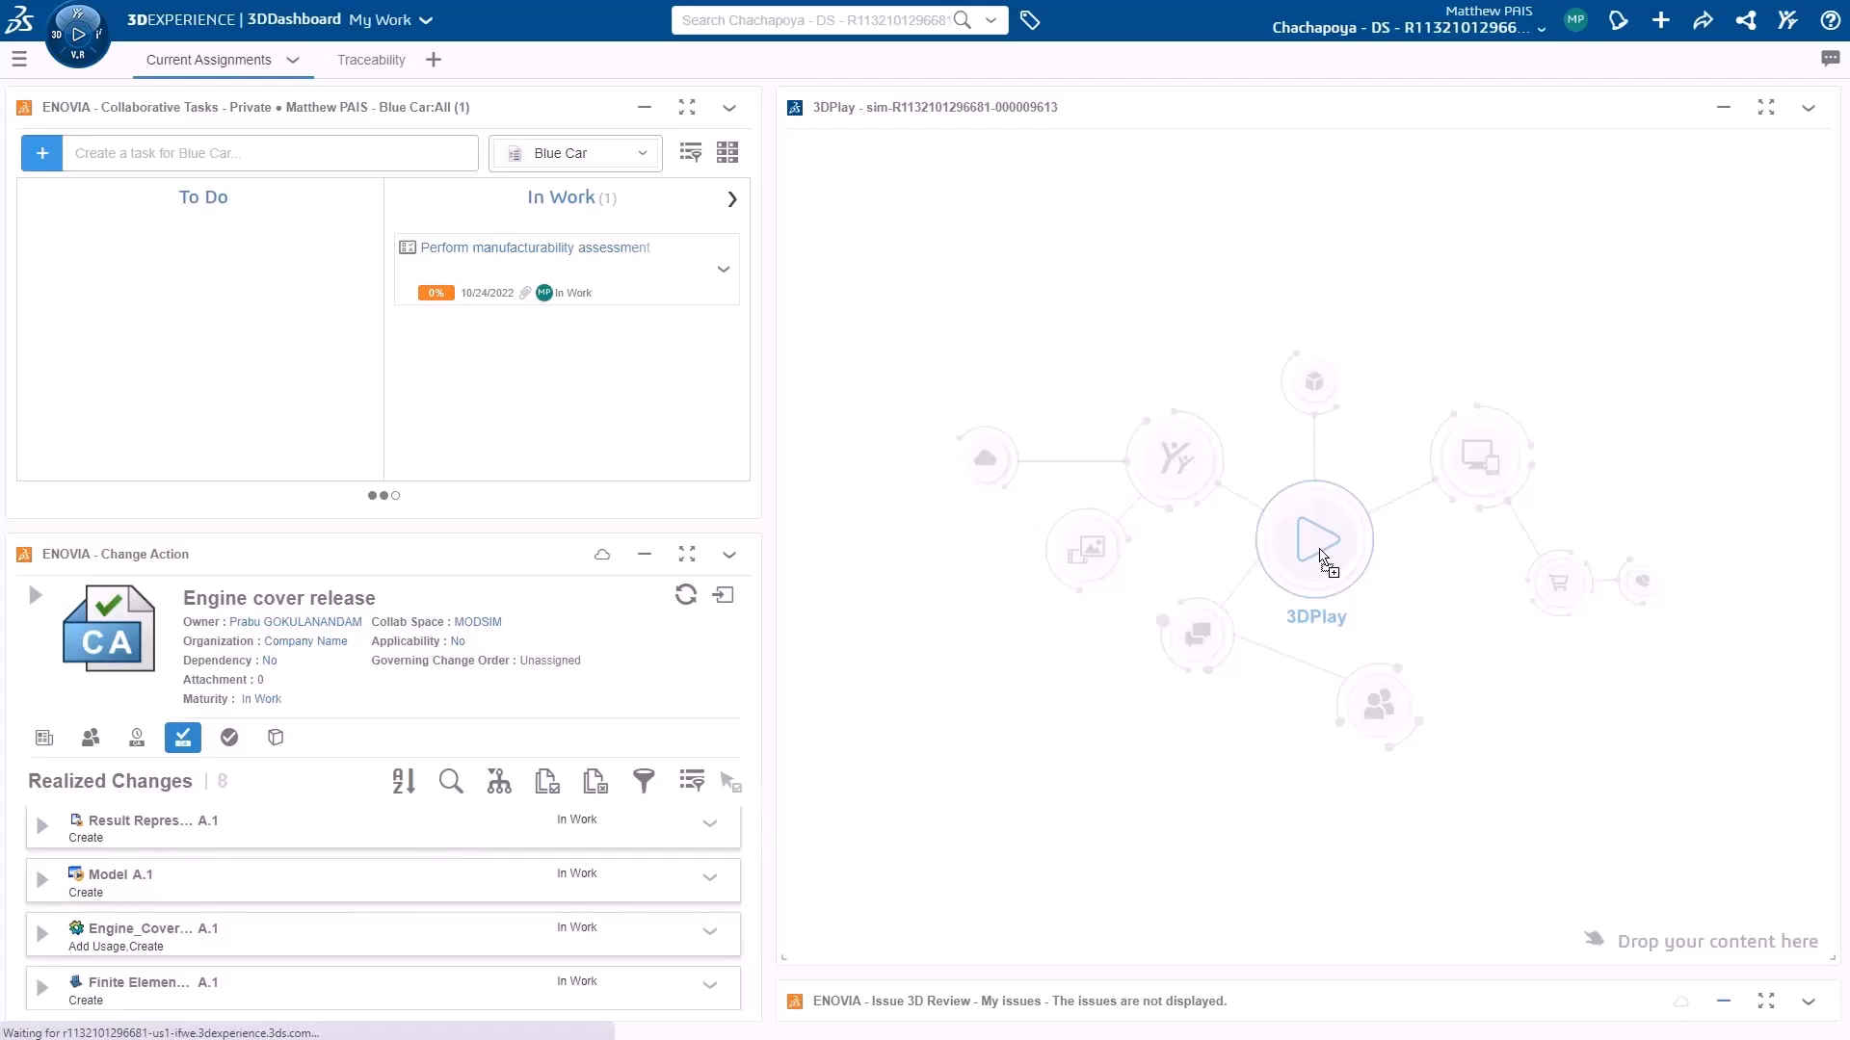
click(1312, 539)
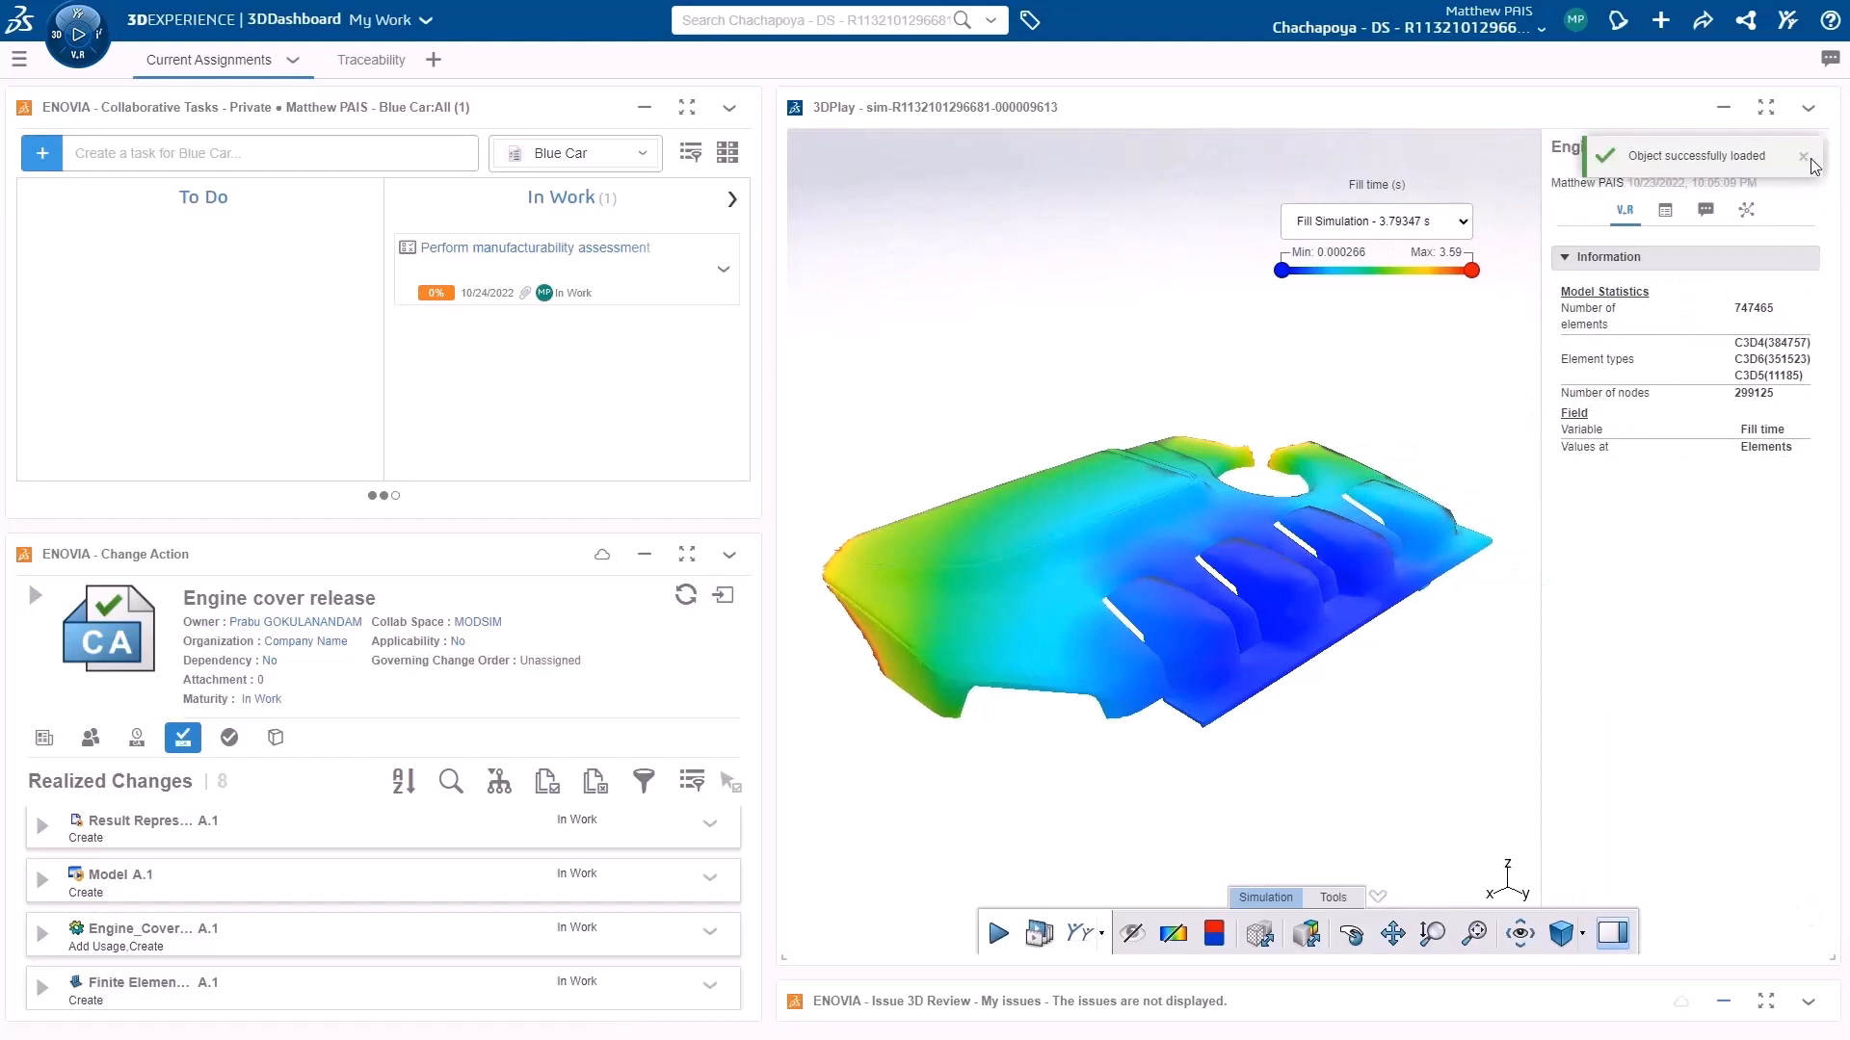
click(1804, 156)
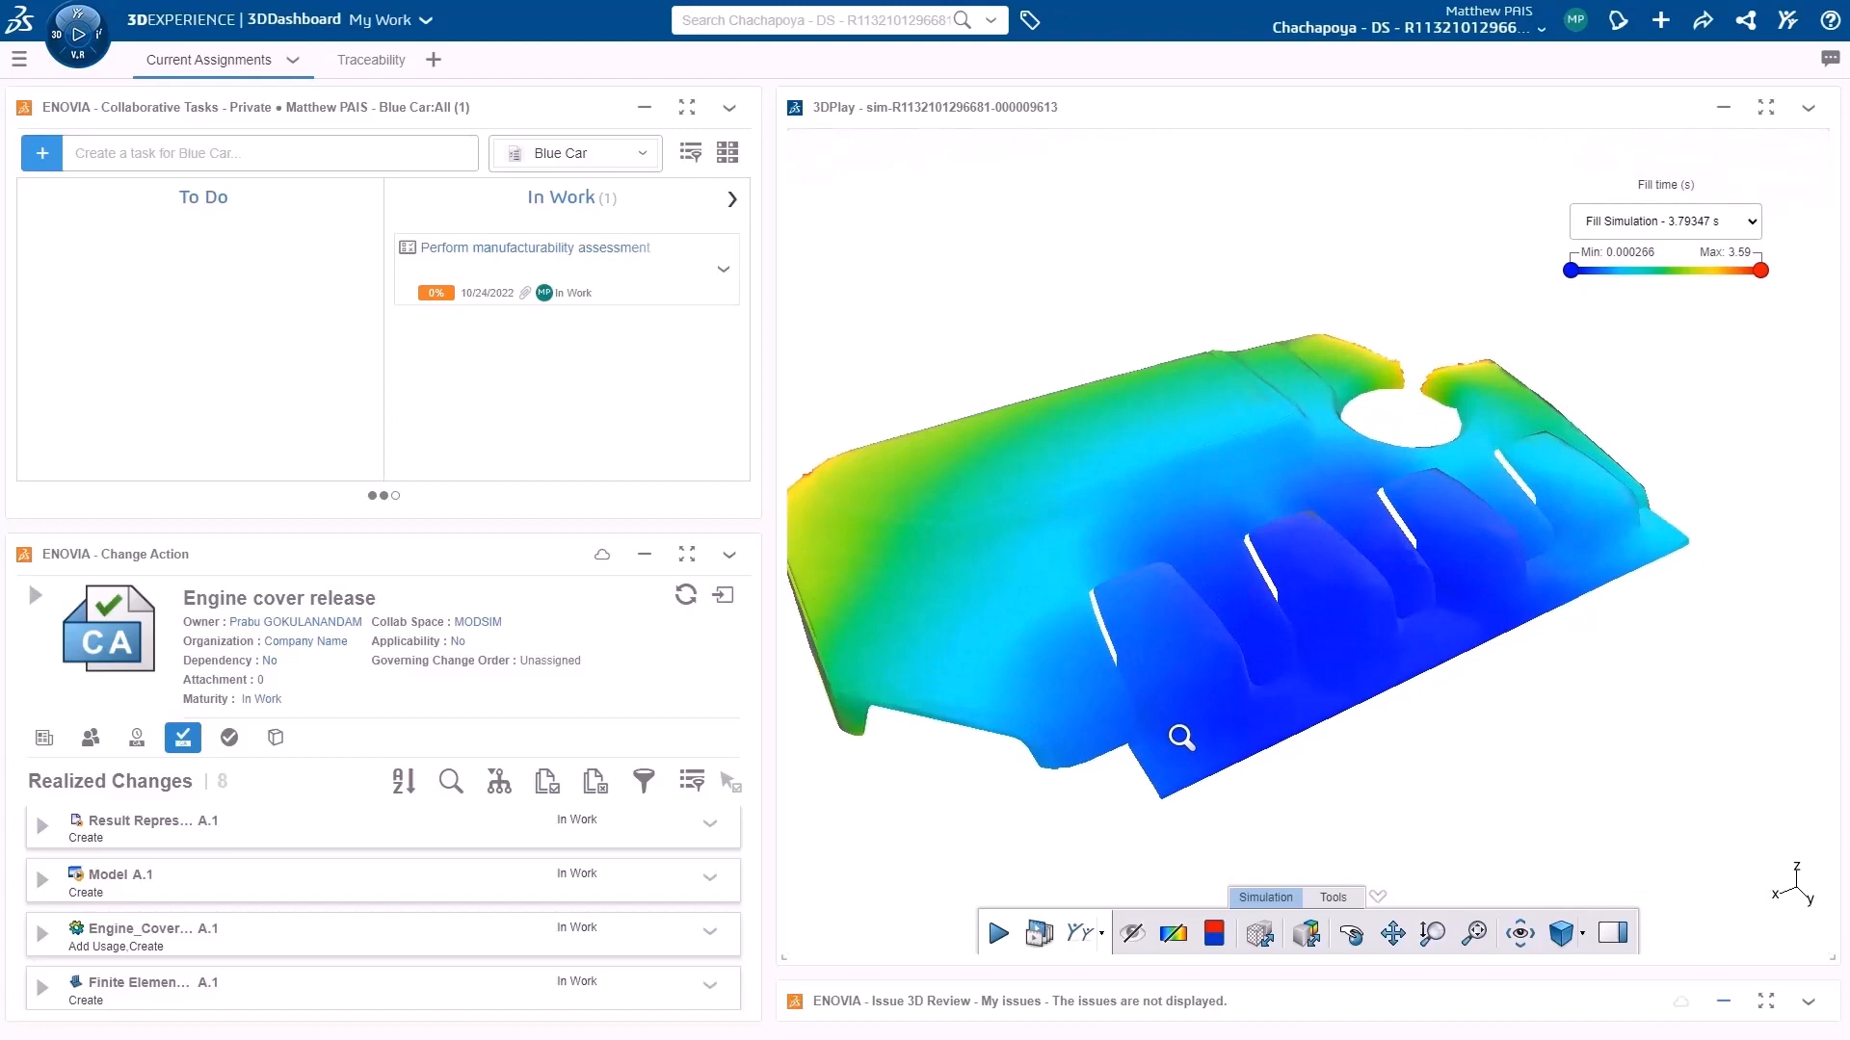
click(996, 933)
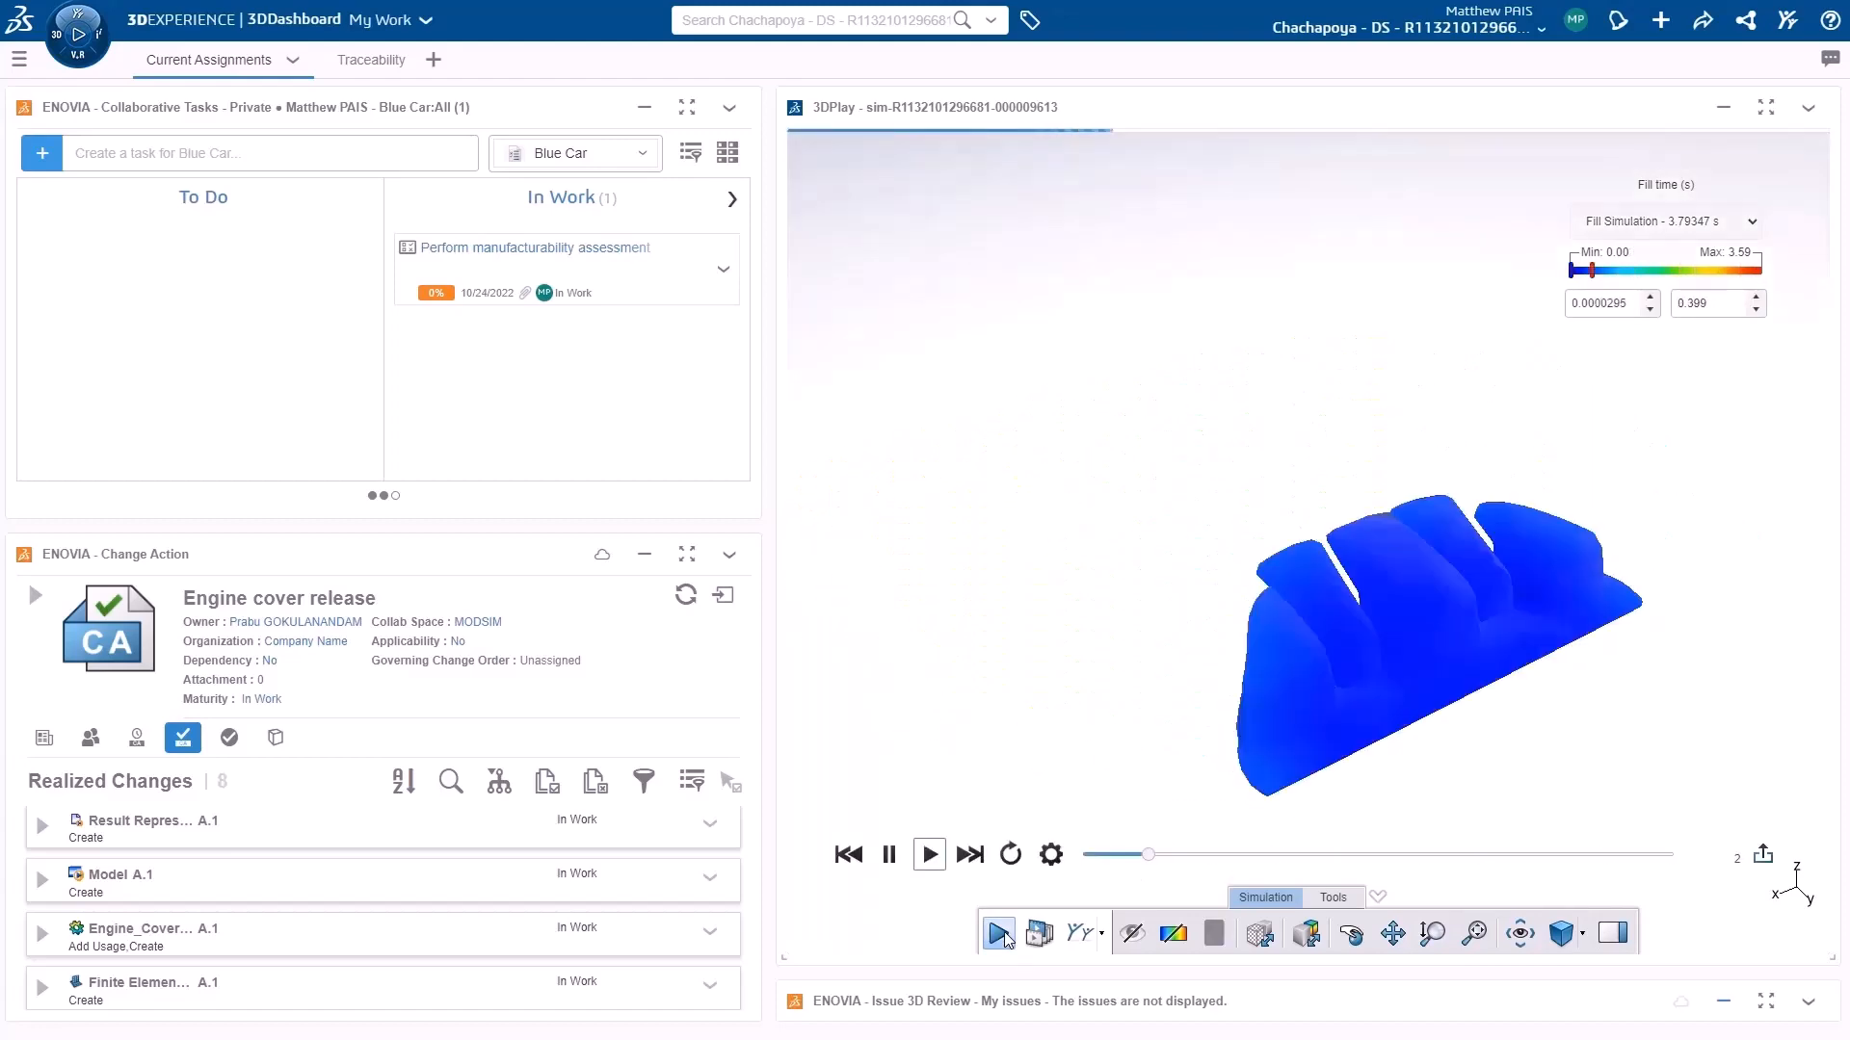
click(929, 854)
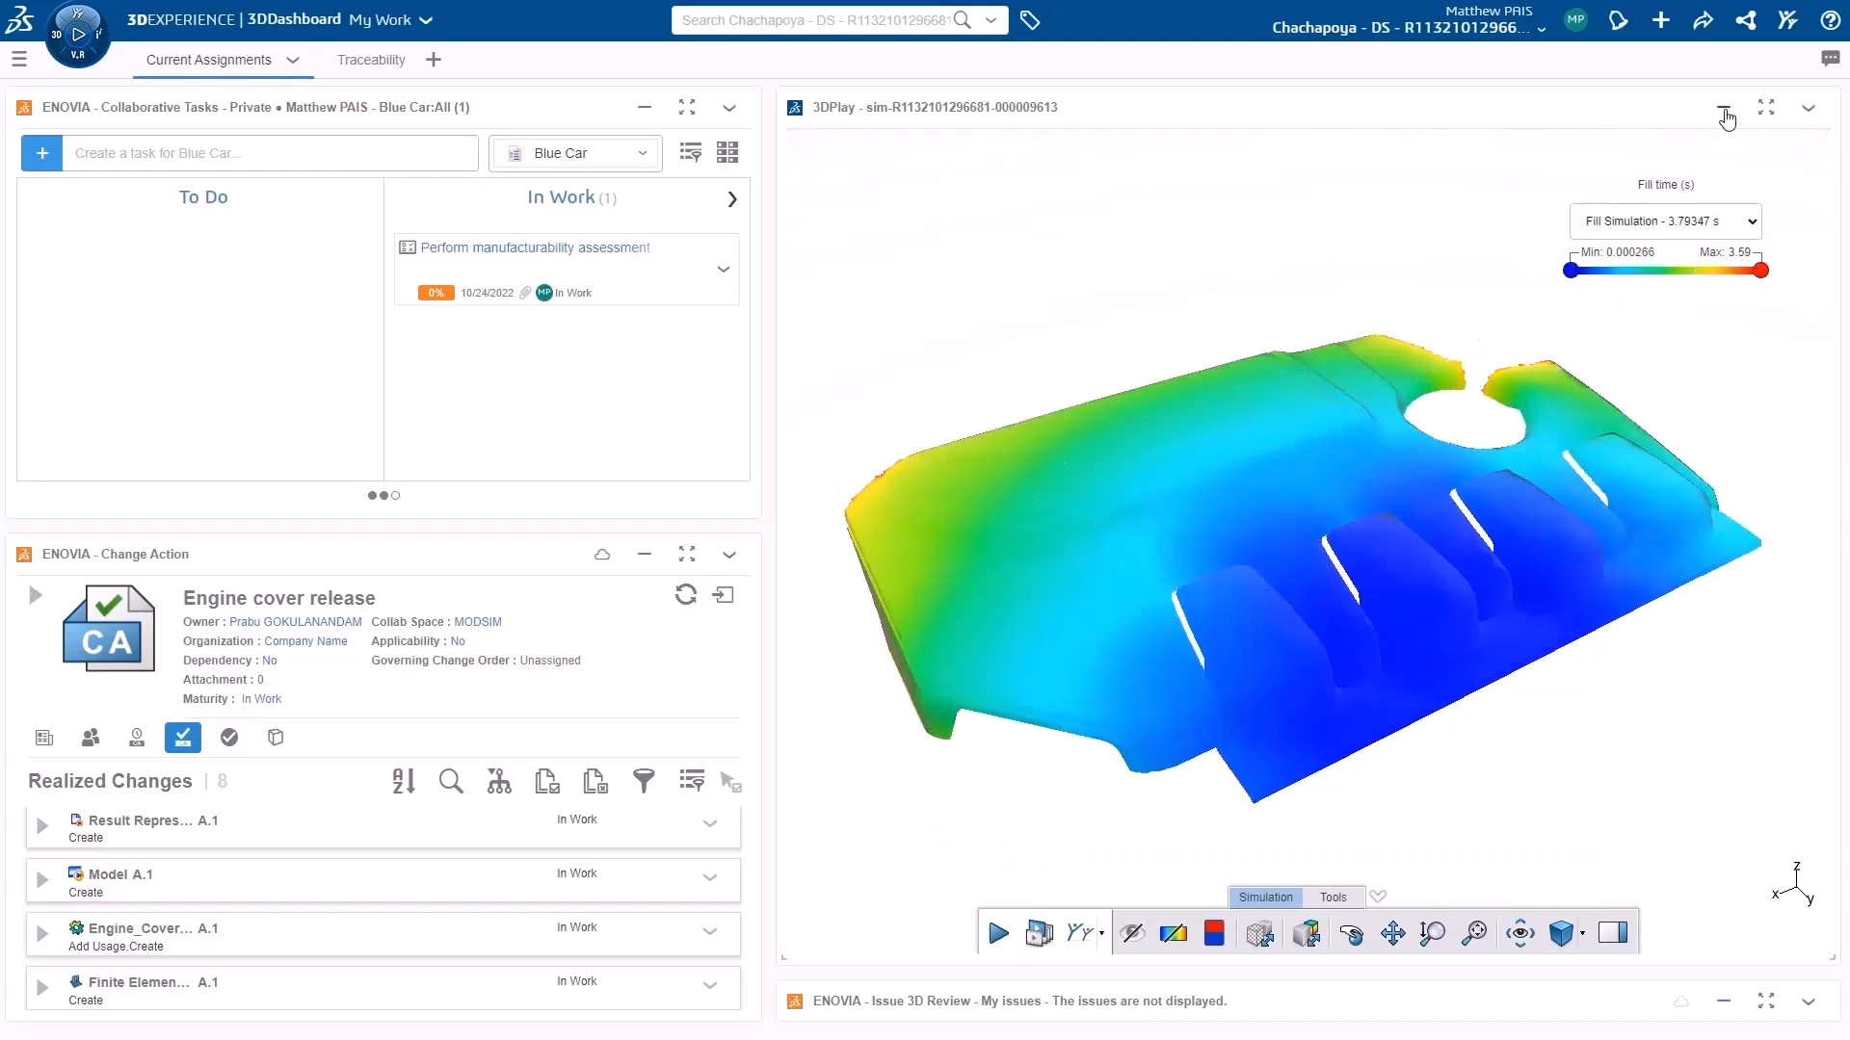
click(1720, 108)
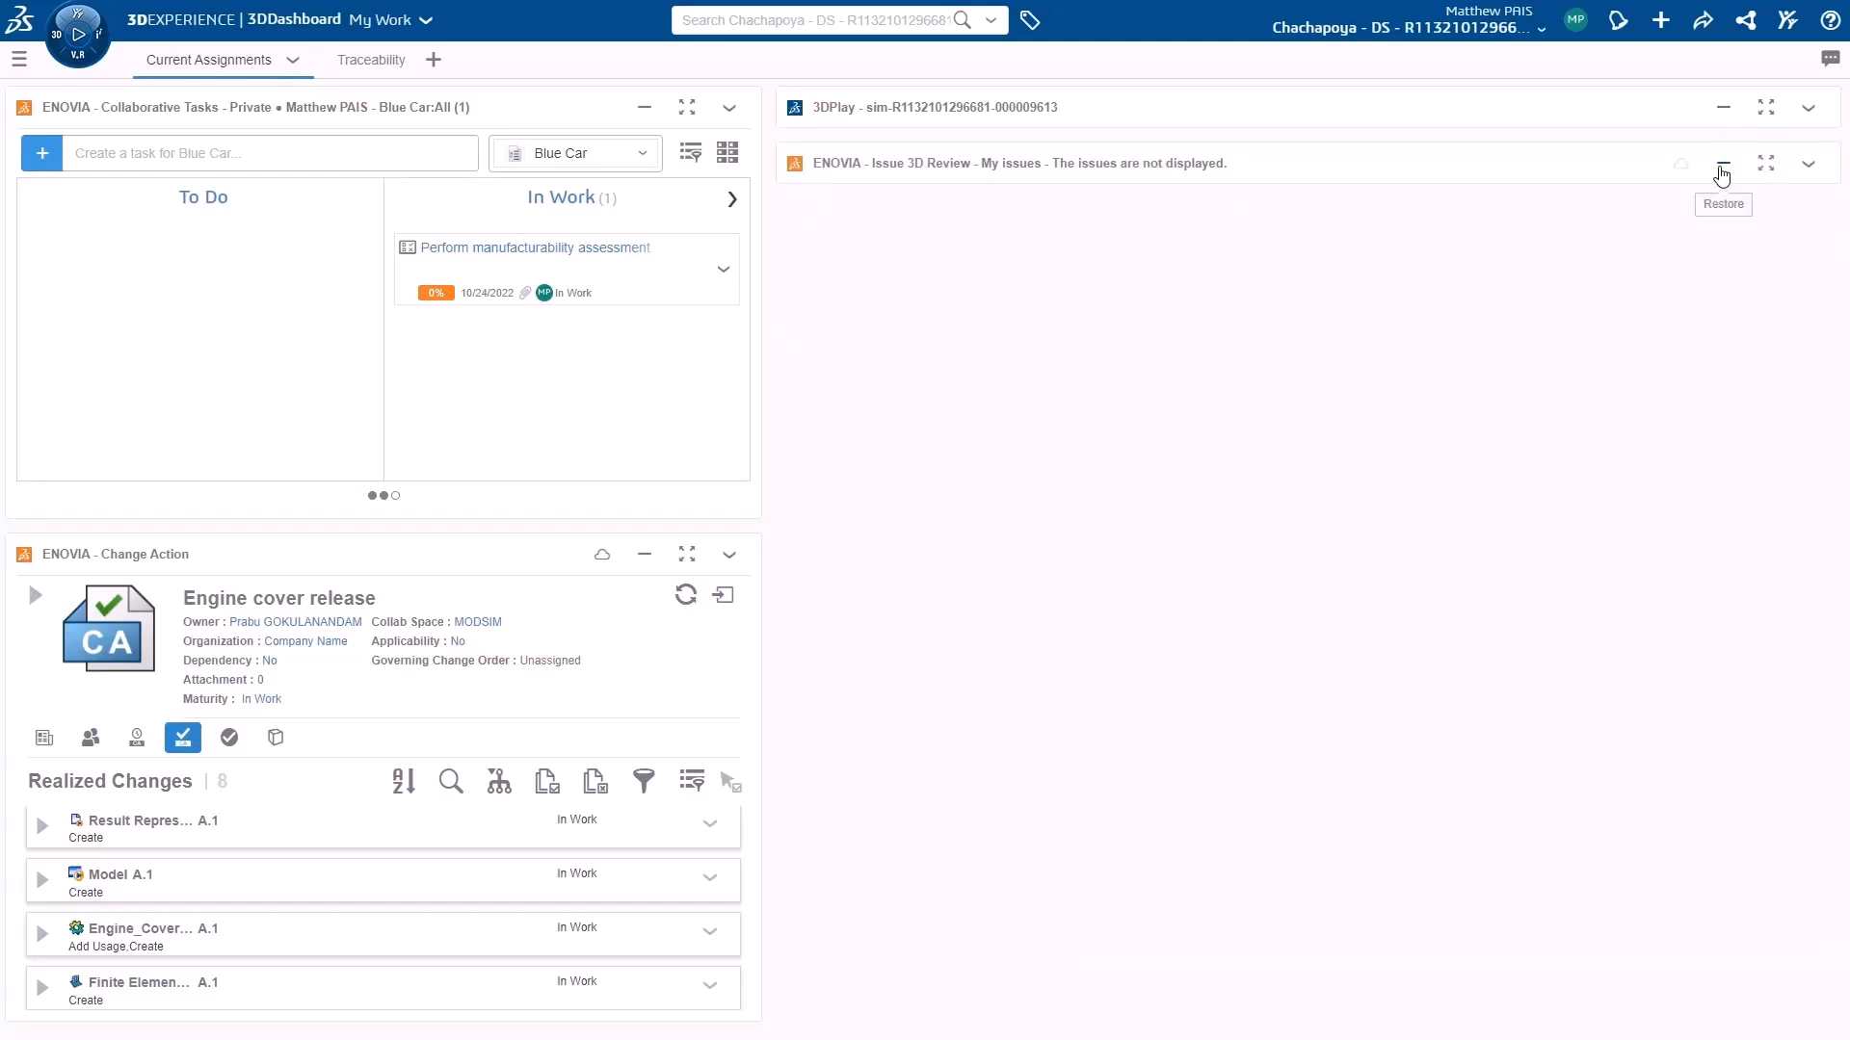
Expand Issue 3D Review and load the proposed Engine_Cover A.1 part for review.
click(1720, 164)
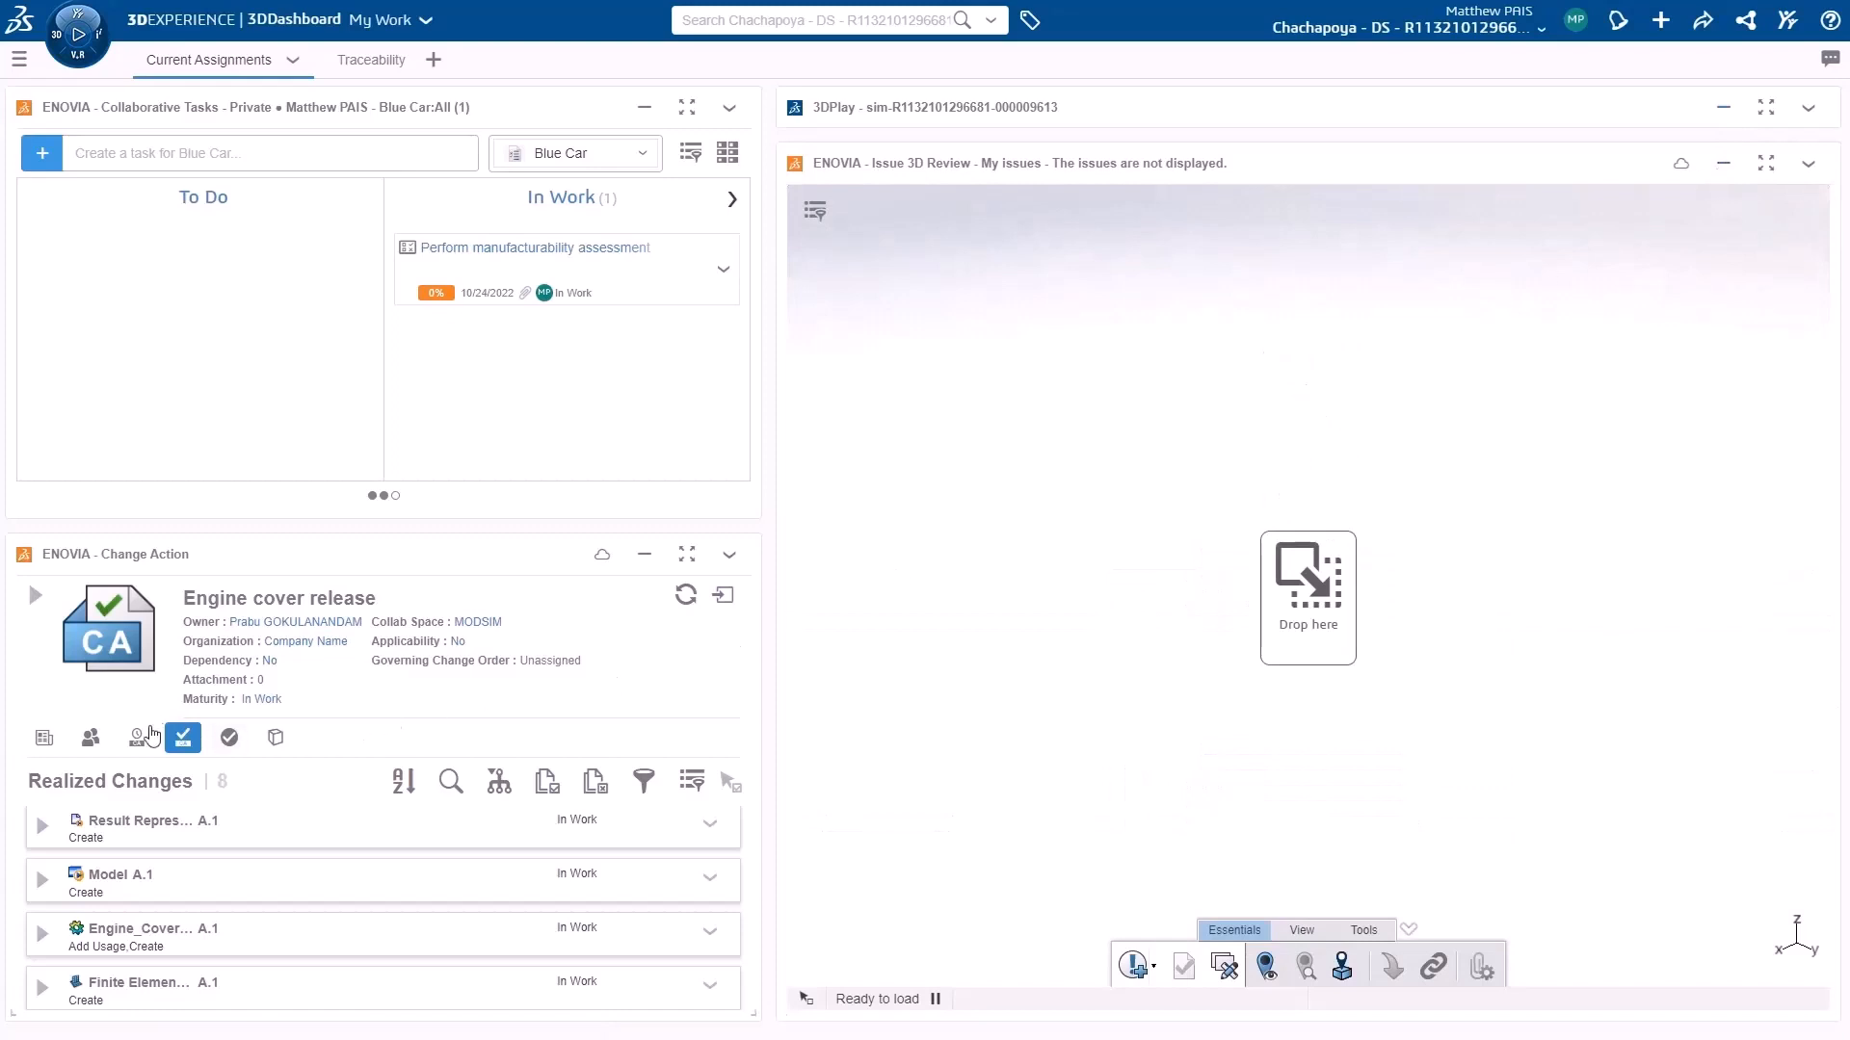
click(135, 738)
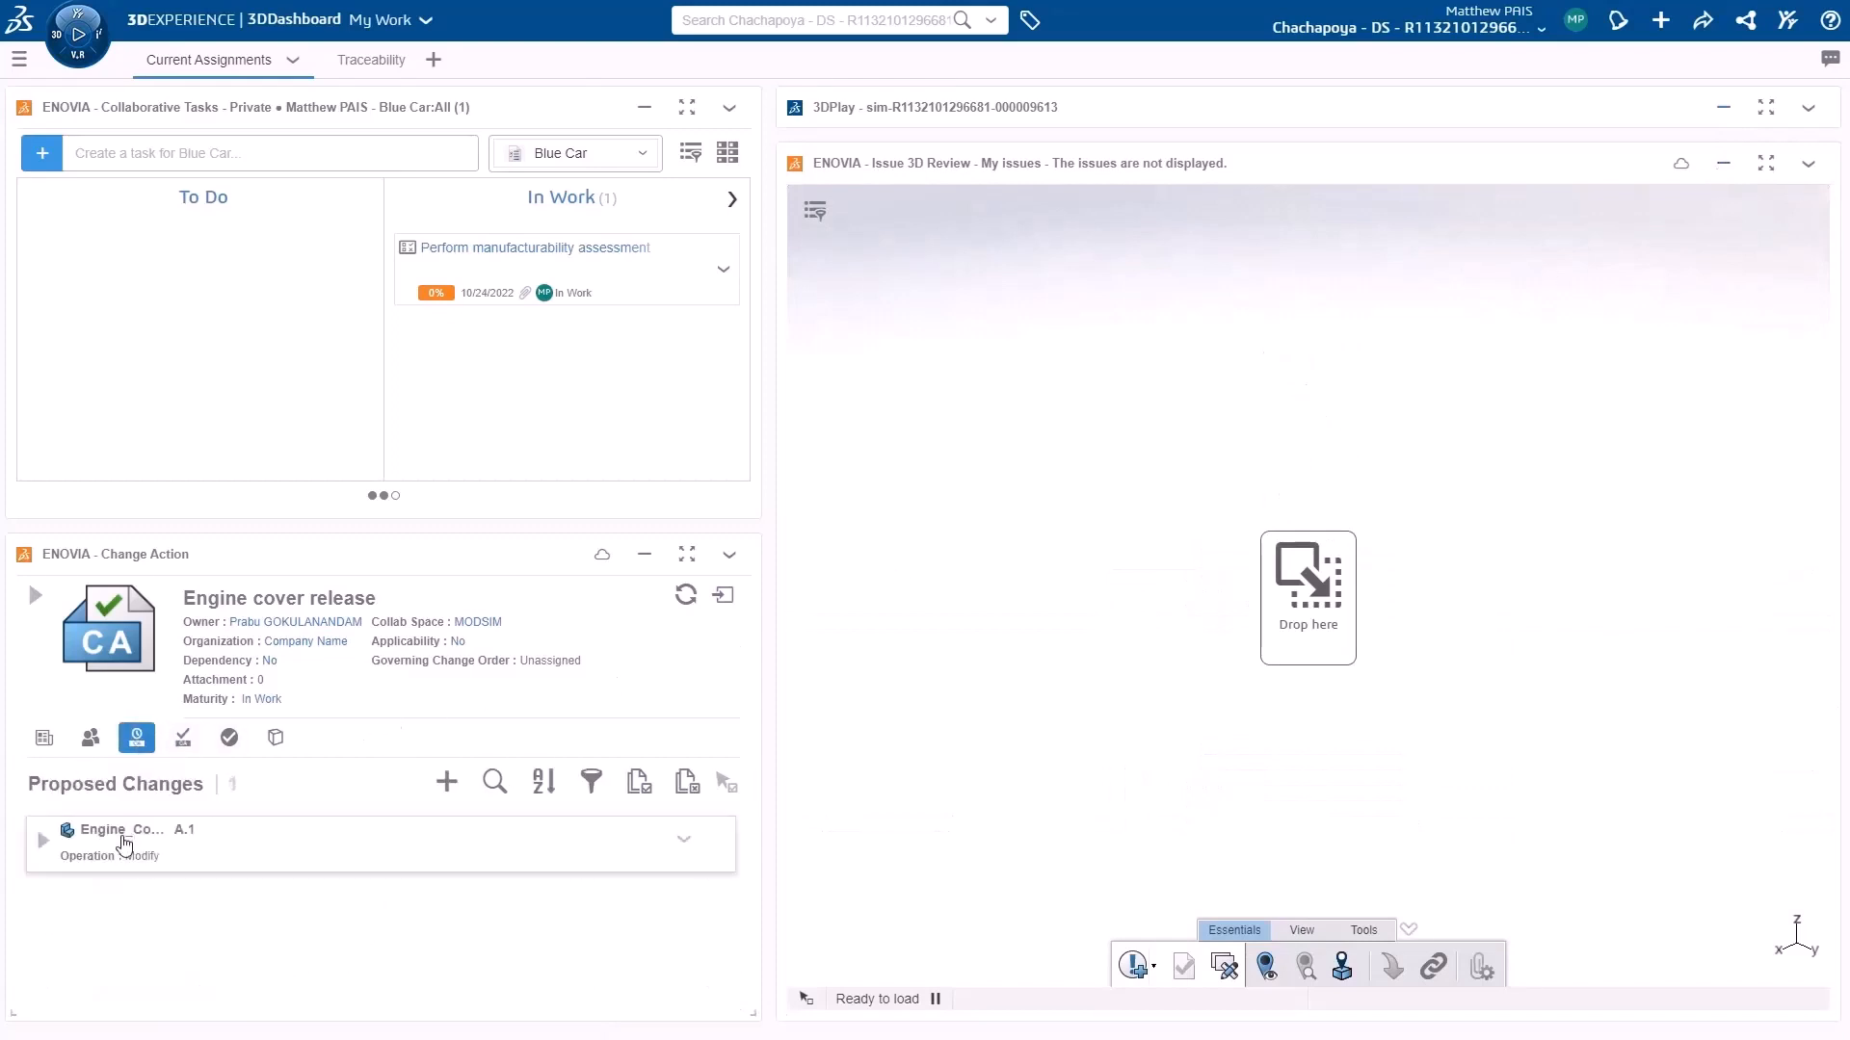
click(1306, 598)
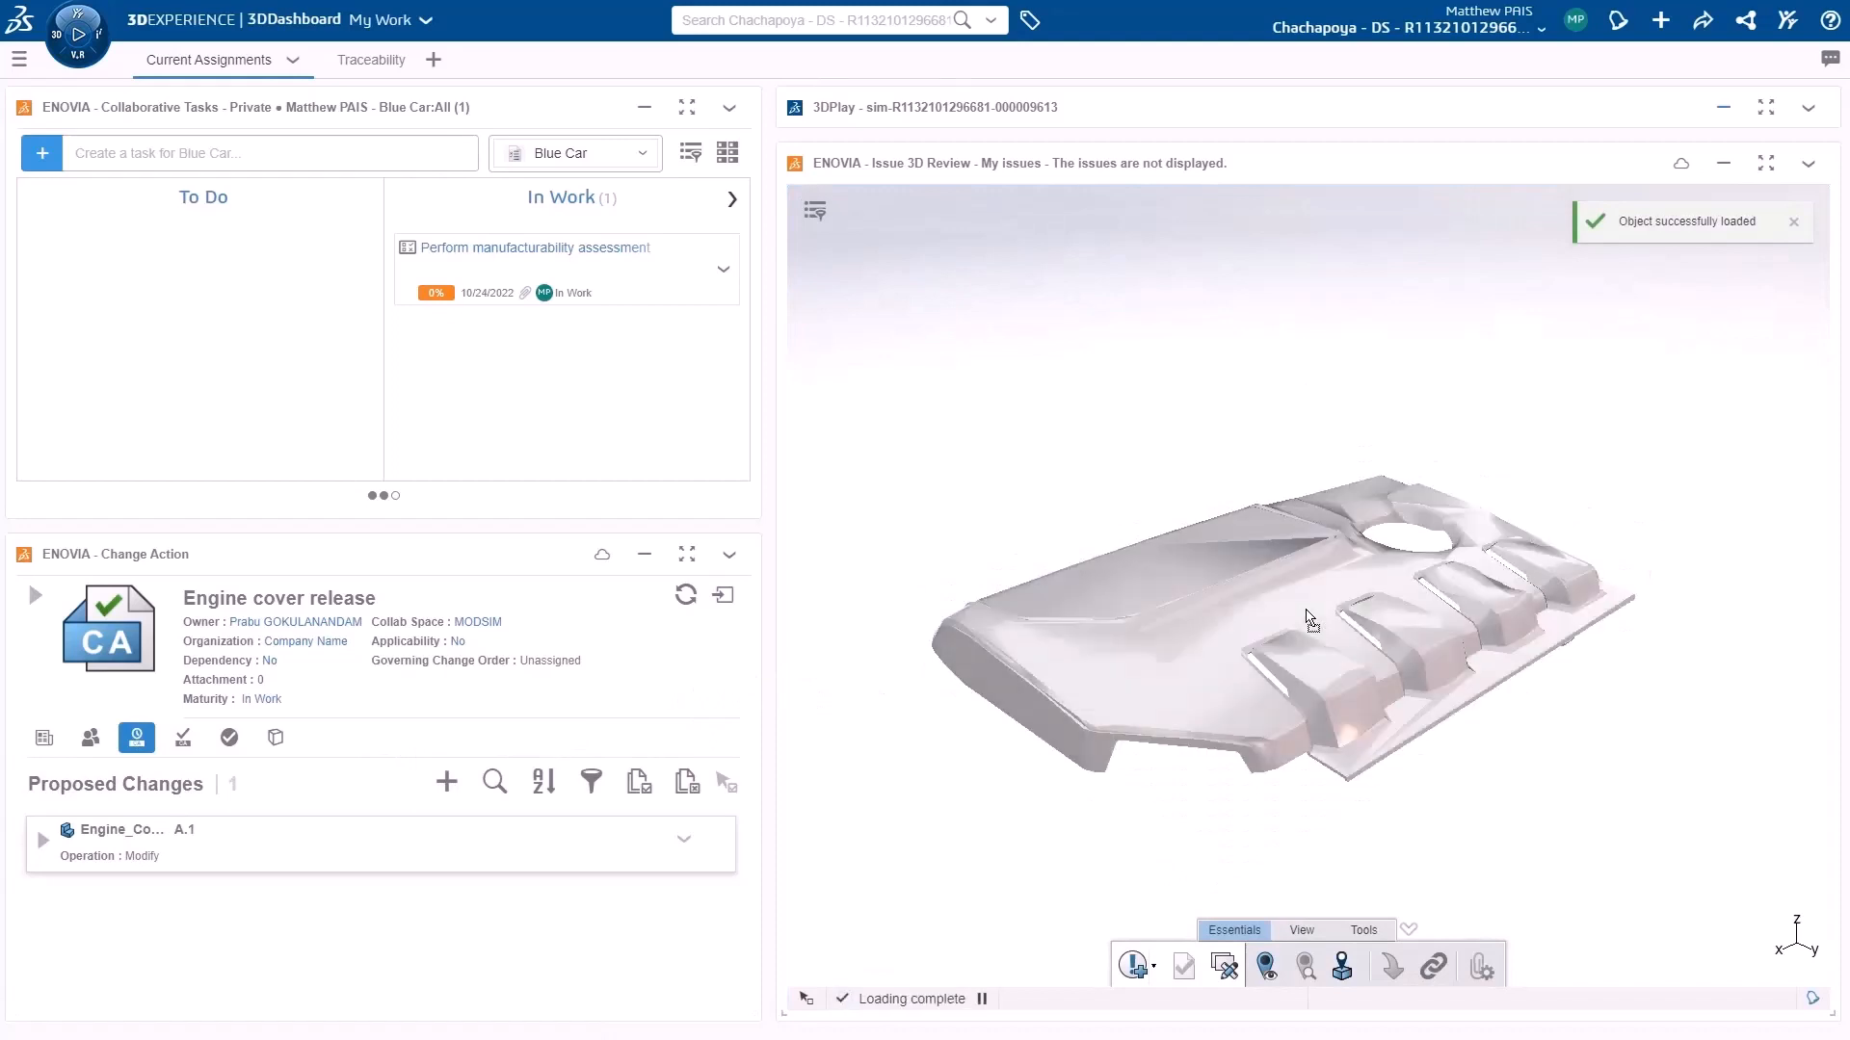
click(1131, 965)
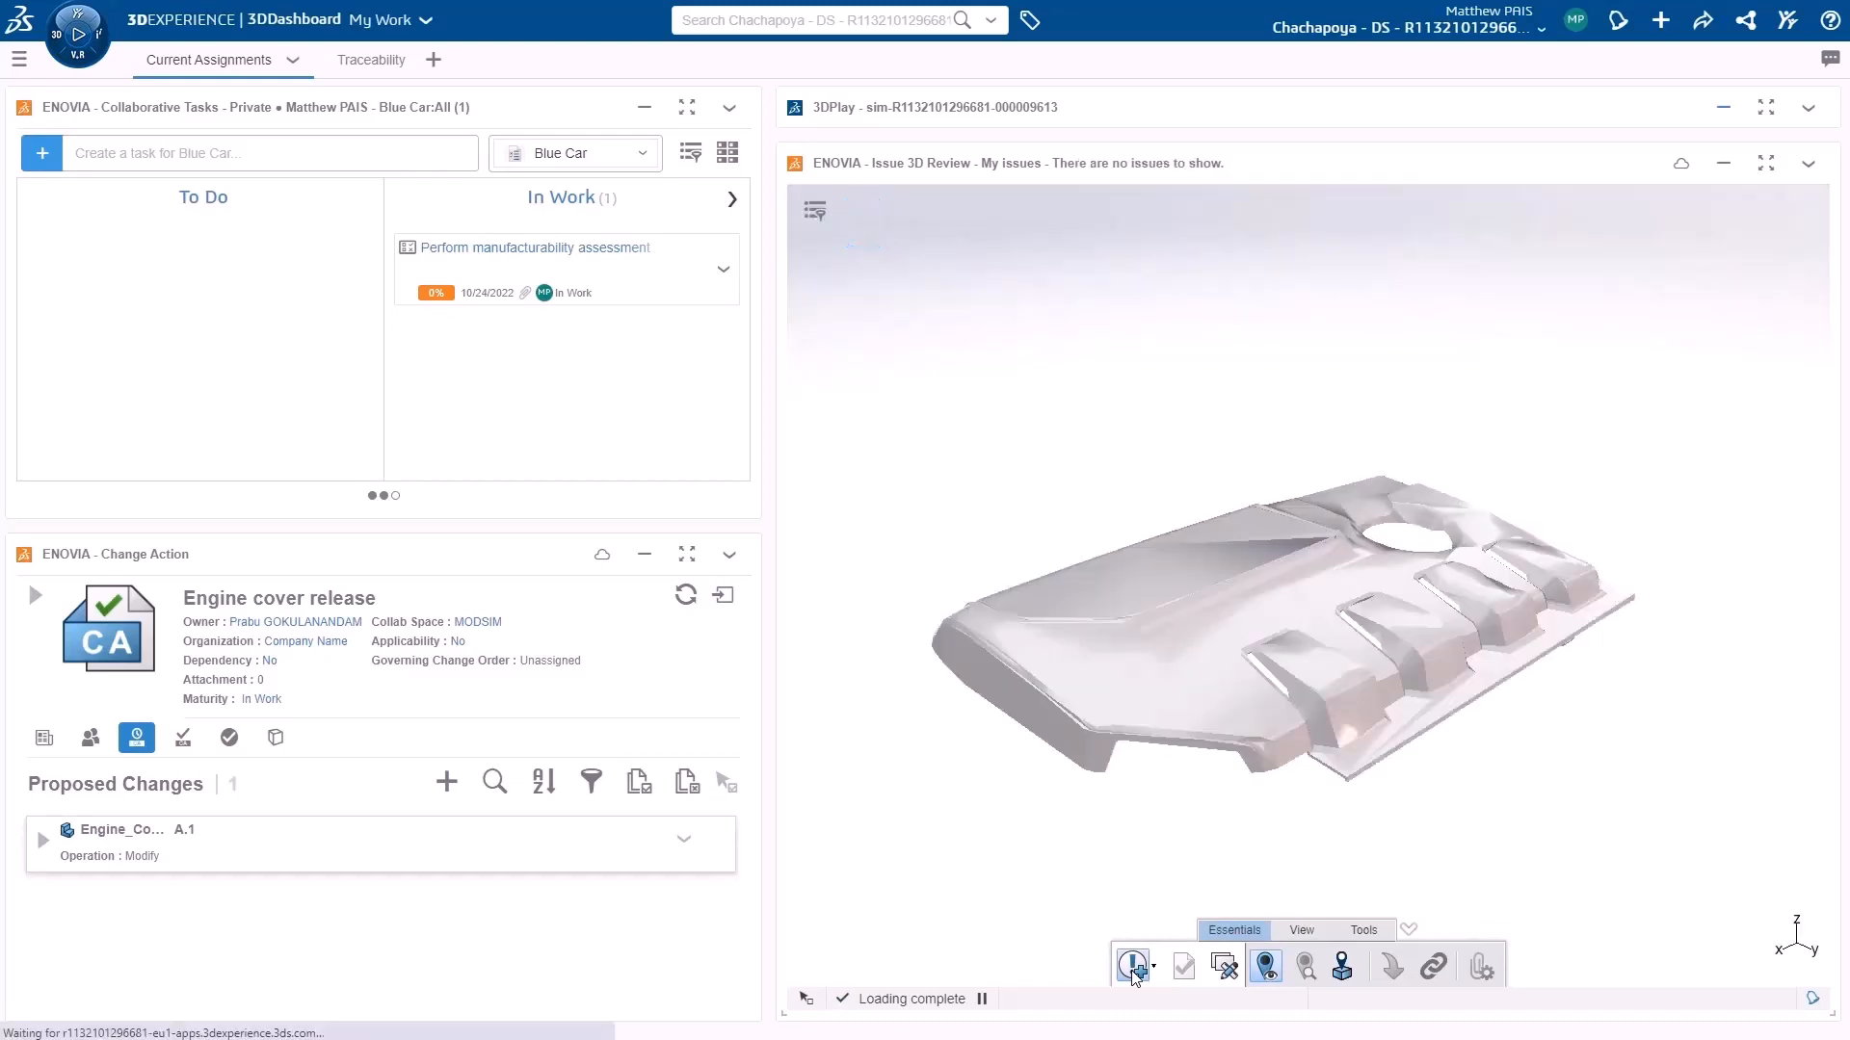
Draft a new issue titled 'Manufacturability issue' describing the predicted short shot with a single gate.
click(1131, 965)
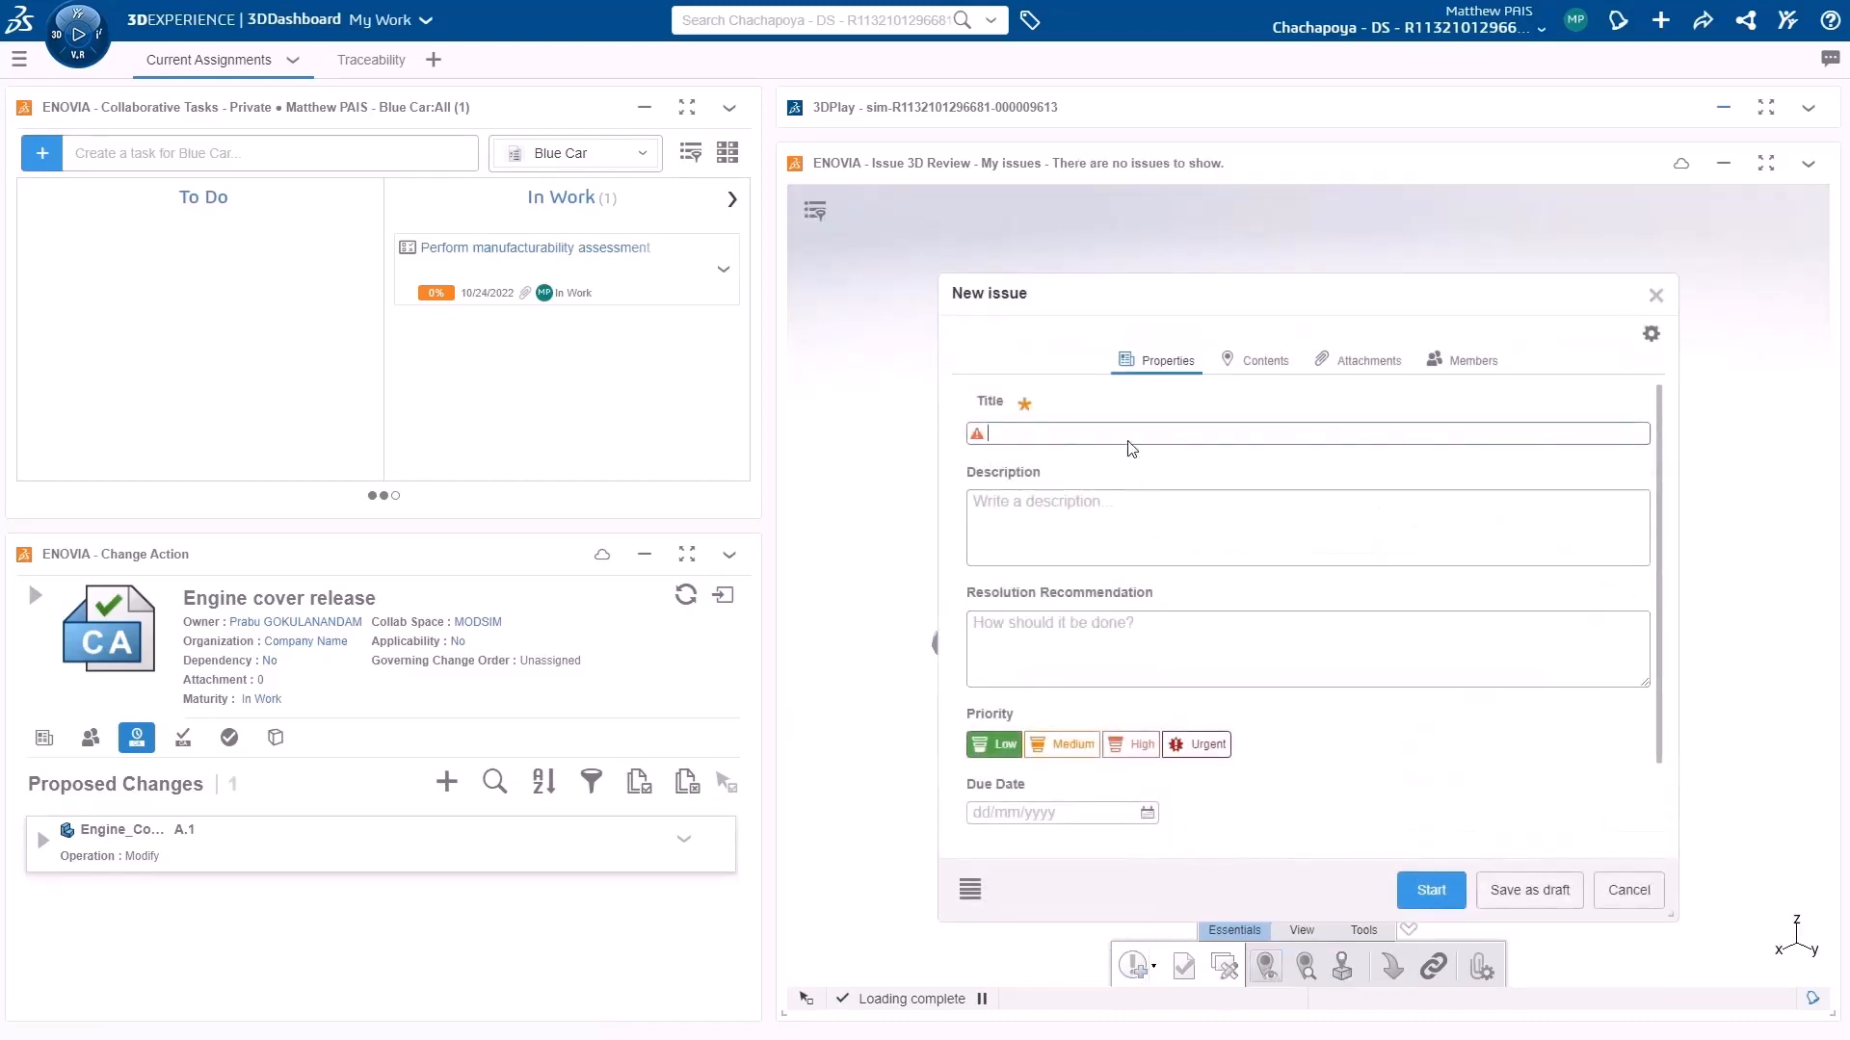
text(Manufacturabil)
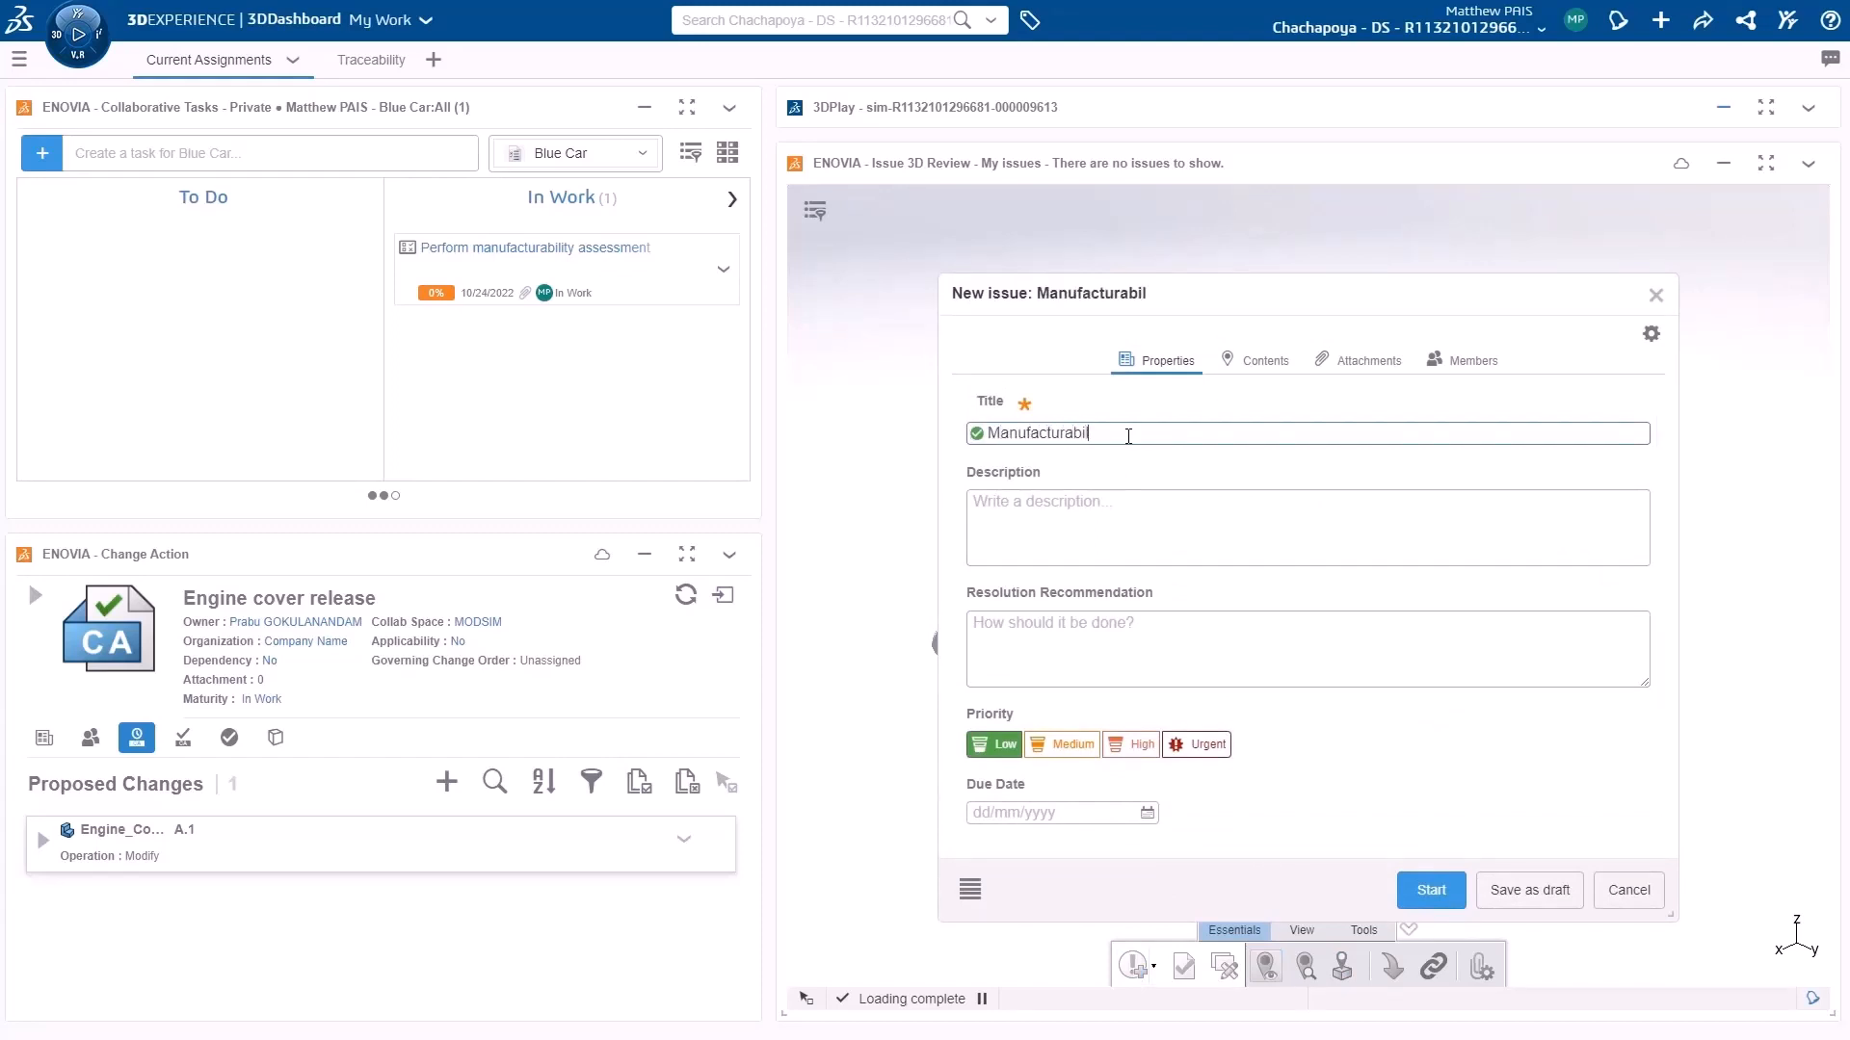
text(ity issue)
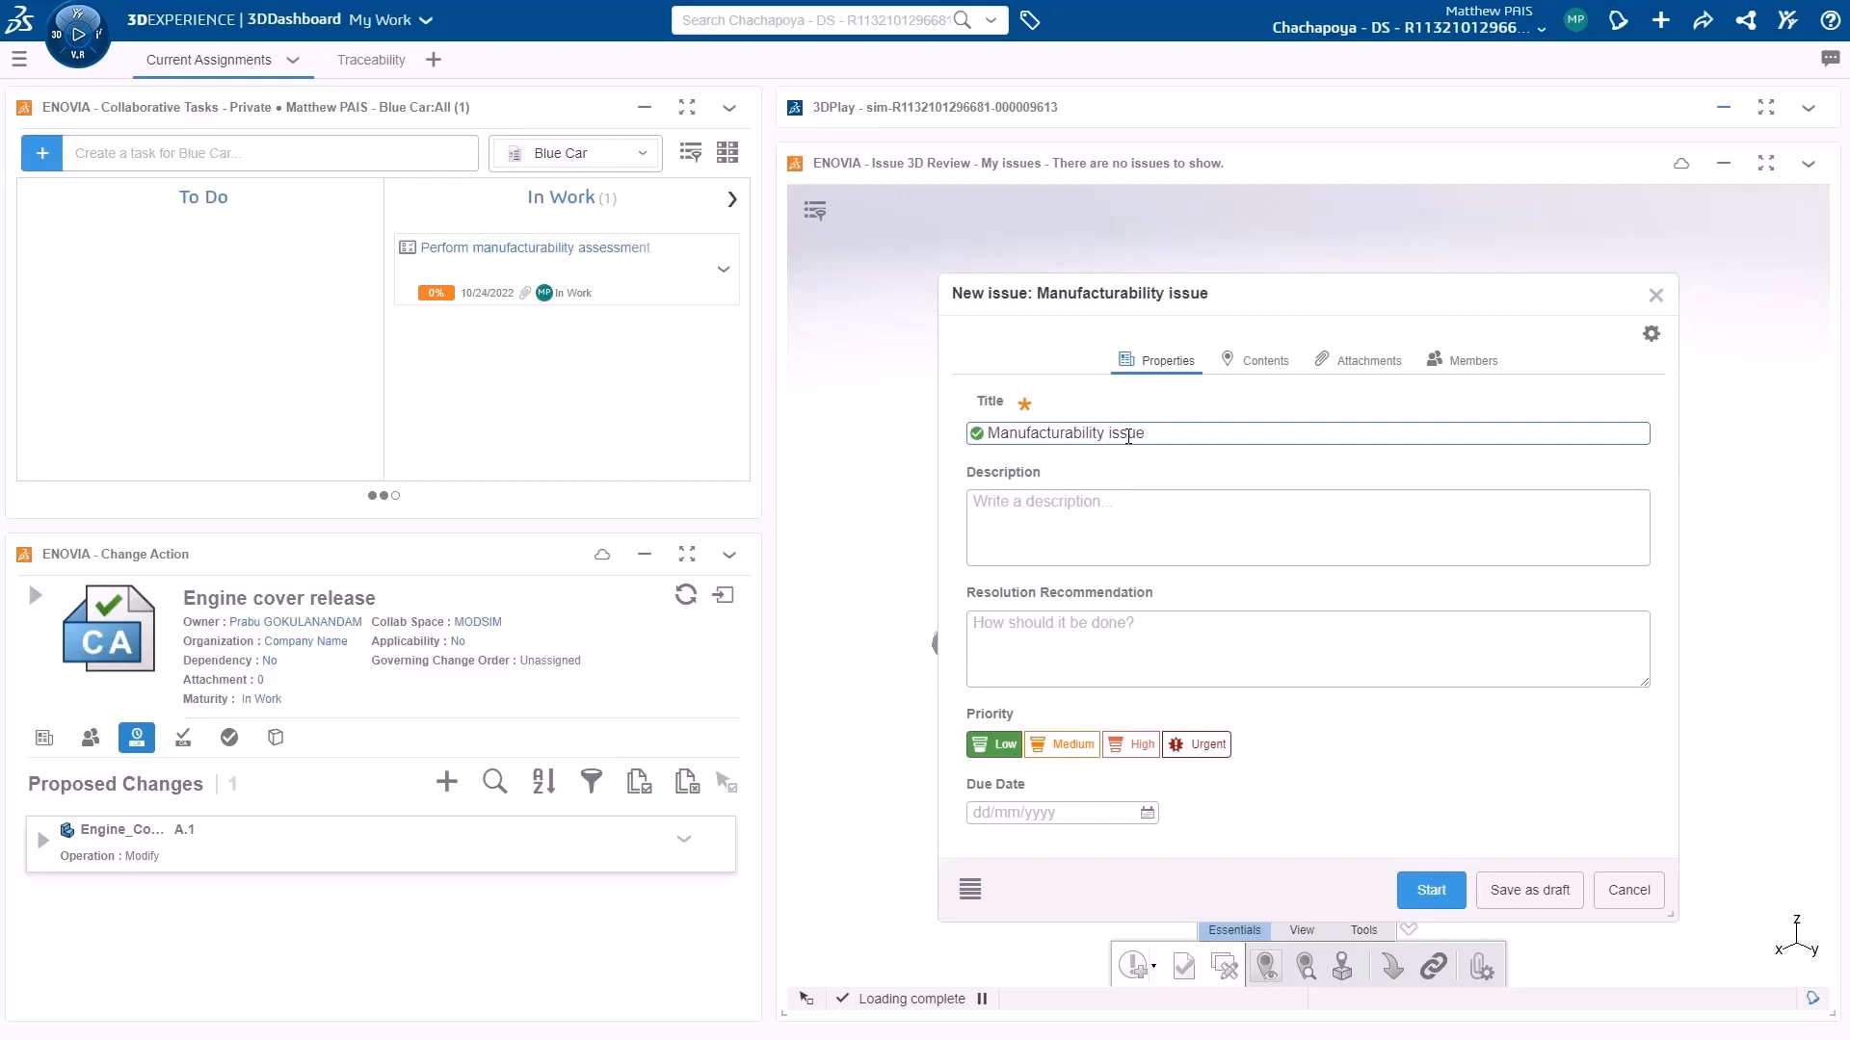
text(Manufacturability assessment predicts short shot with single gate. Need to explore adding 2nd gate or increasing mold injection pressure limit.)
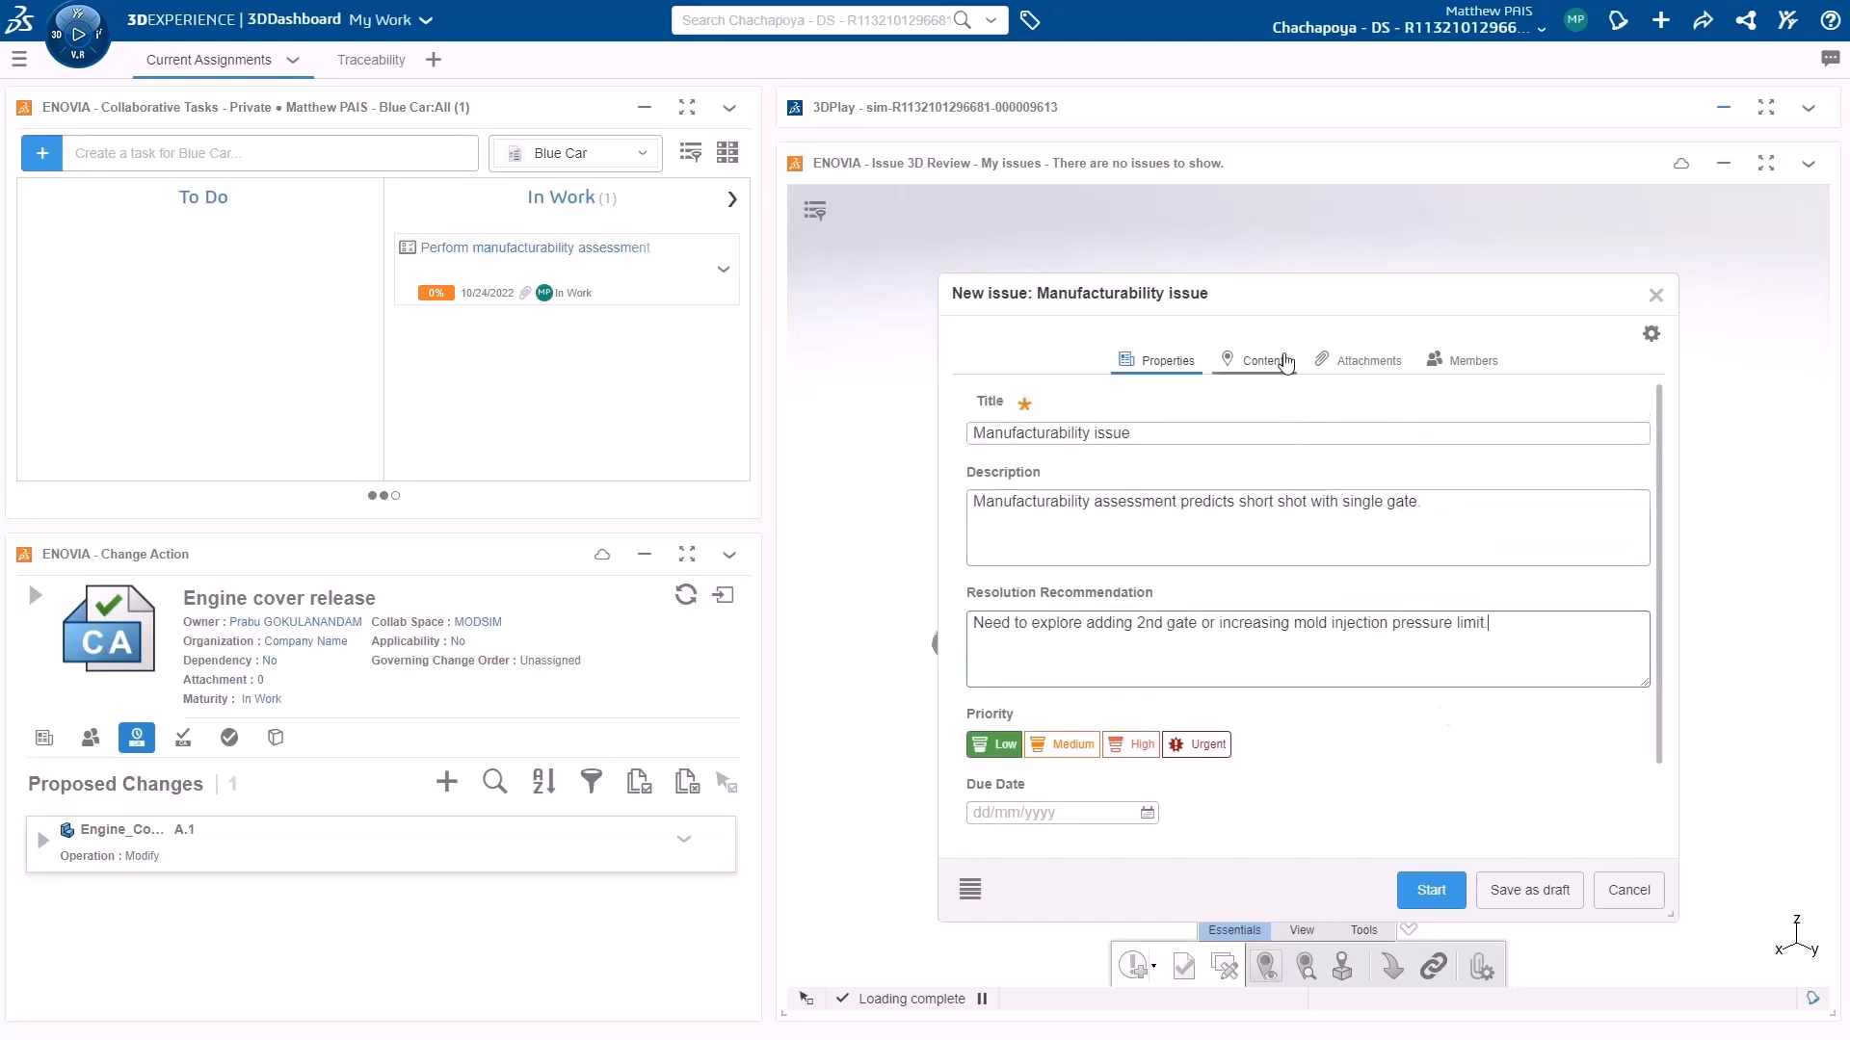
Set the engine cover as affected item and the simulation as context, then start the issue.
click(1264, 360)
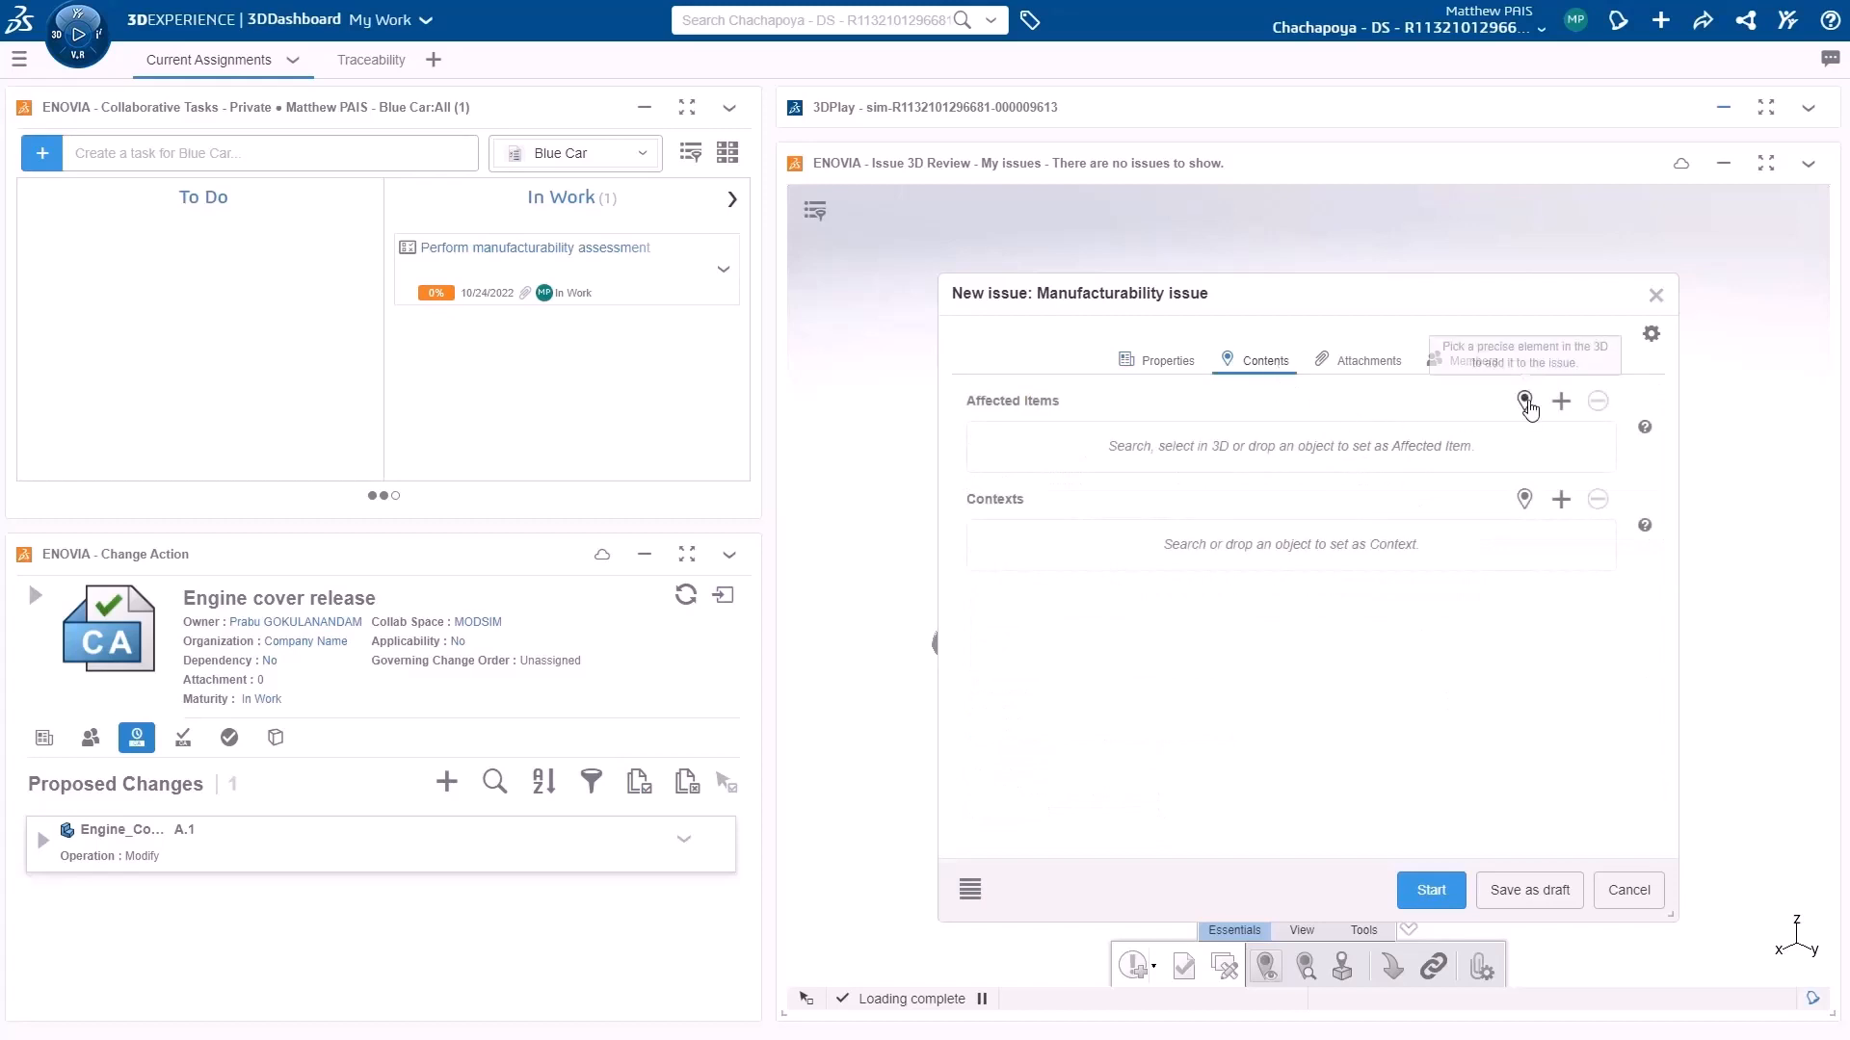
click(1522, 400)
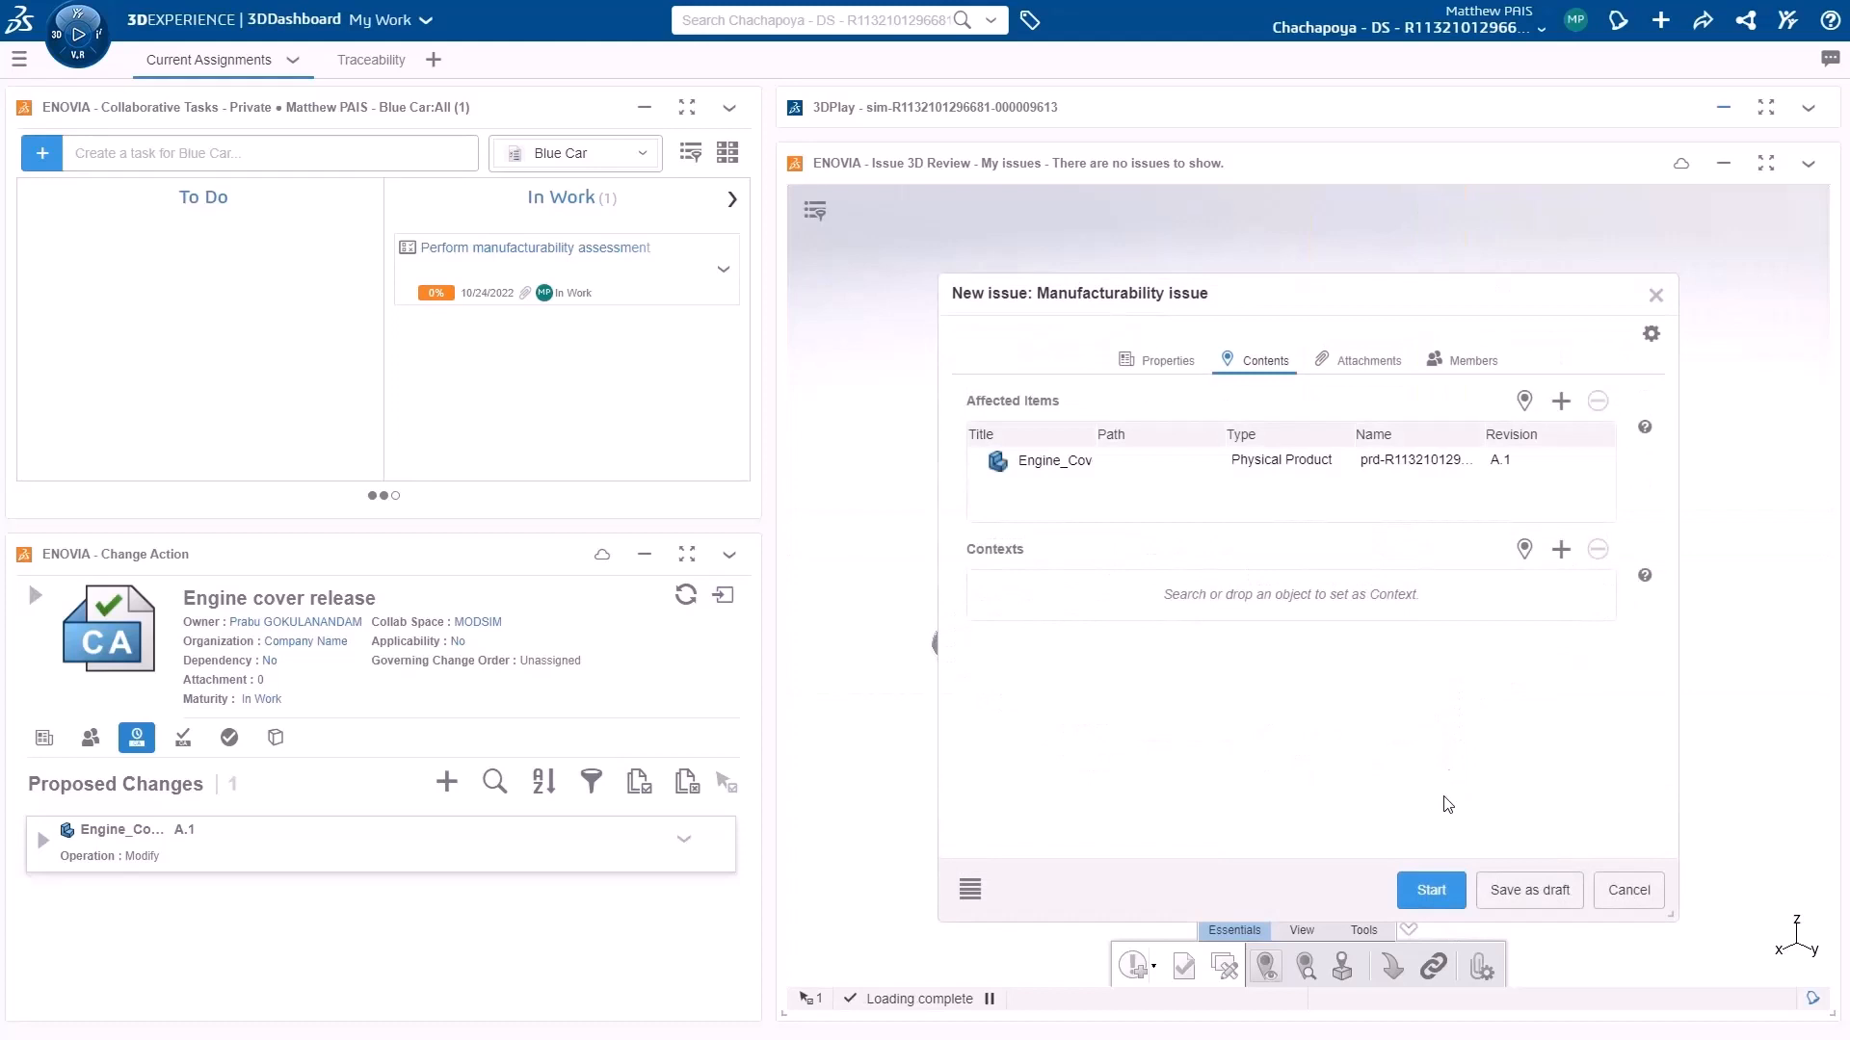
mouse_move(1432, 891)
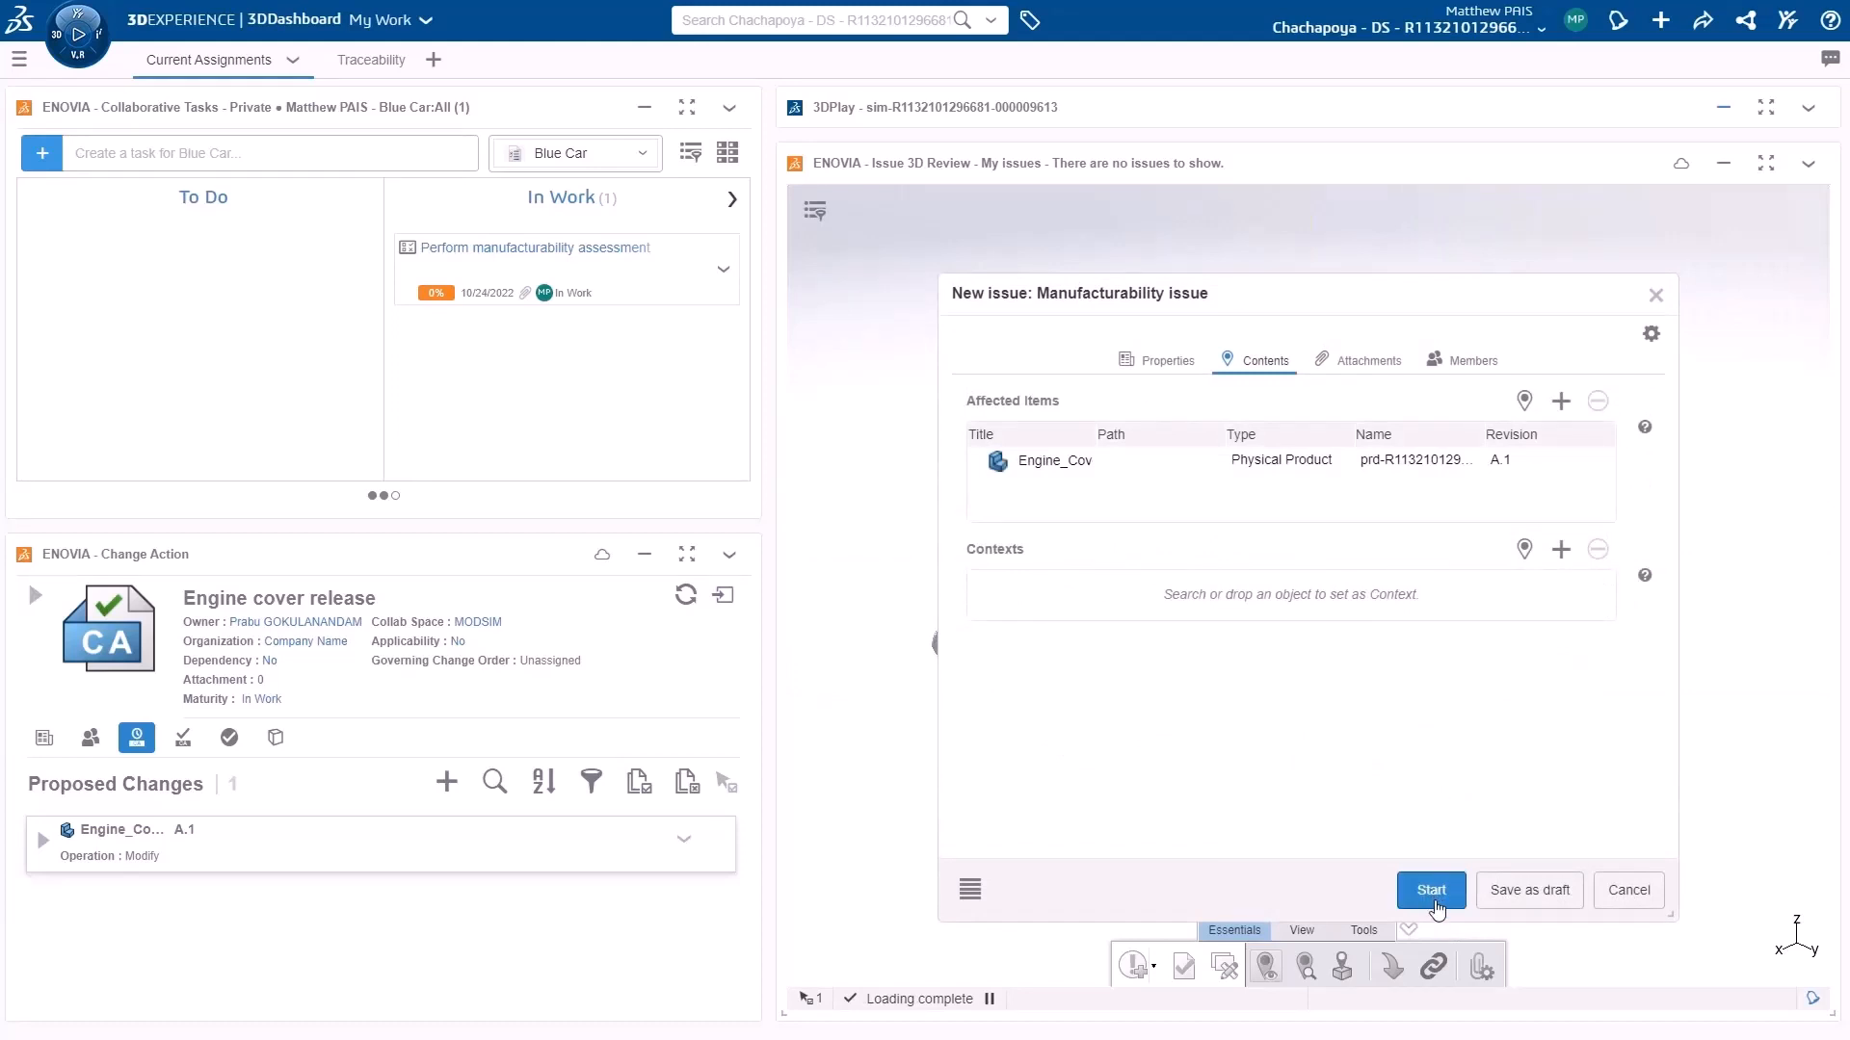
click(183, 738)
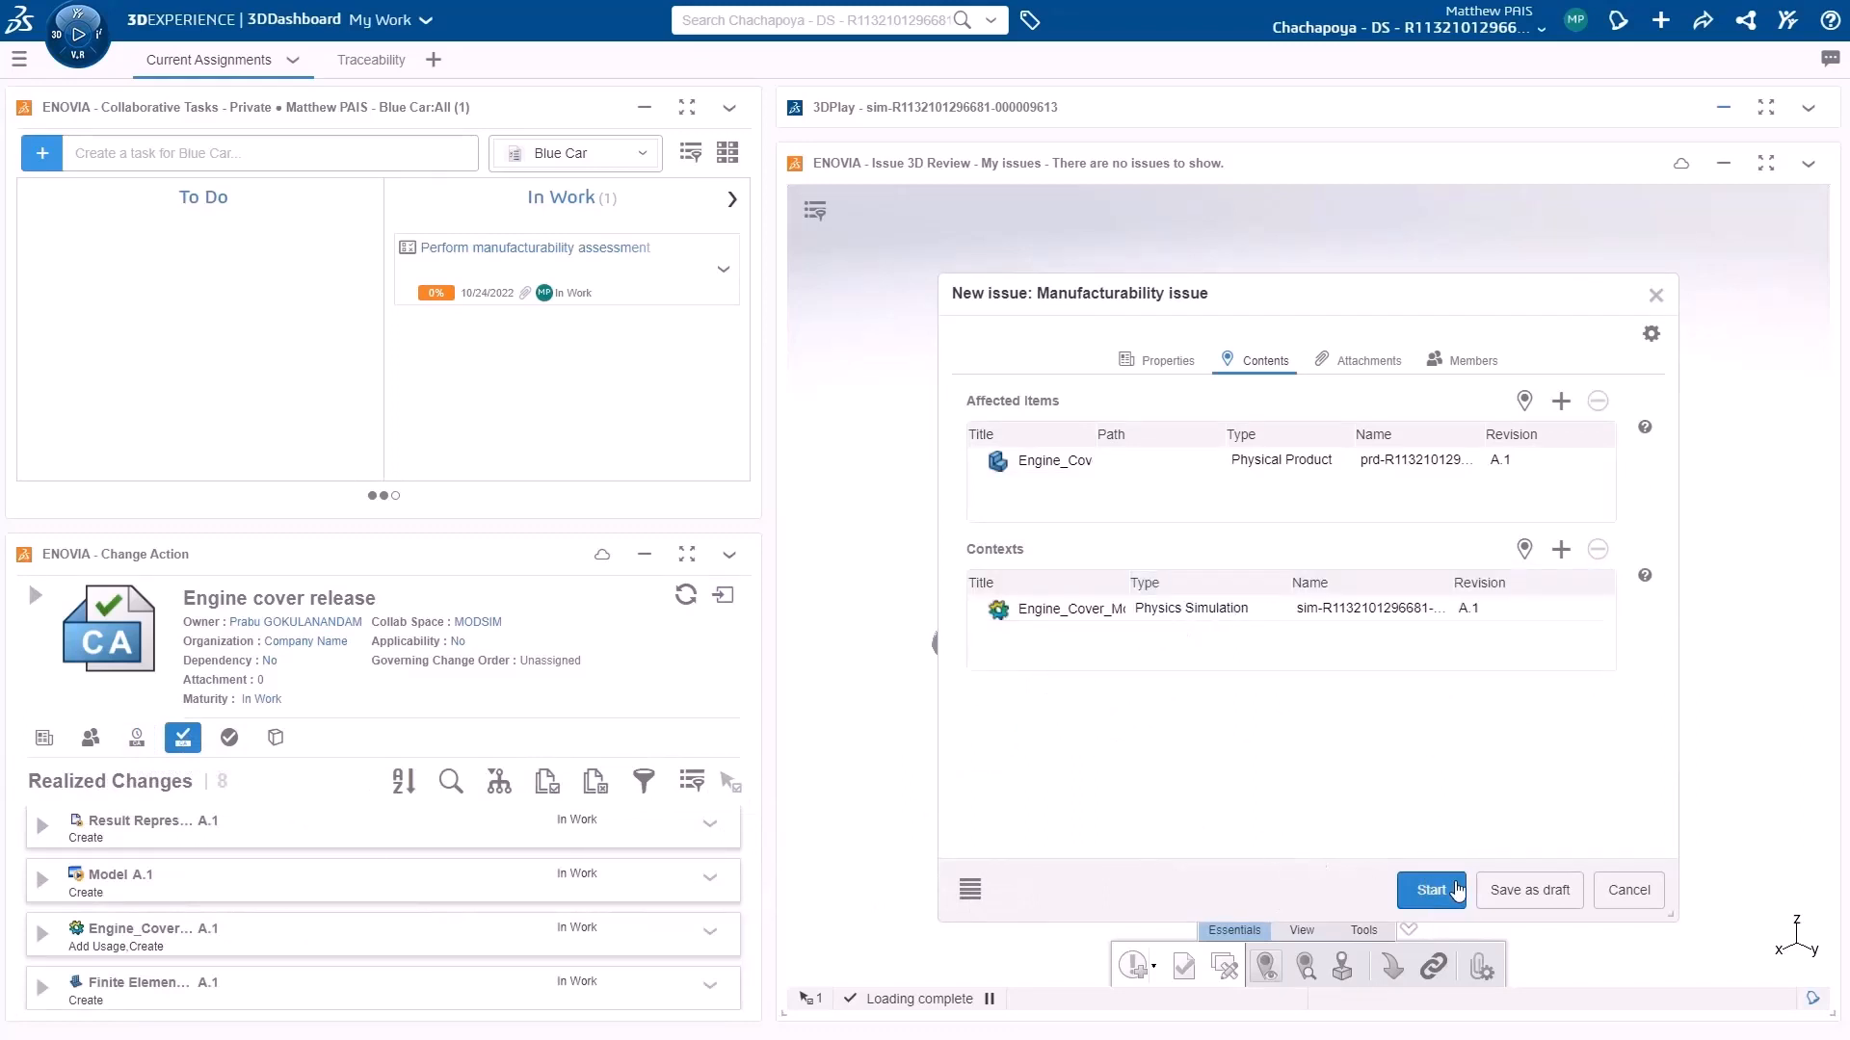
click(1431, 891)
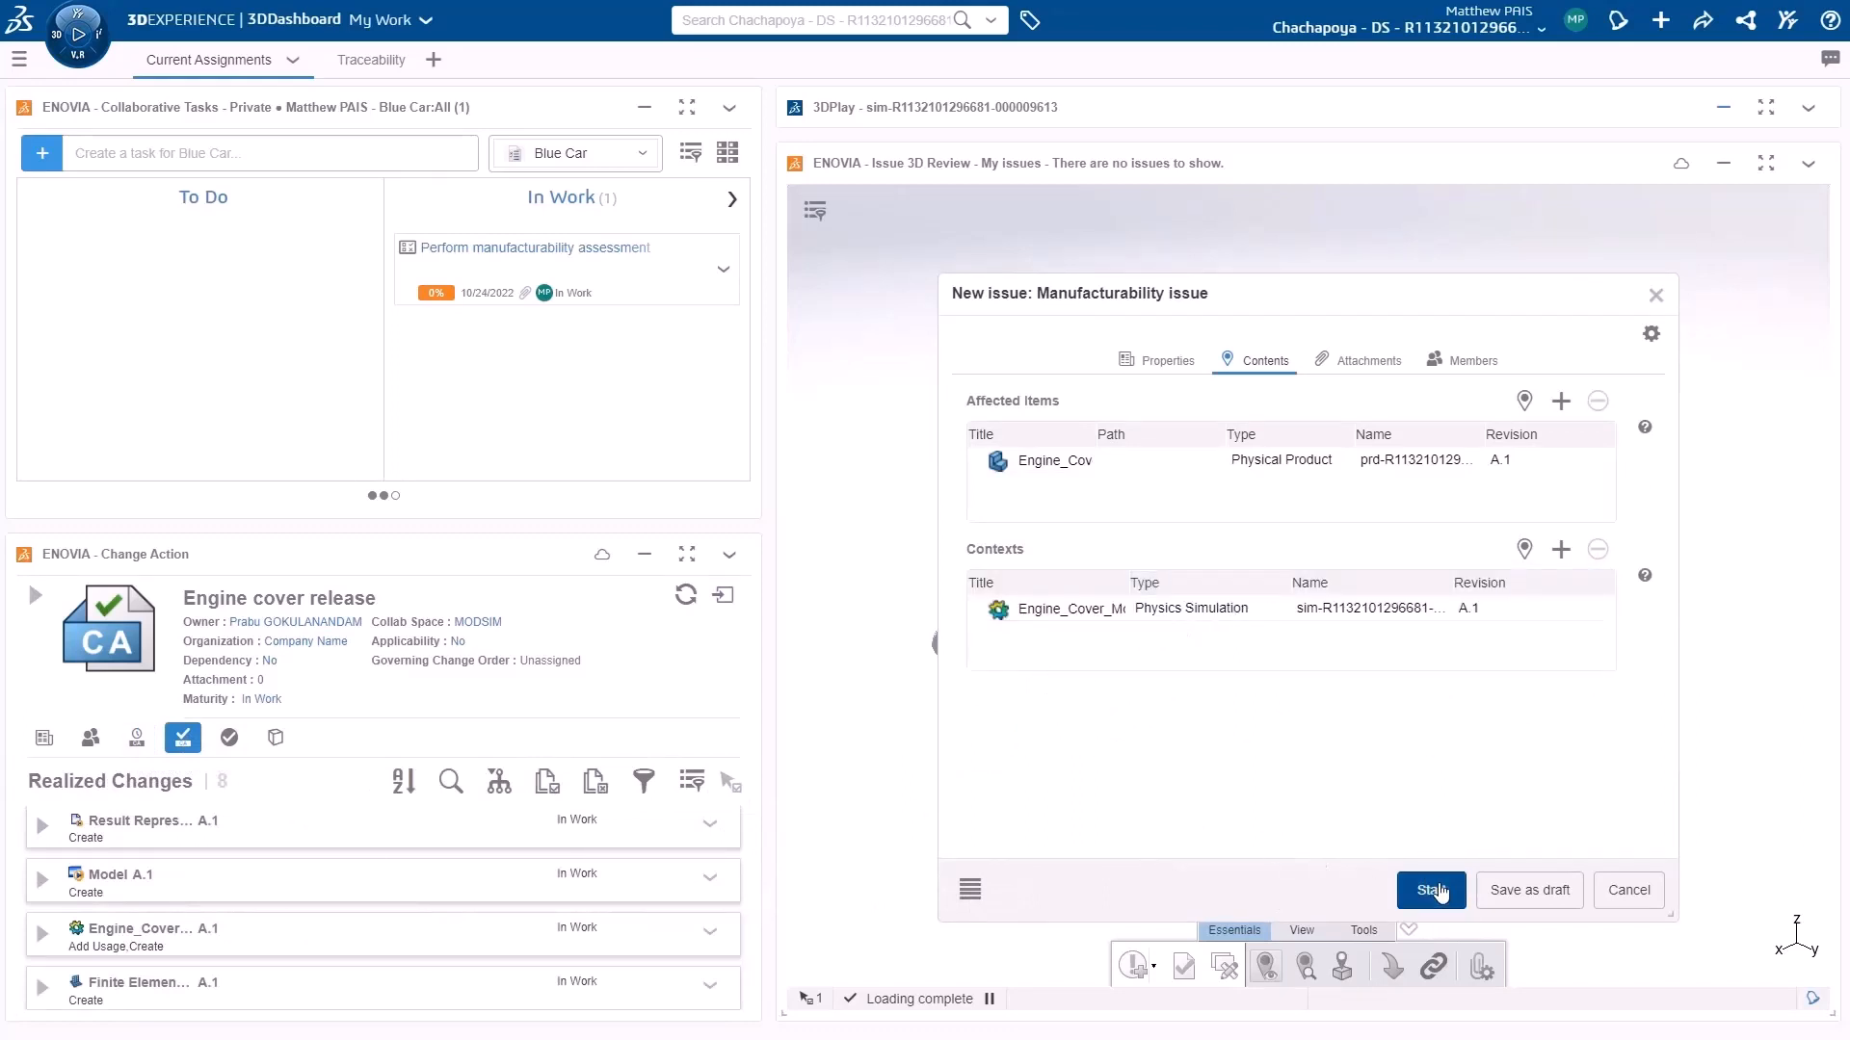
click(1432, 890)
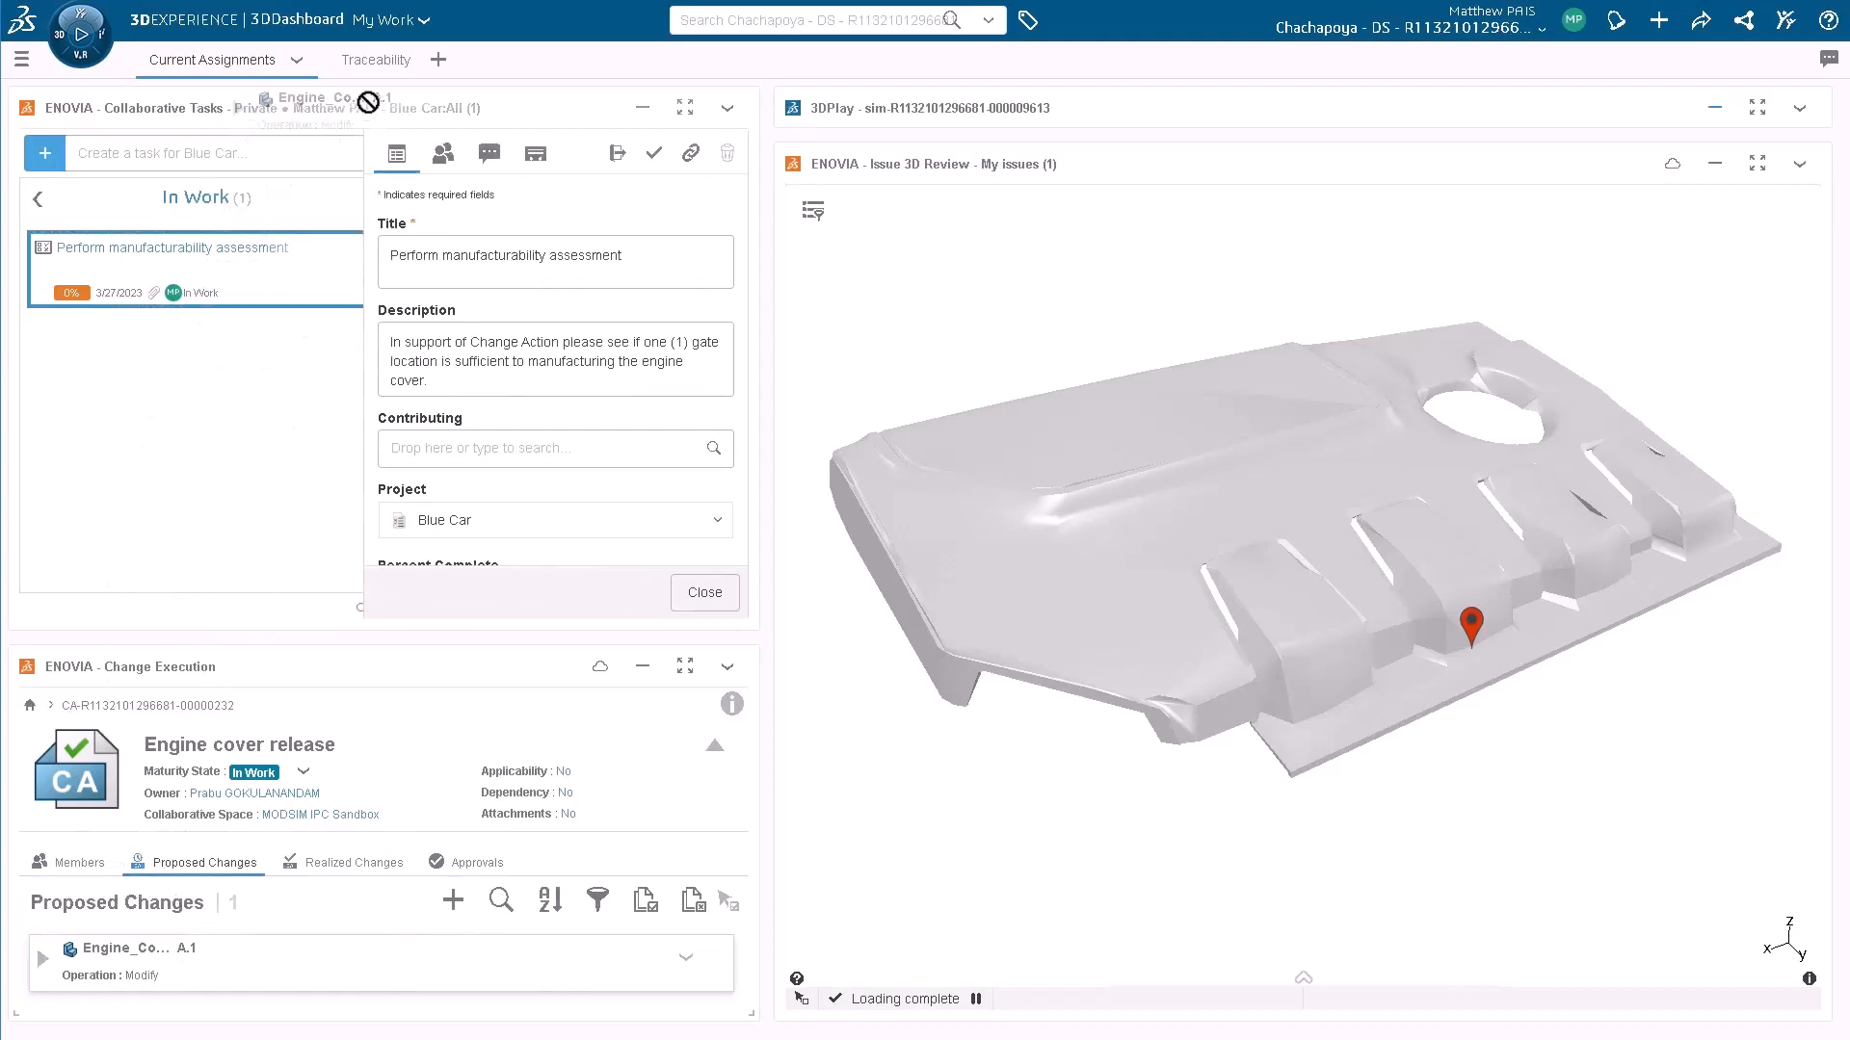
Switch to the Traceability dashboard after reviewing the pinned issue.
click(347, 60)
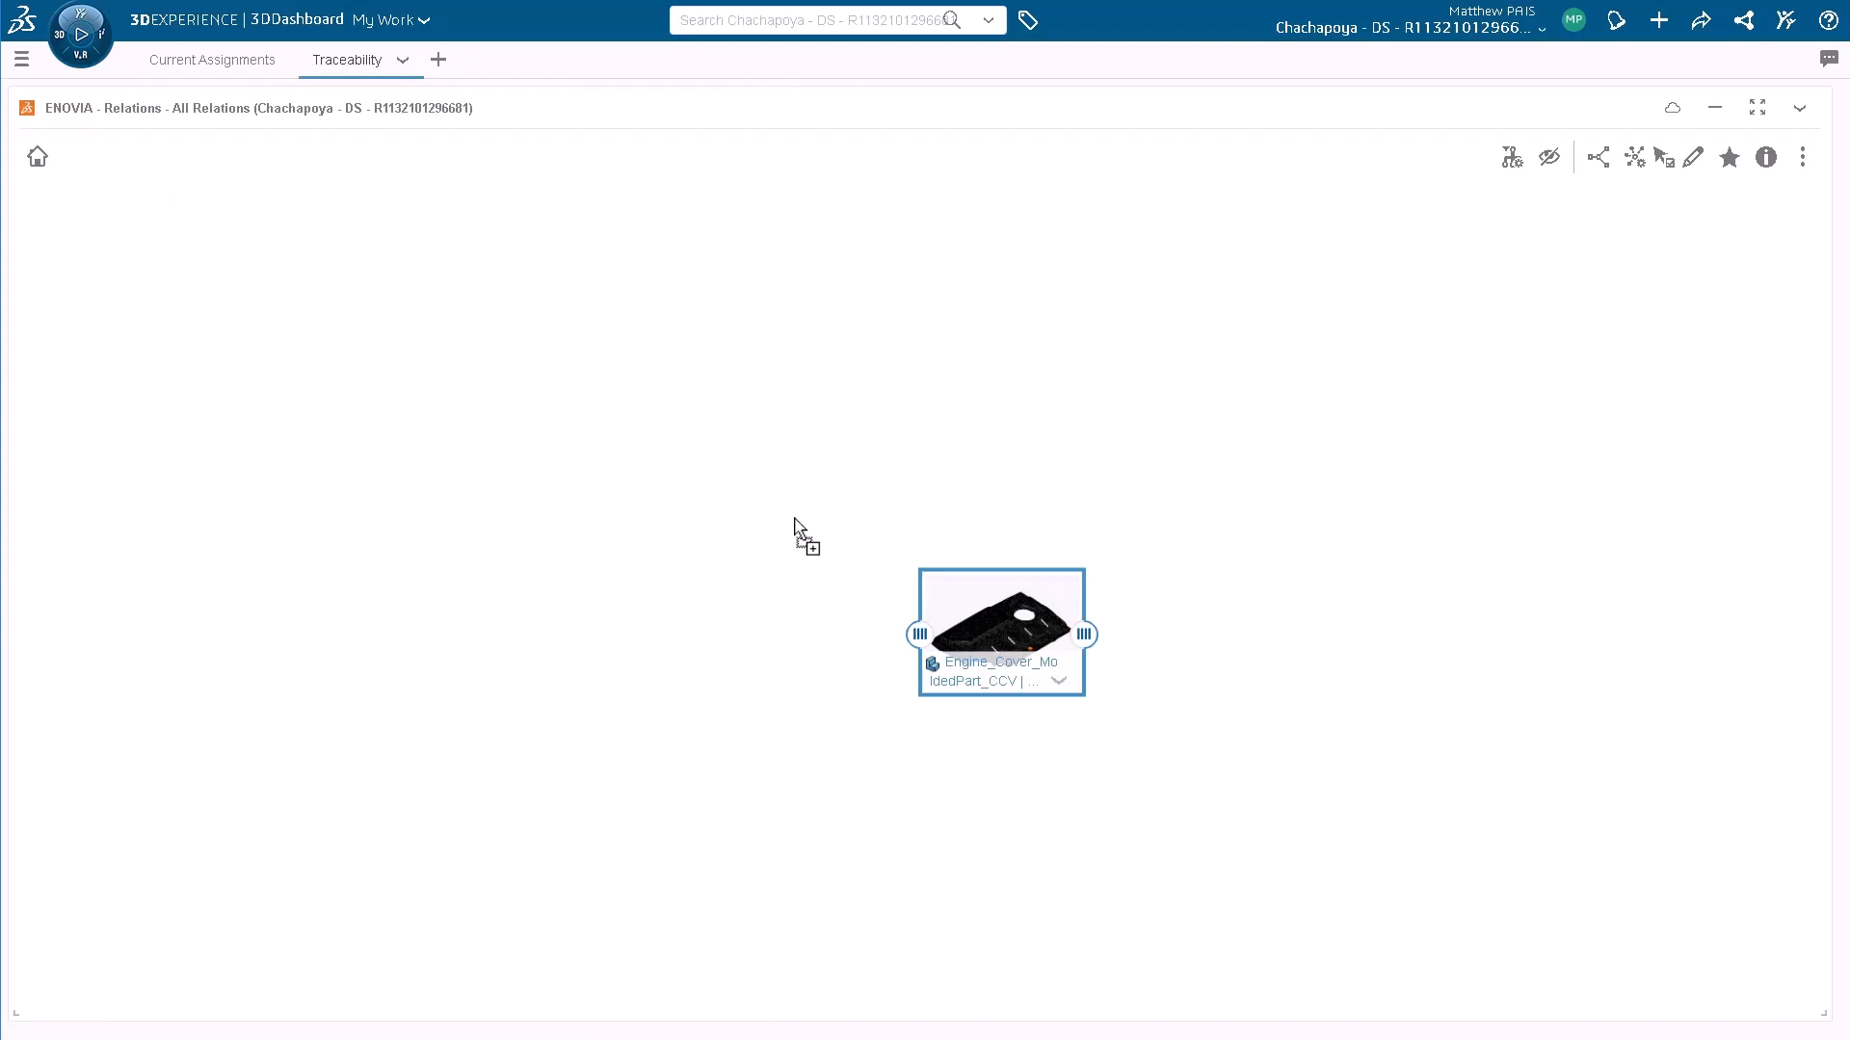
mouse_move(890, 645)
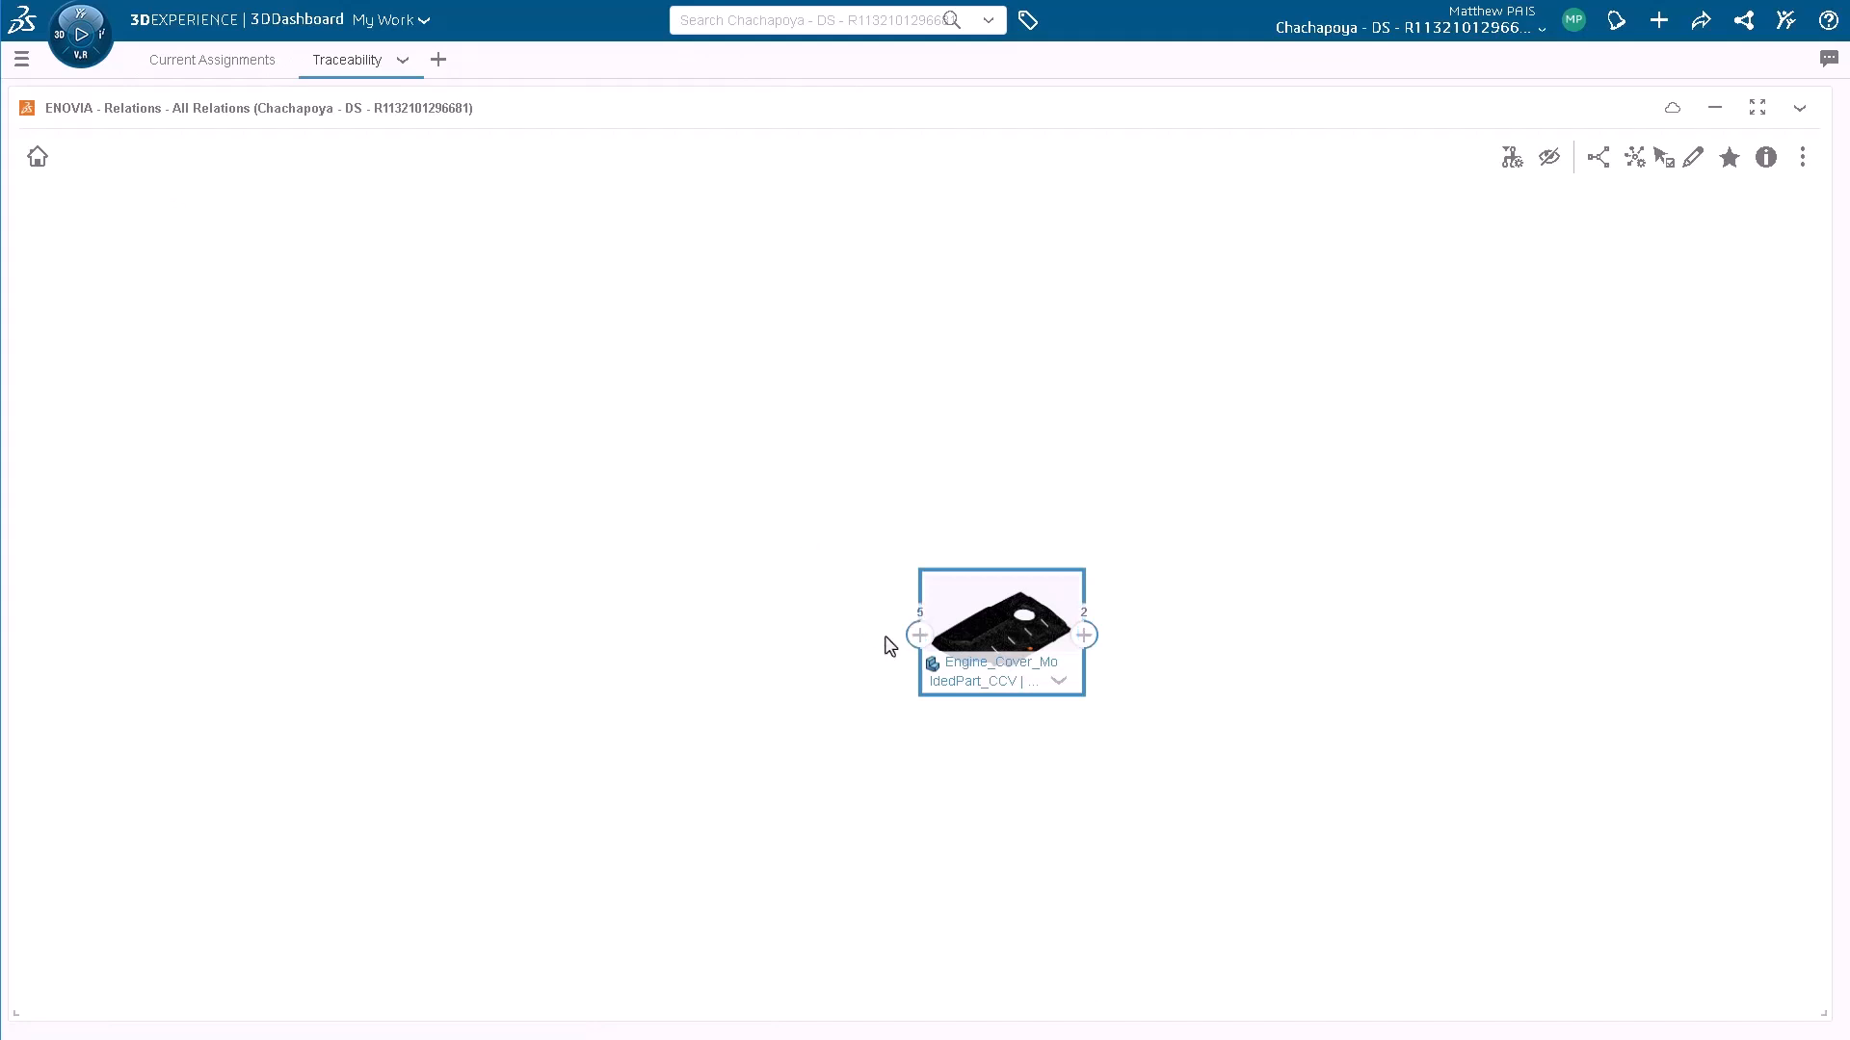
Expand the molded part's incoming relations and preview all five related objects.
click(921, 634)
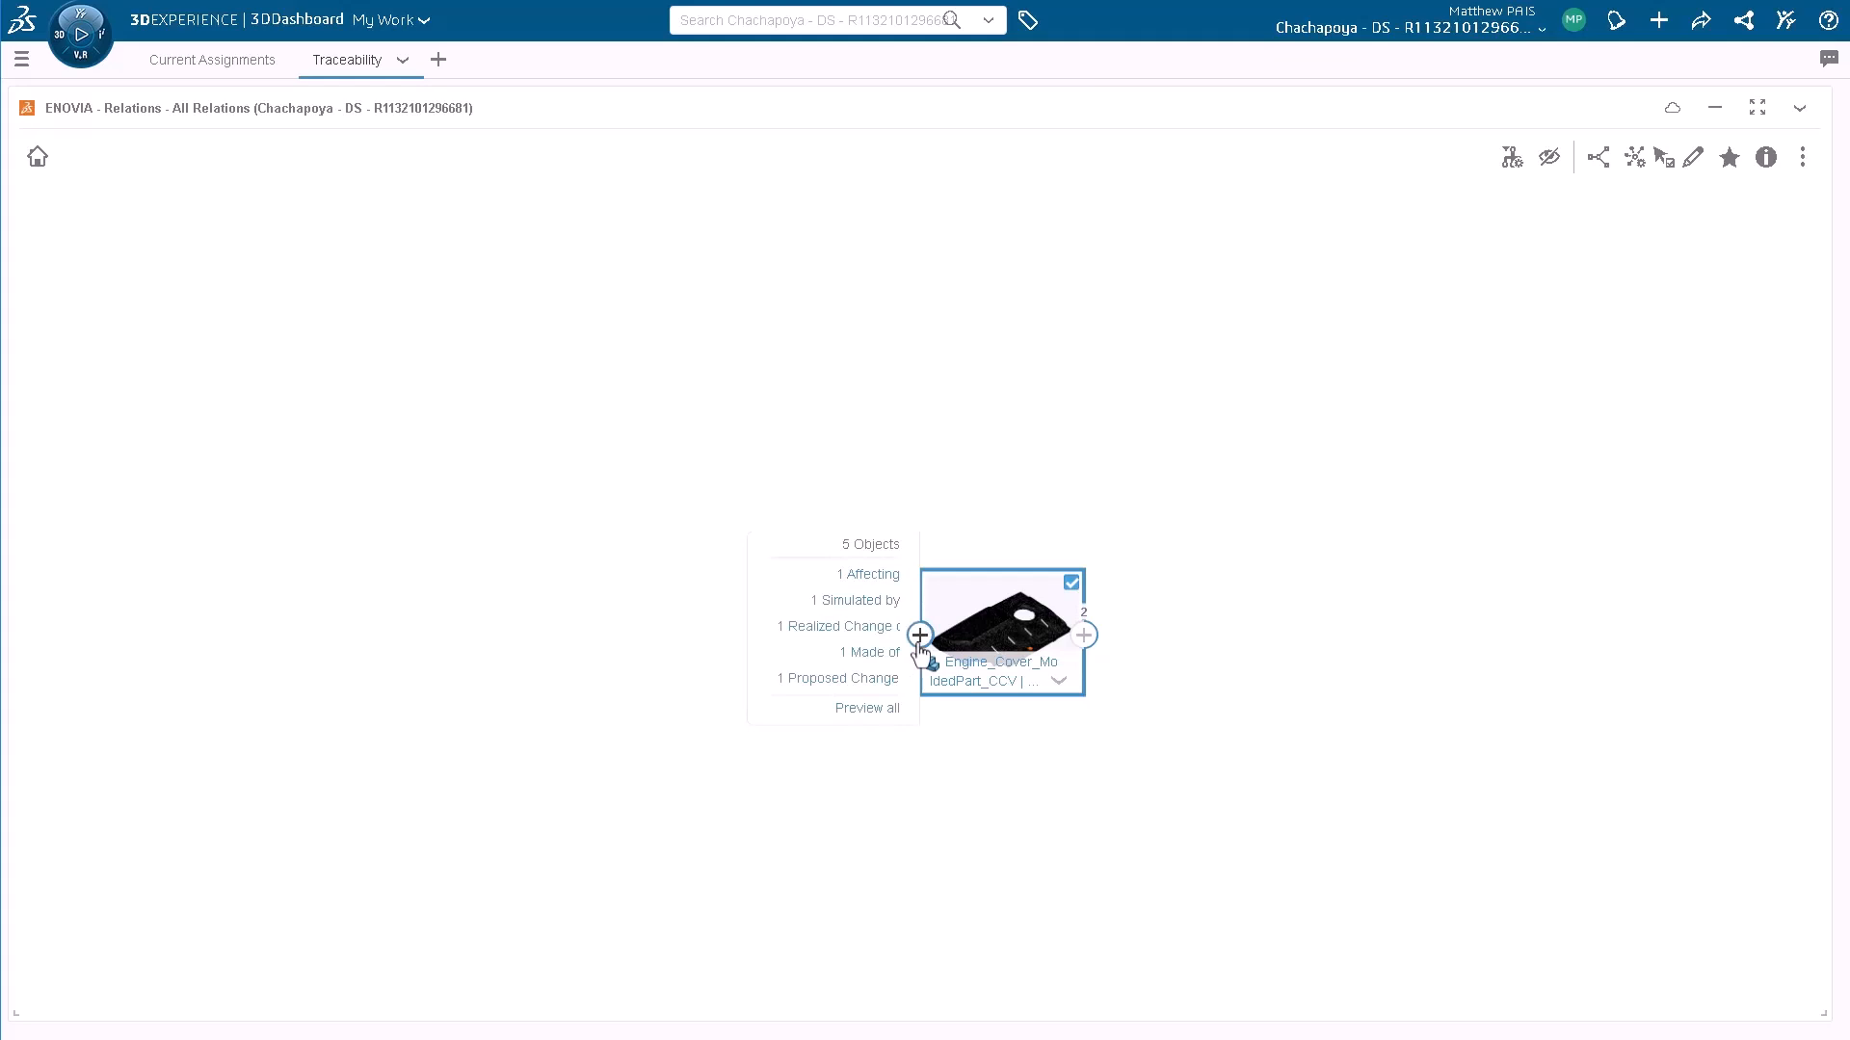
click(919, 634)
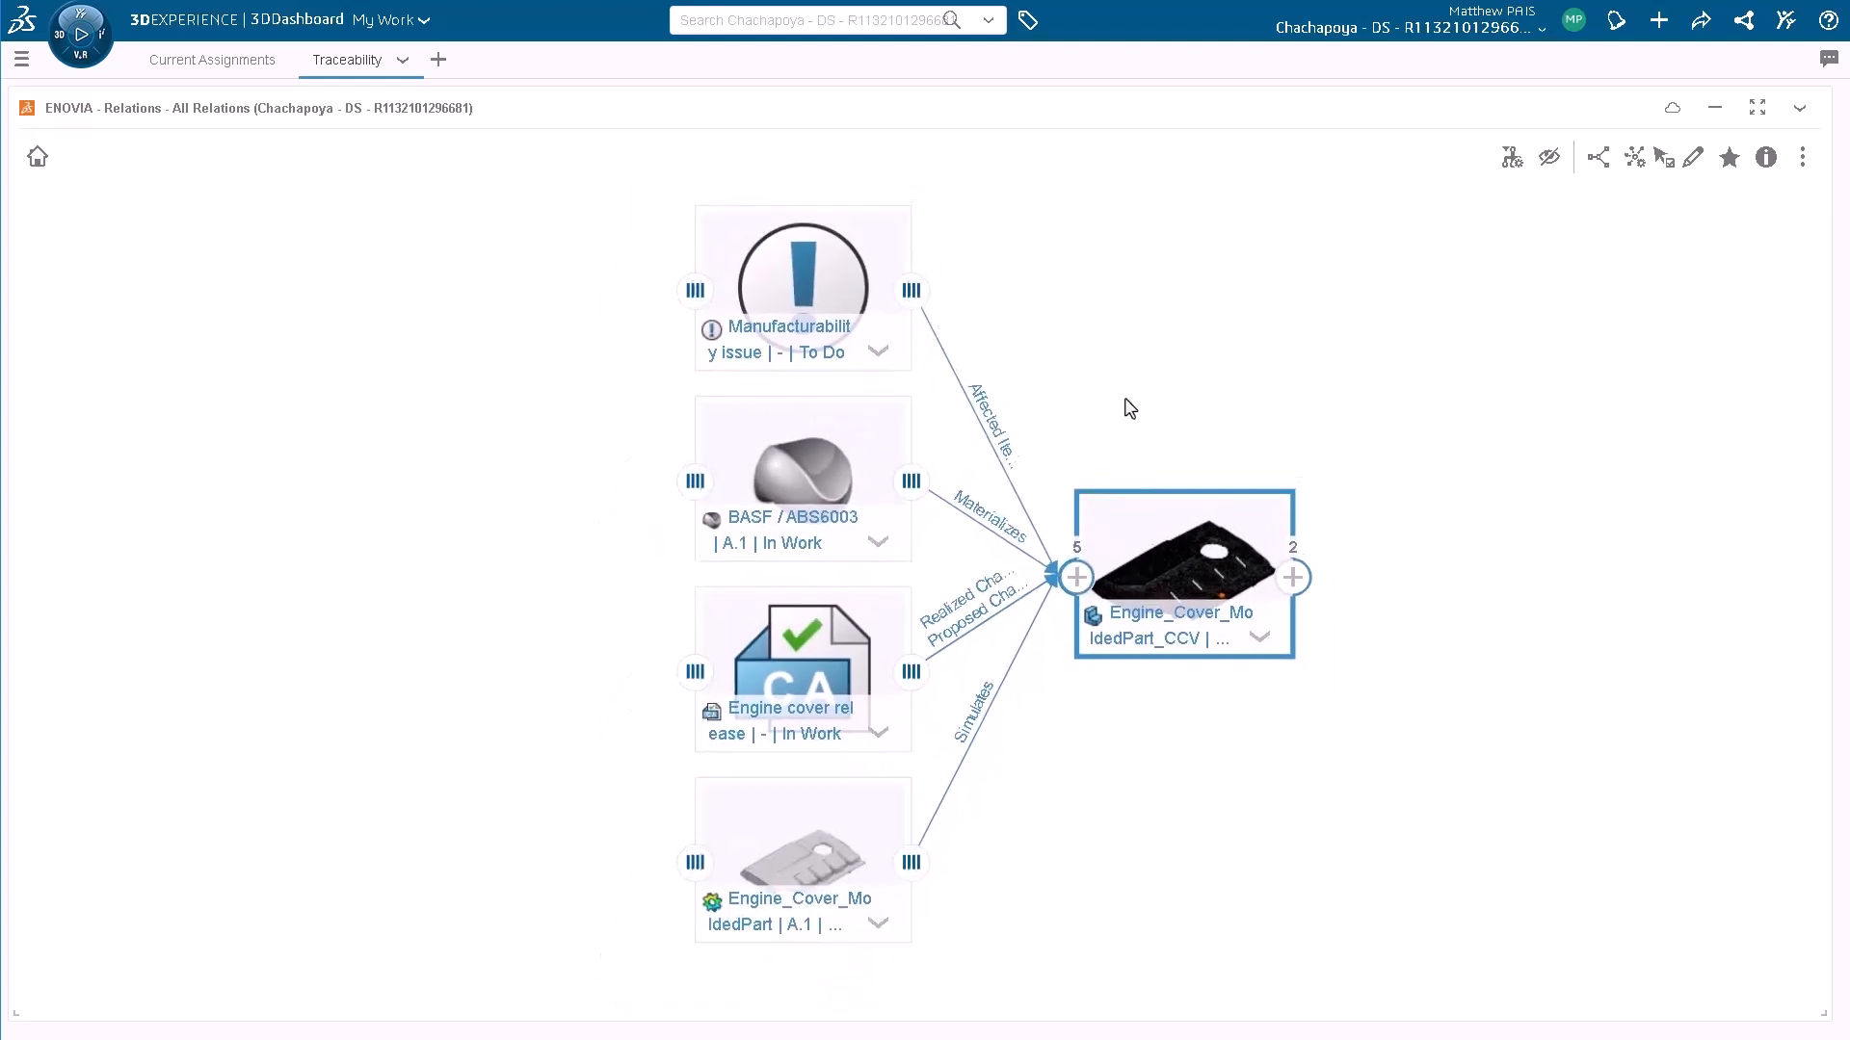
Expand the Engine cover release to the assessment task and Blue Car project, then the molded part's outgoing relations.
click(1075, 576)
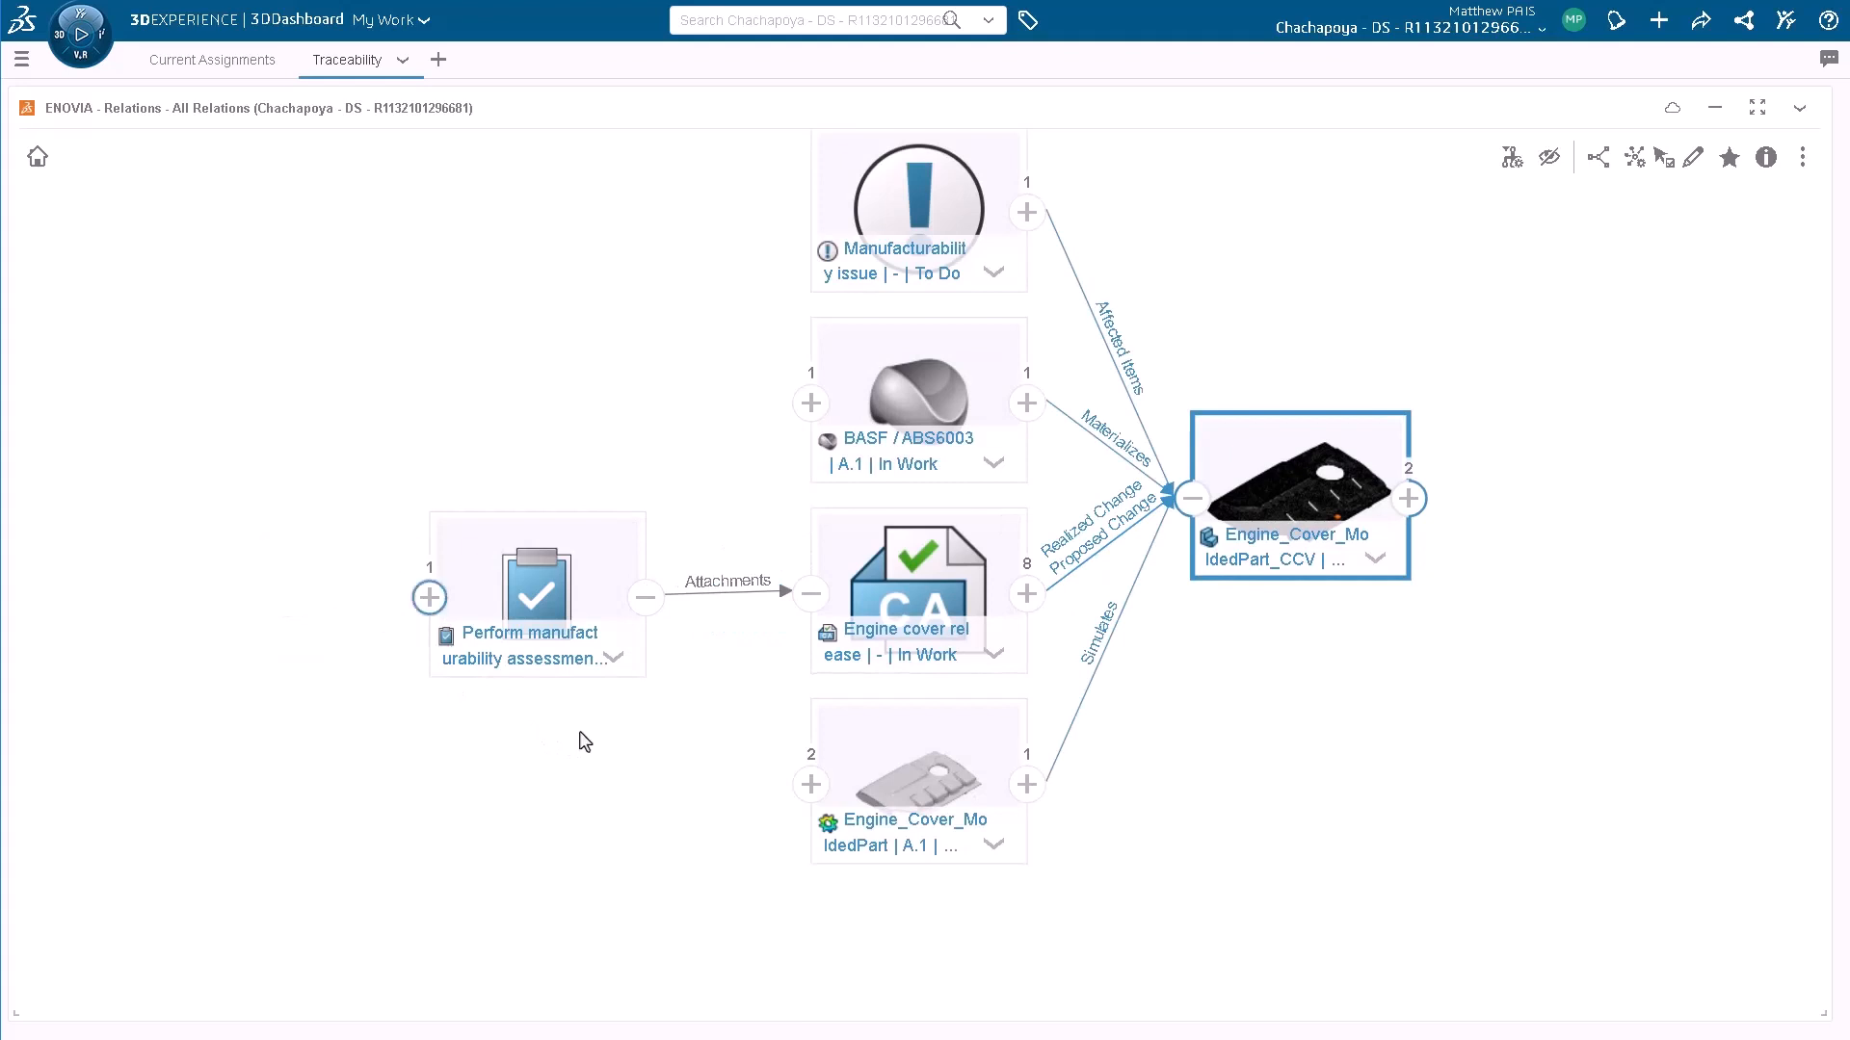
click(430, 597)
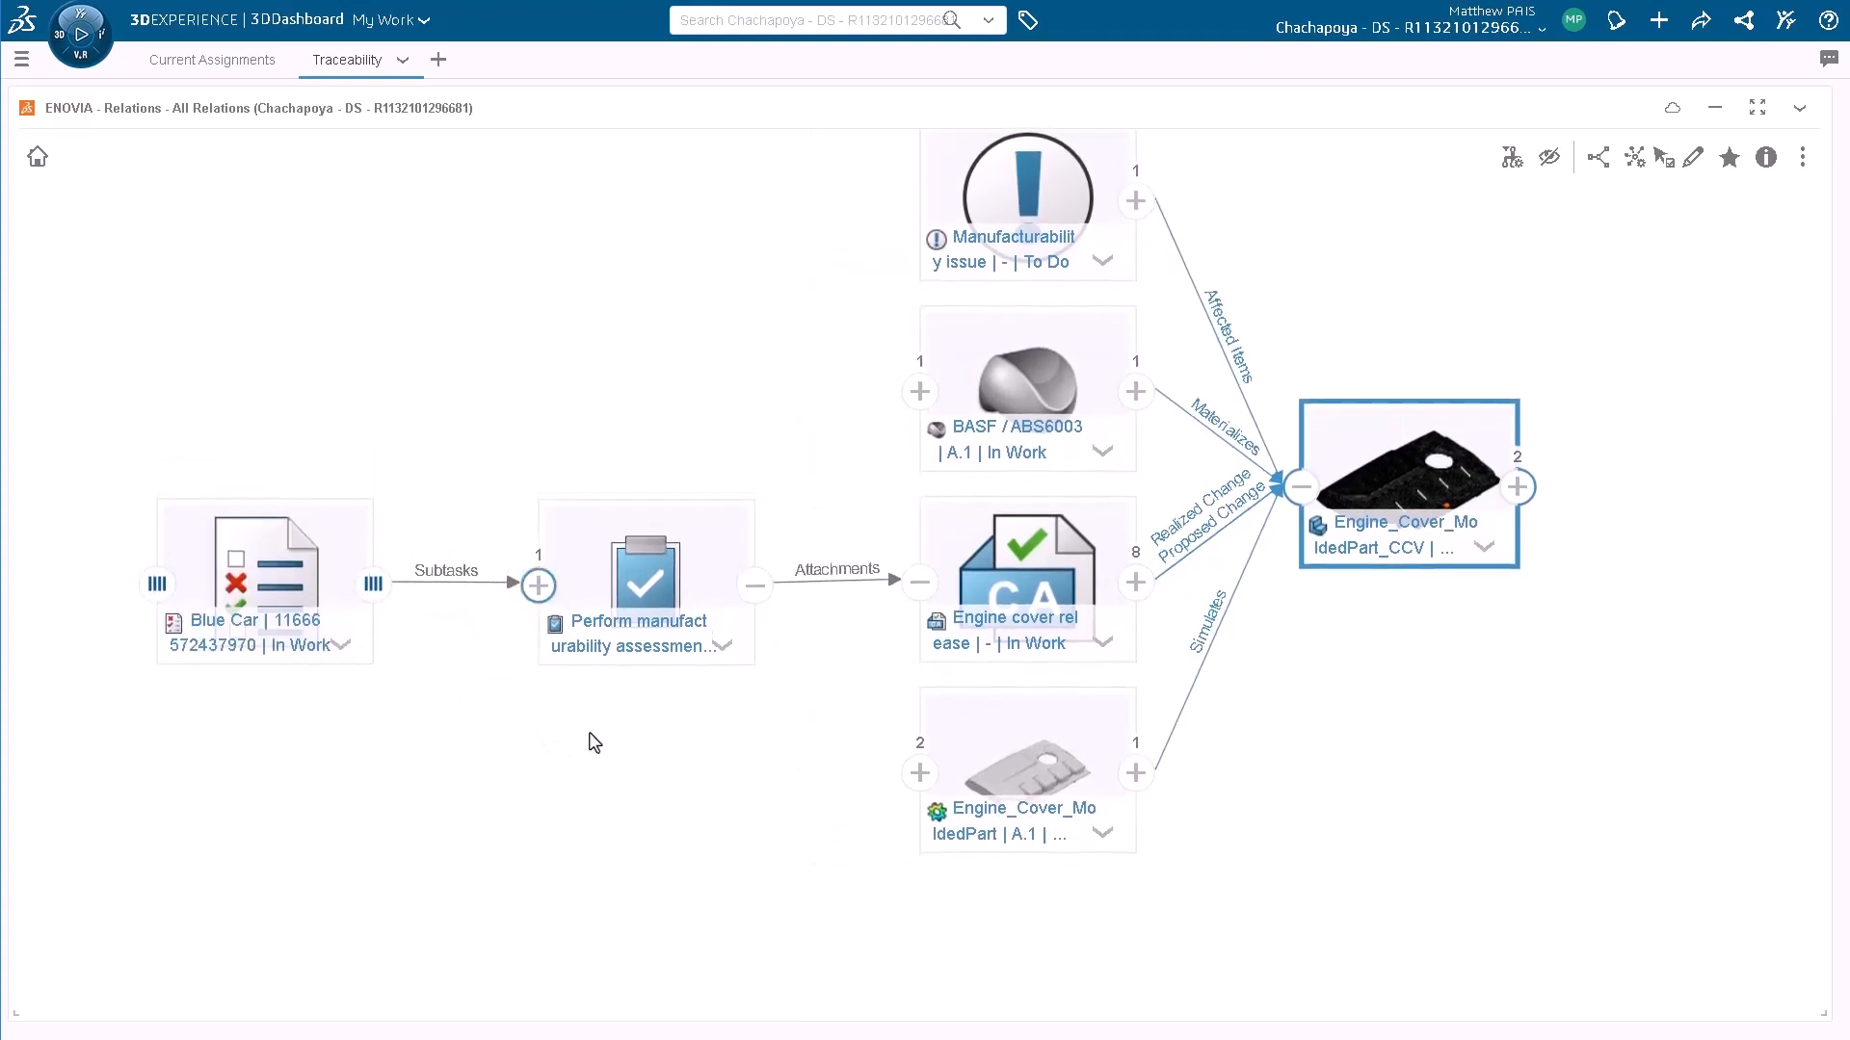
click(538, 584)
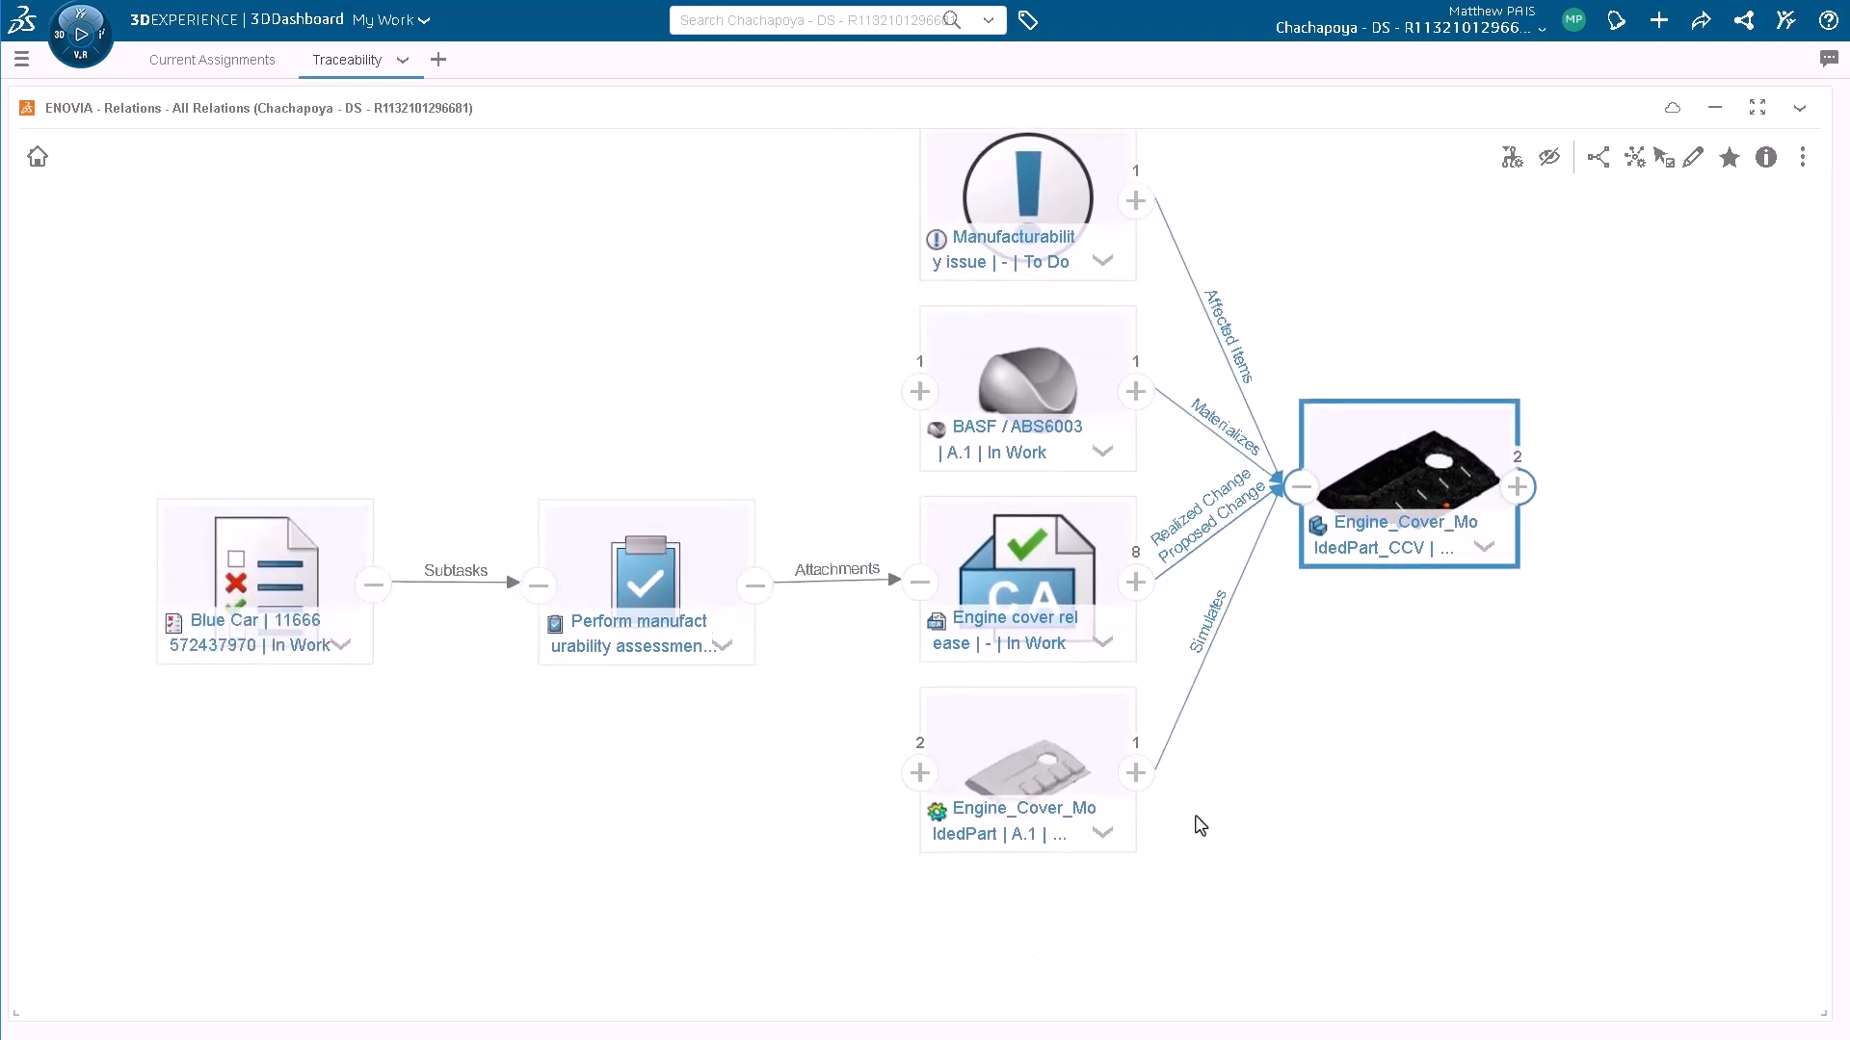
click(1137, 775)
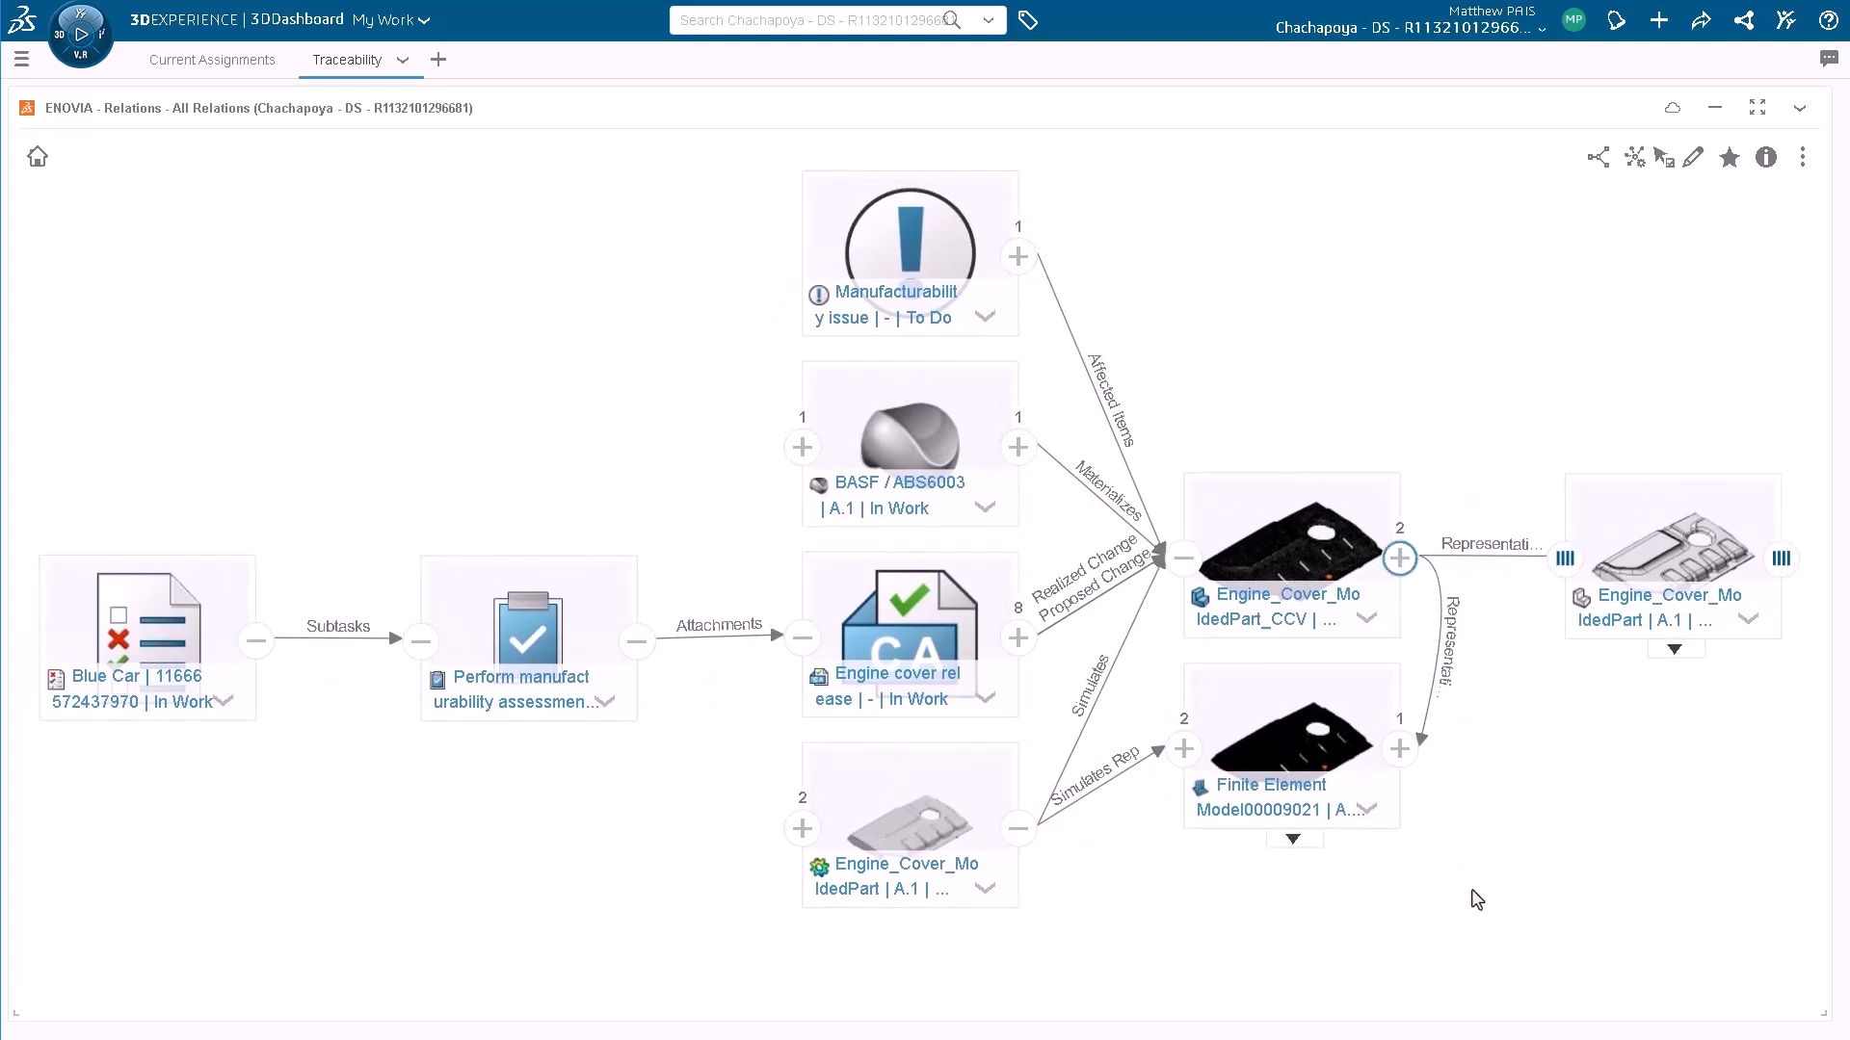
Expand the molded part's representation to reveal the finite element model linked to the simulation.
click(1398, 559)
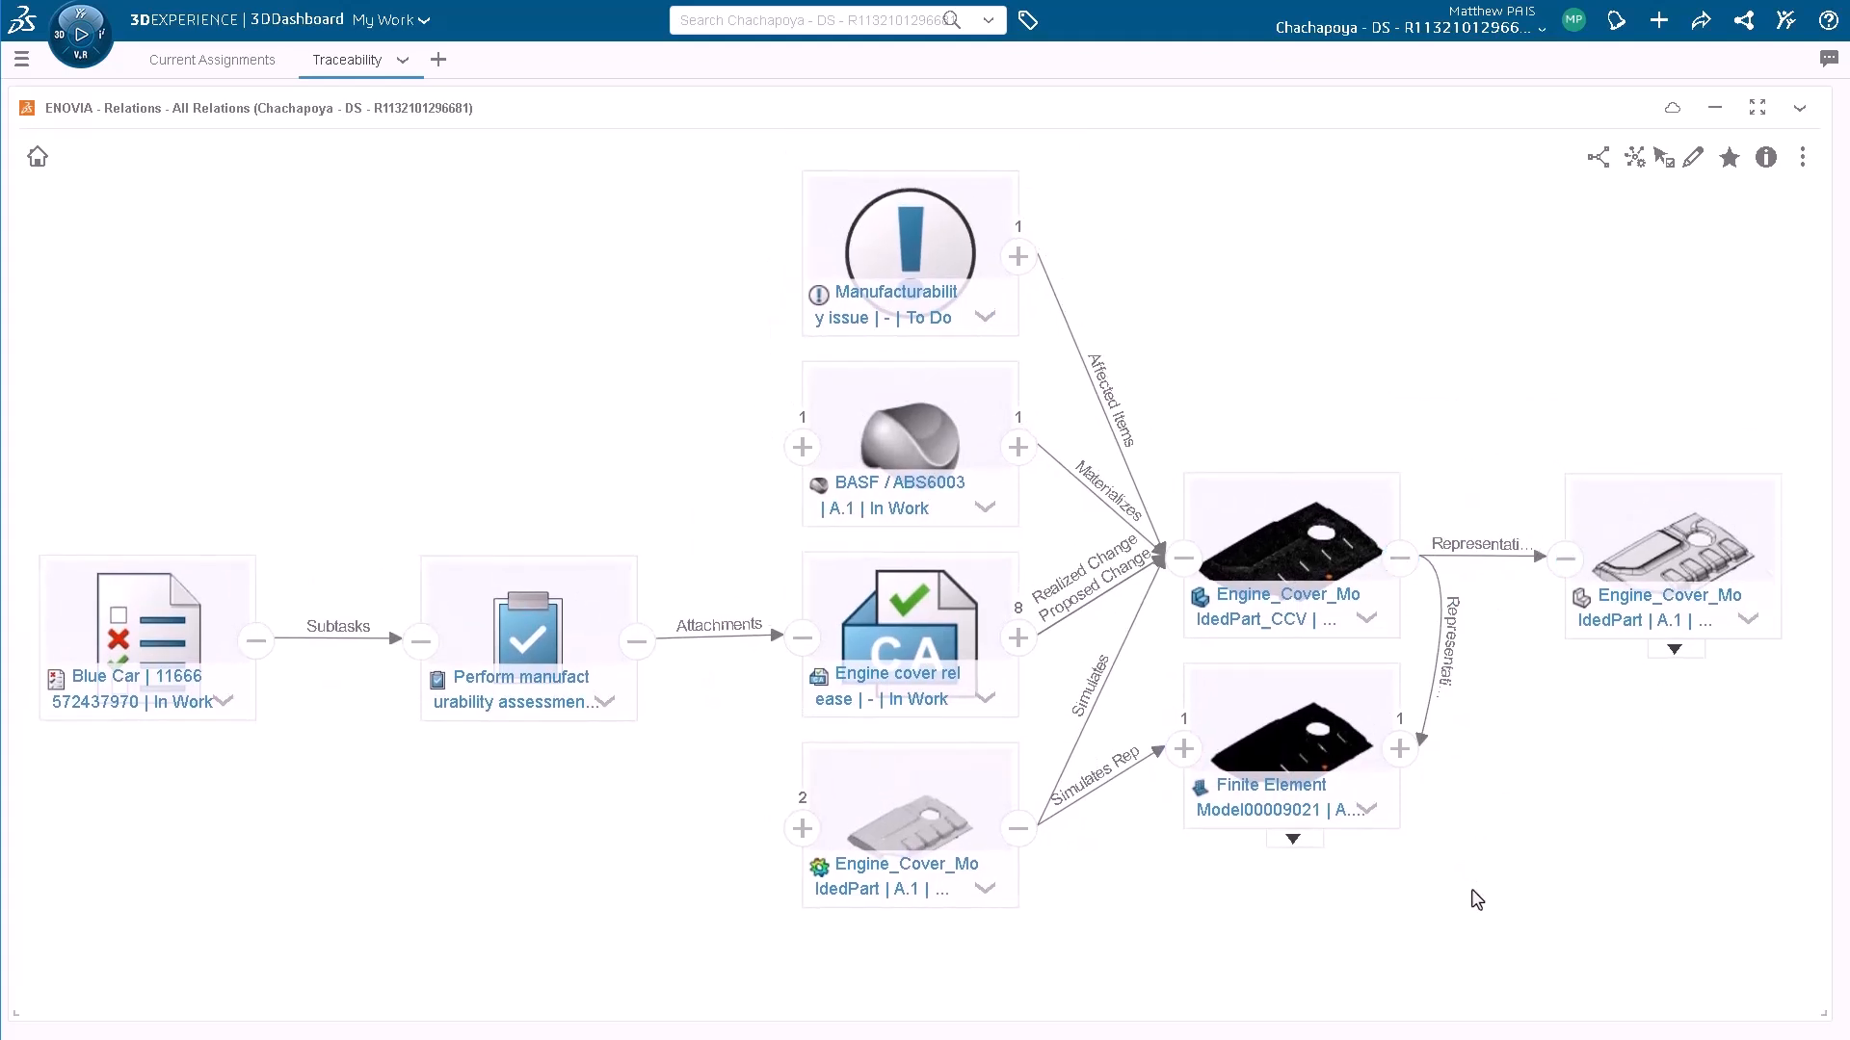